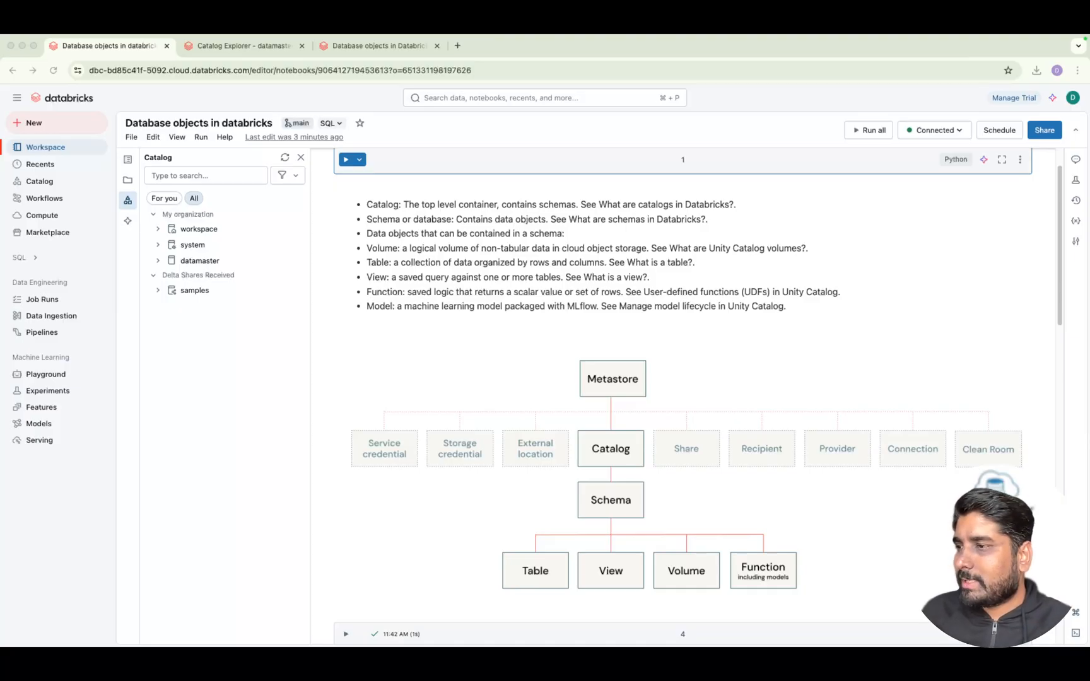
- Scroll to the notebook's end below the datamaster.bronze.test query result
scroll(down, 3)
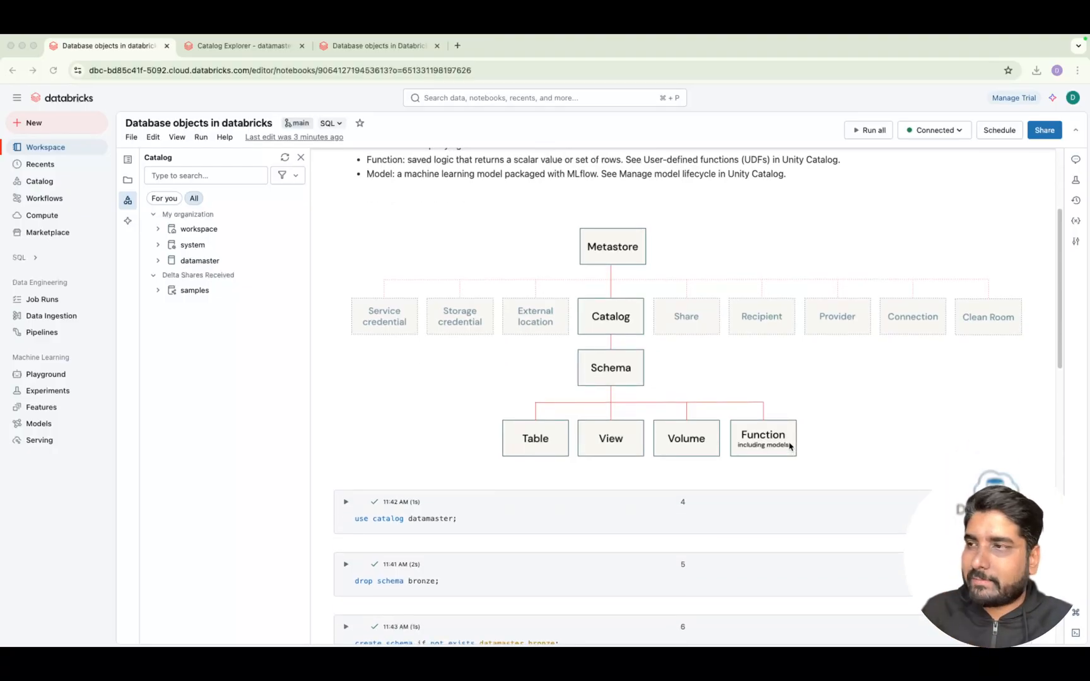
mouse_move(817, 446)
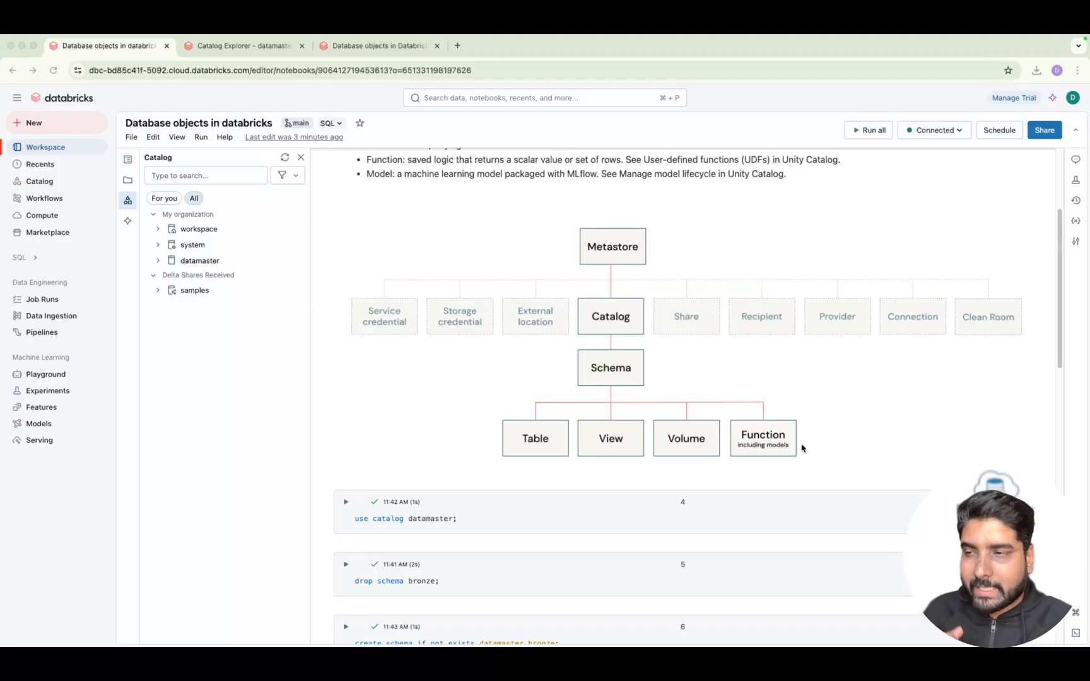
mouse_move(778, 450)
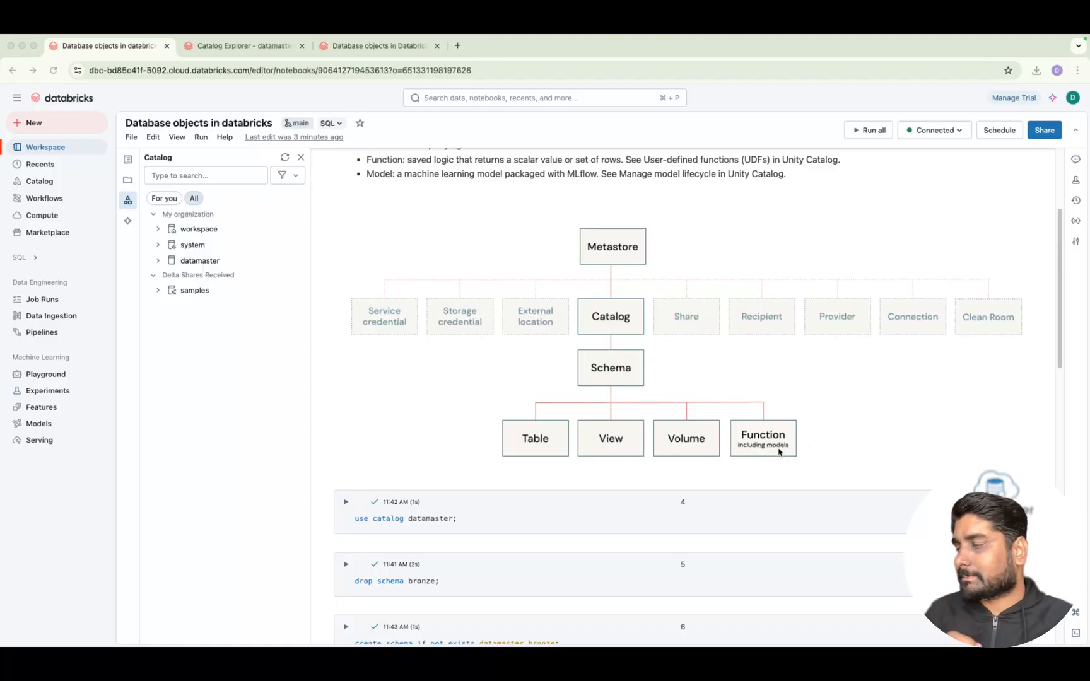
scroll(down, 3)
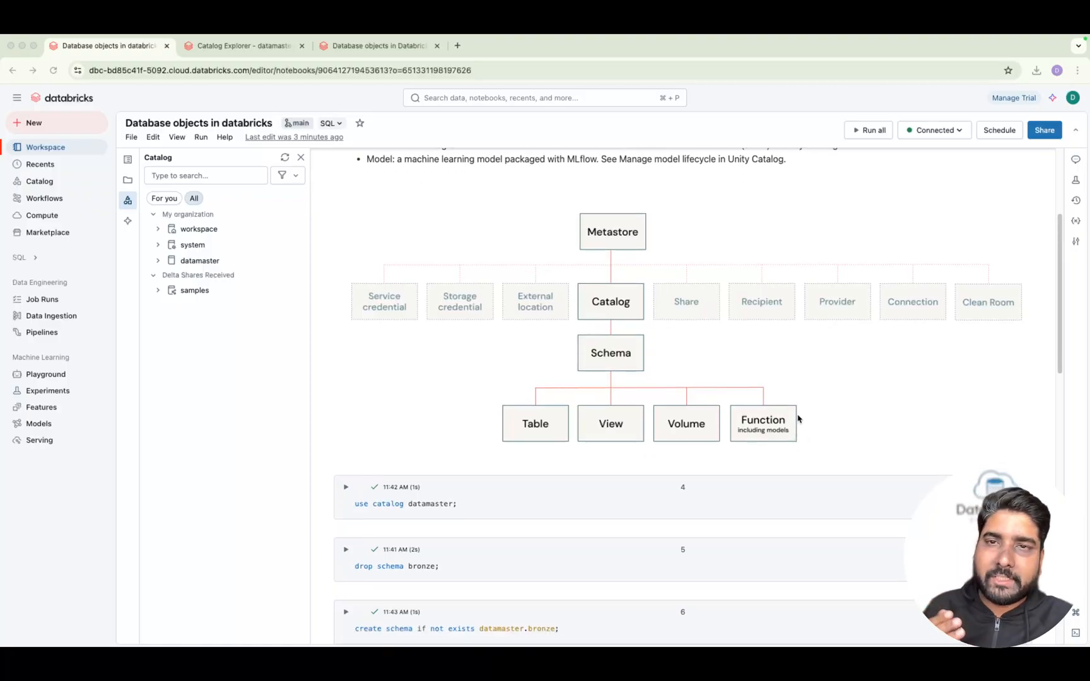
mouse_move(802, 434)
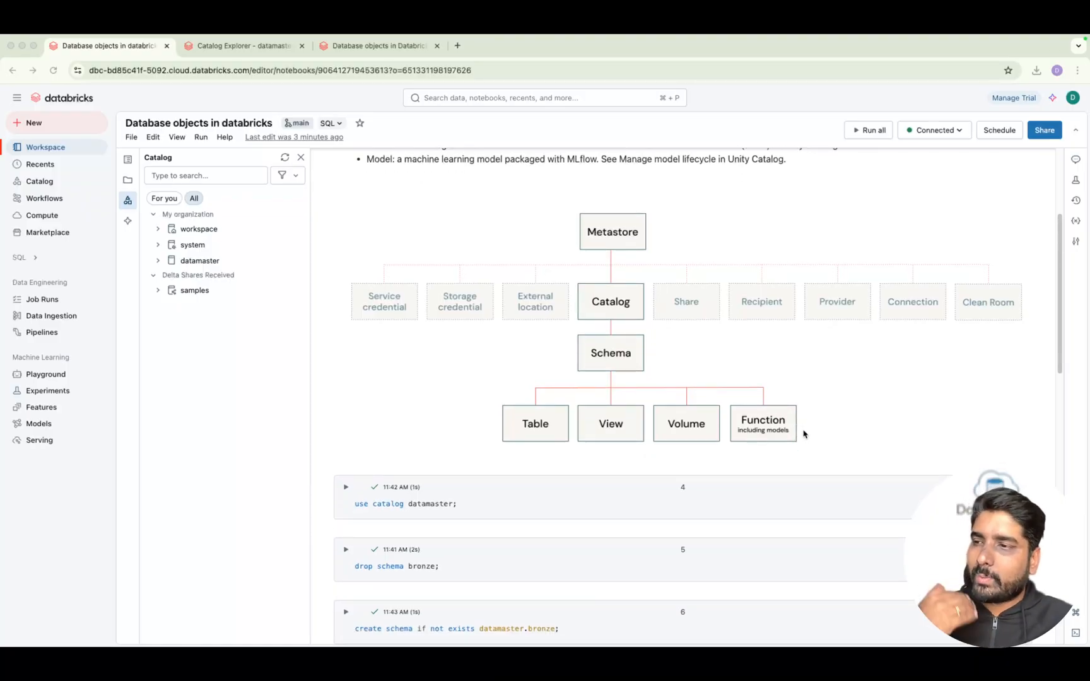
mouse_move(800, 413)
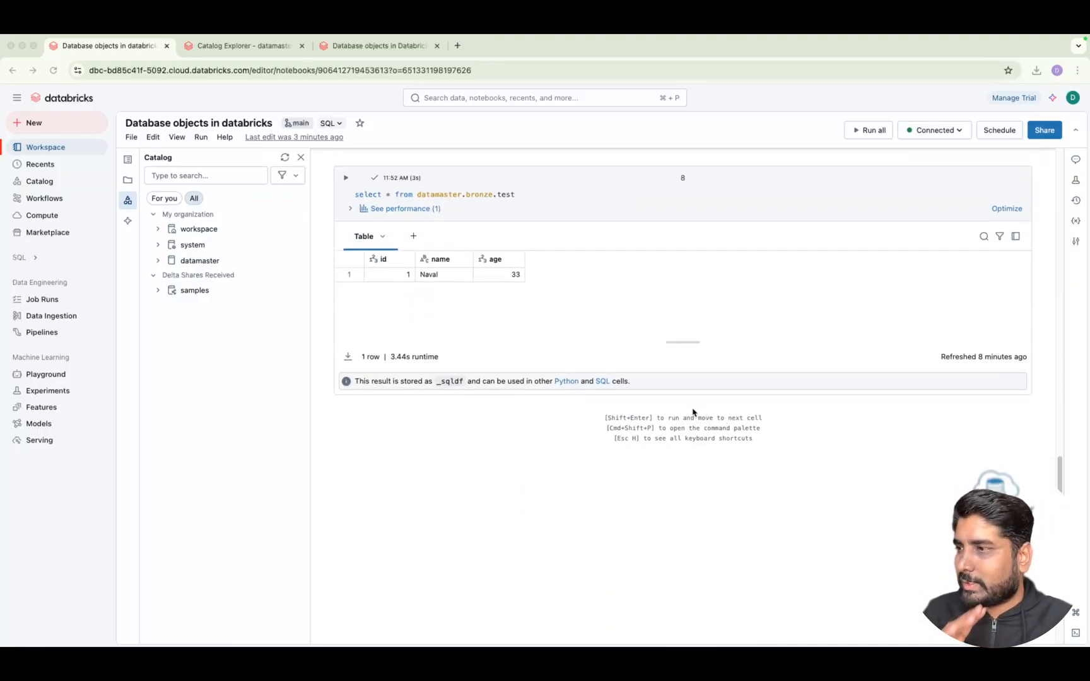
mouse_move(670, 406)
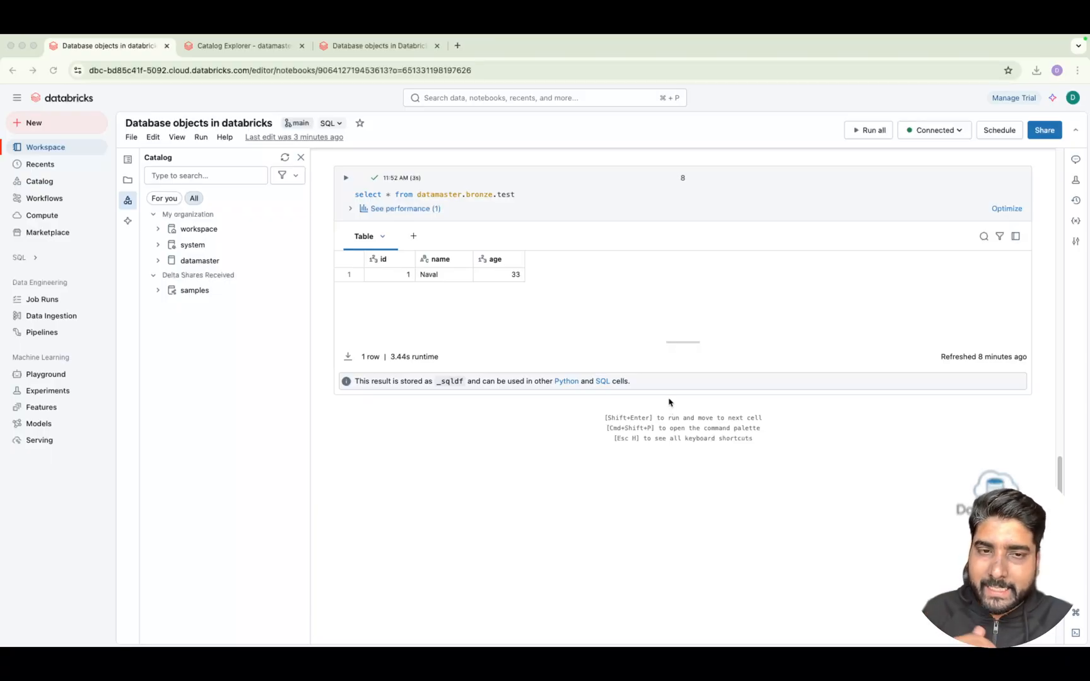
mouse_move(663, 406)
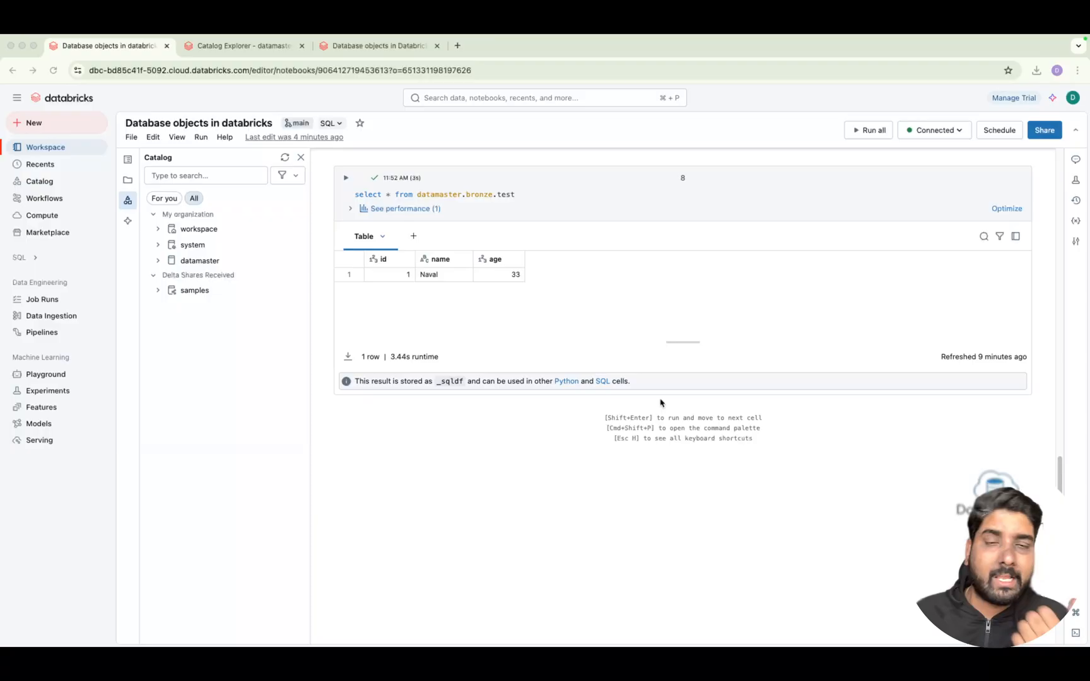
mouse_move(670, 400)
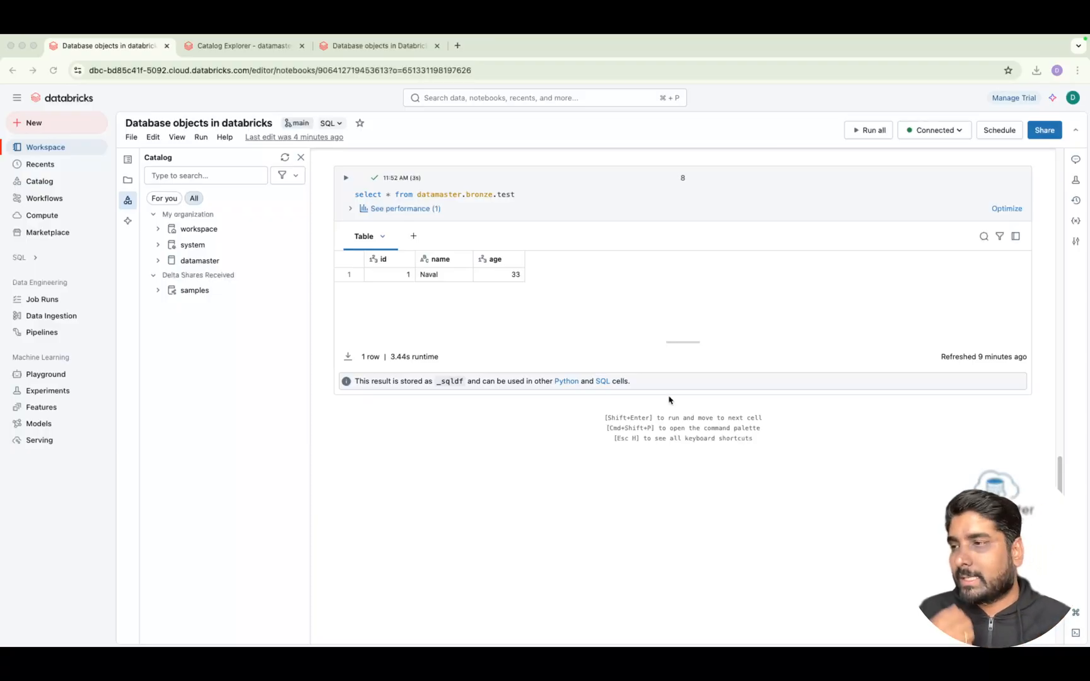
mouse_move(645, 406)
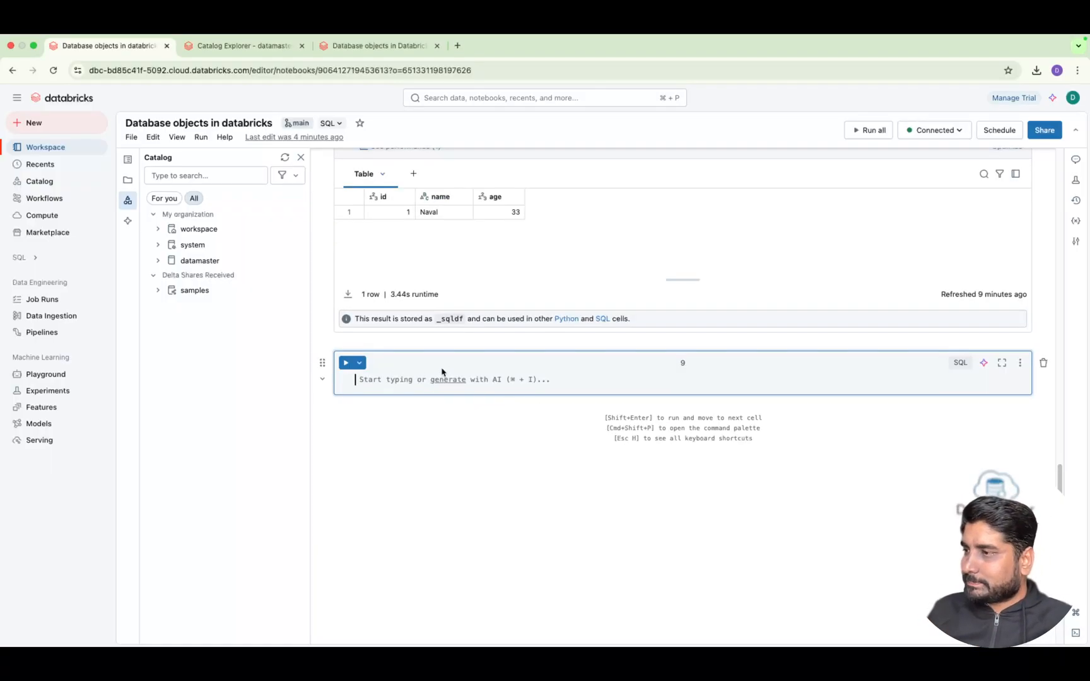
mouse_move(401, 371)
text(Functions)
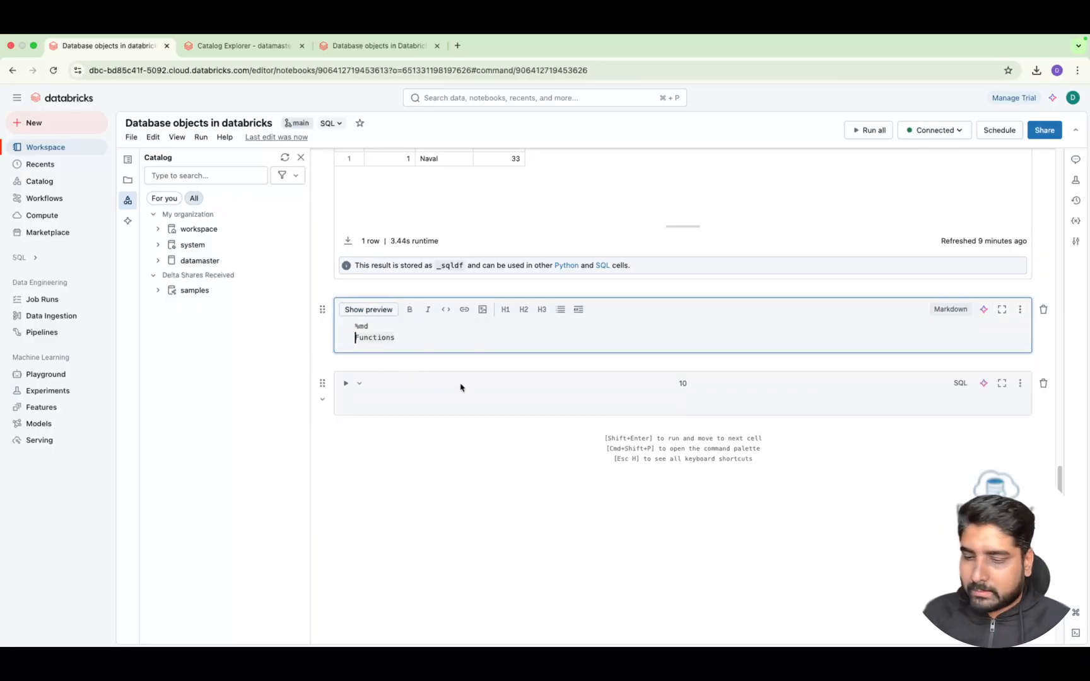
- Write a '### Functions' markdown heading, render it, and move into the empty cell below
text(###)
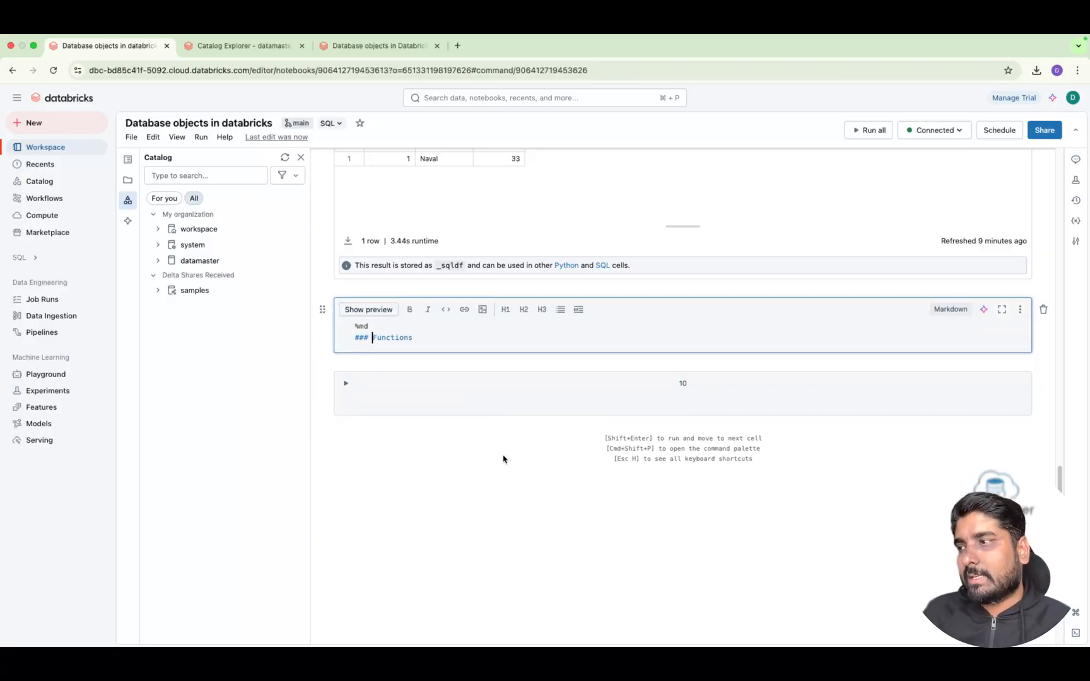
click(367, 309)
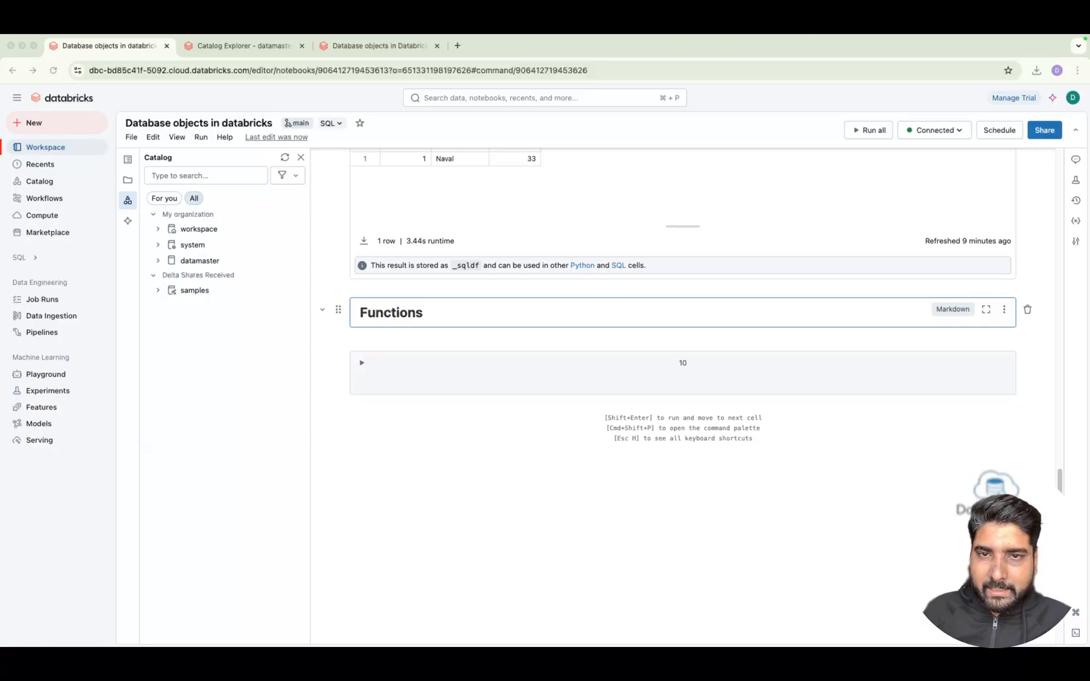
click(681, 372)
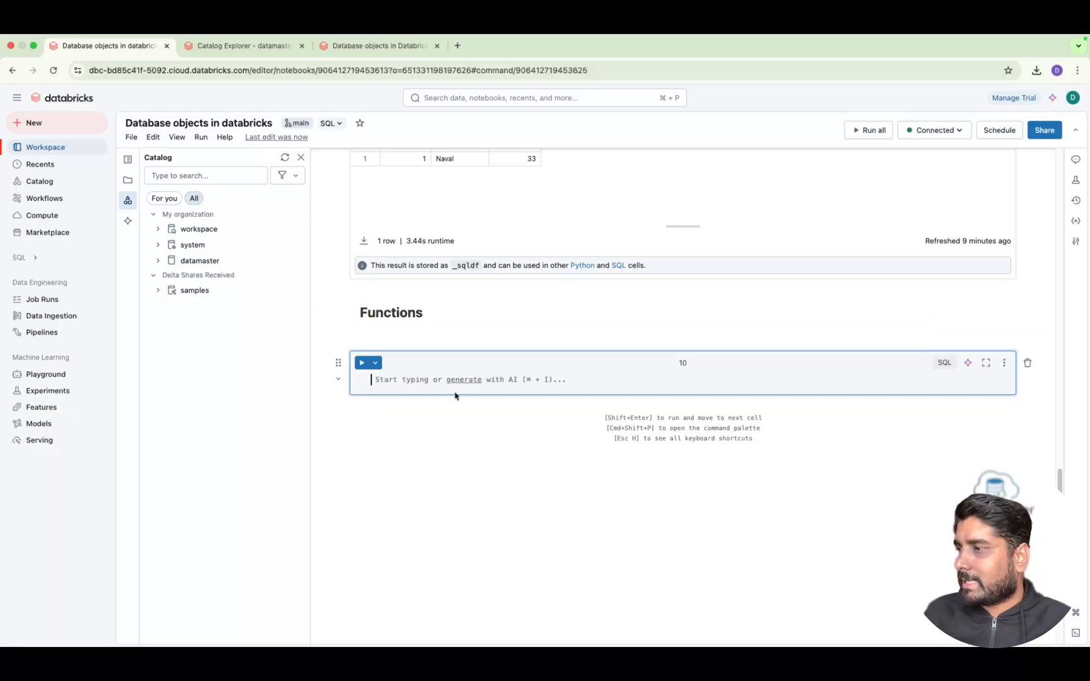
- Write CREATE OR REPLACE TABLE customer_reviews preceded by use catalog datamaster; use schema bronze;
text(CREATE OR REPLACE TABLE customer_reviews ()
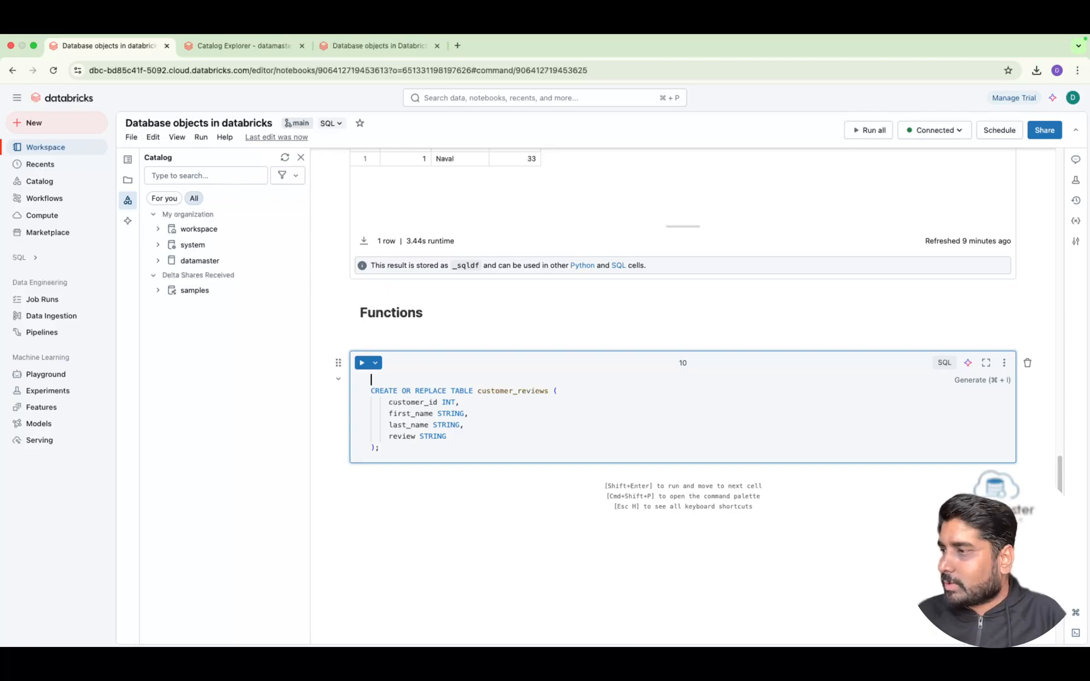
text(use catalog)
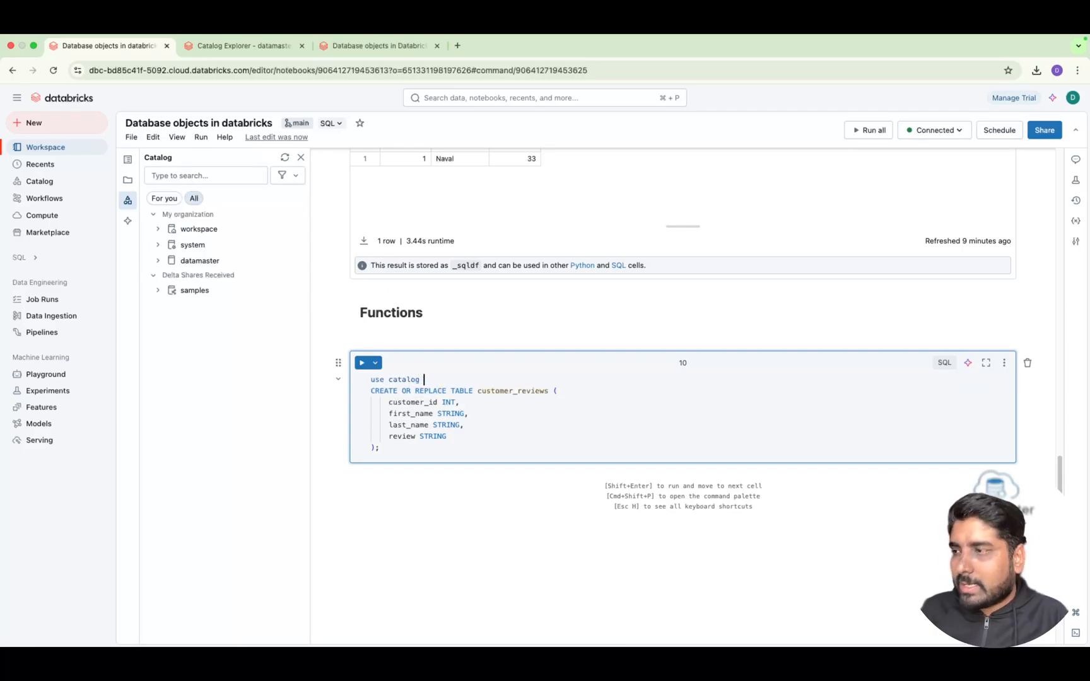
text(datamaster;)
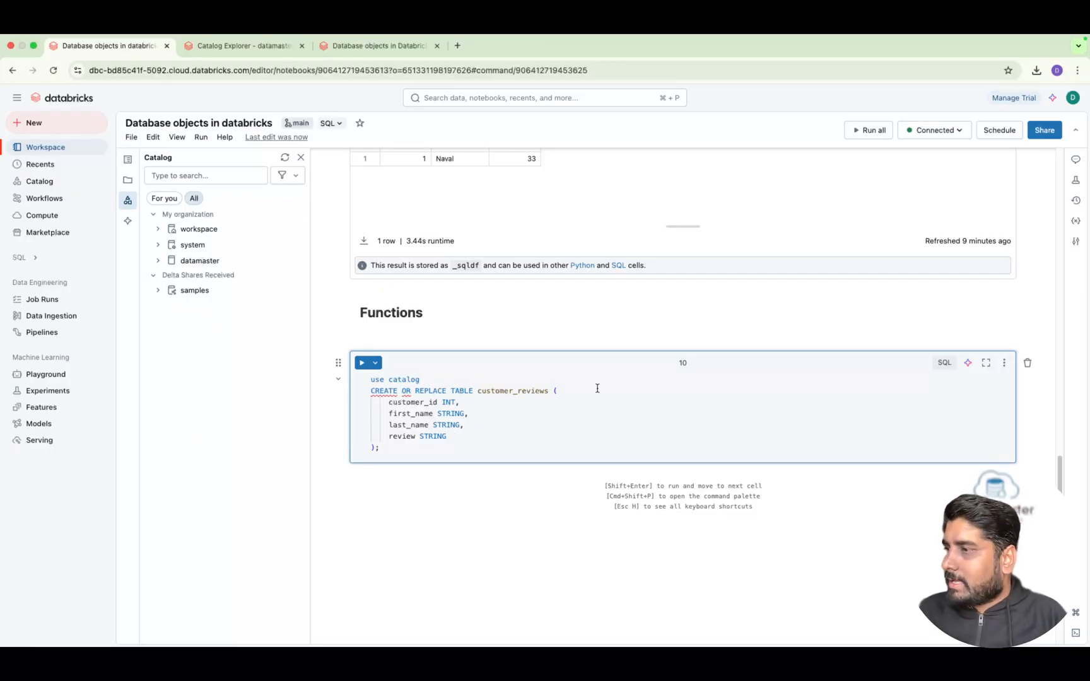
text(data)
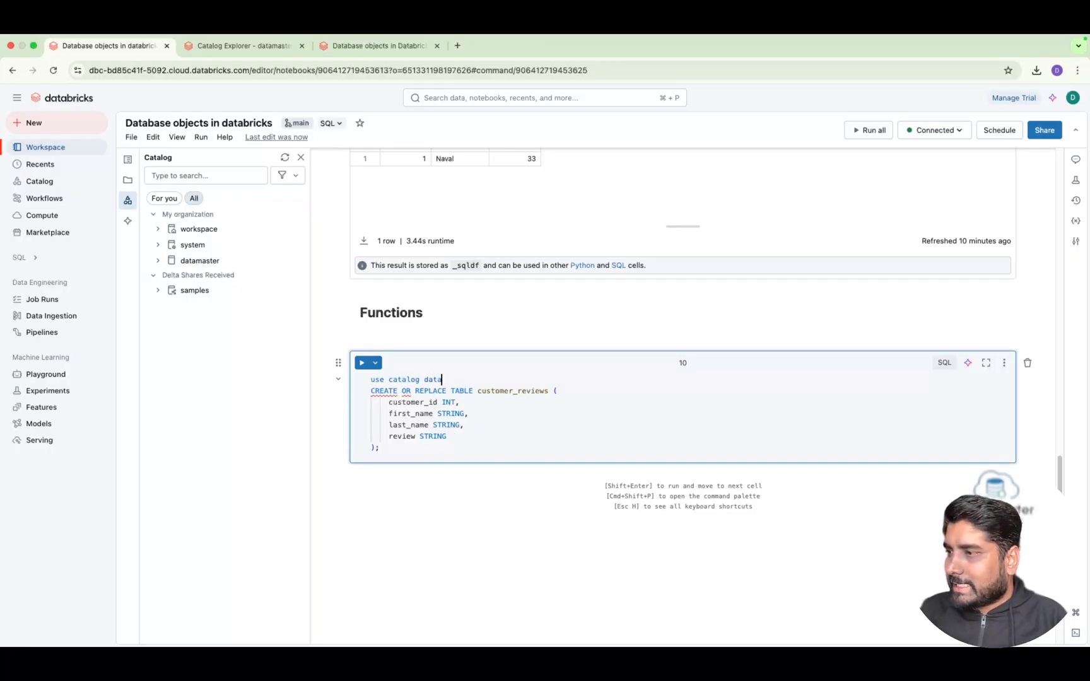
text(master;)
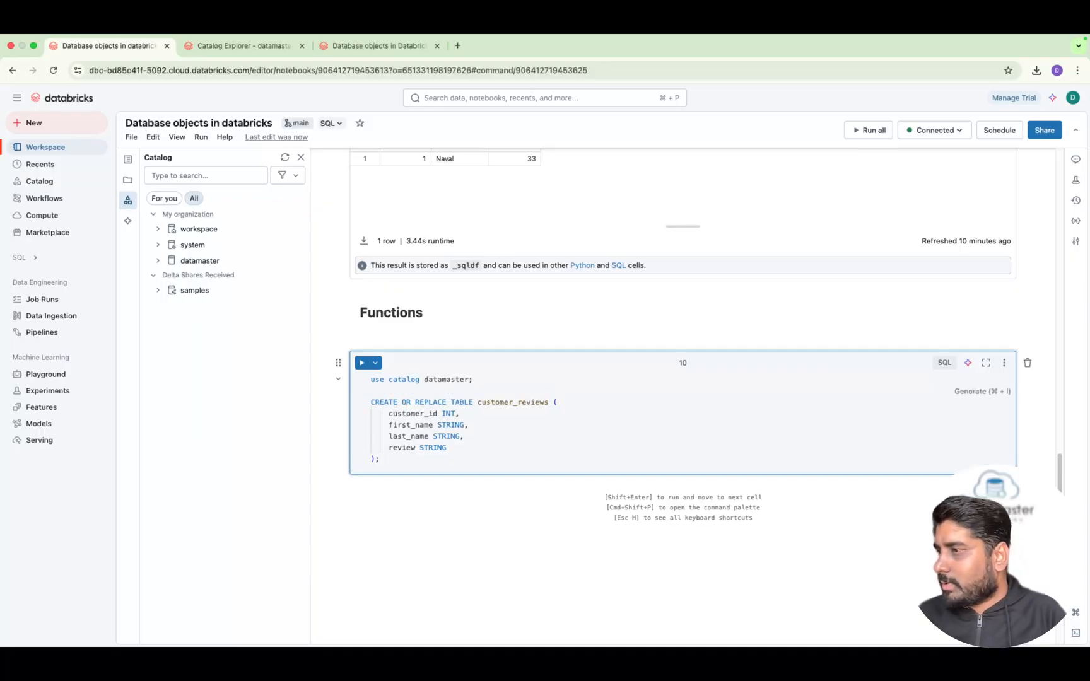
text(use scehma)
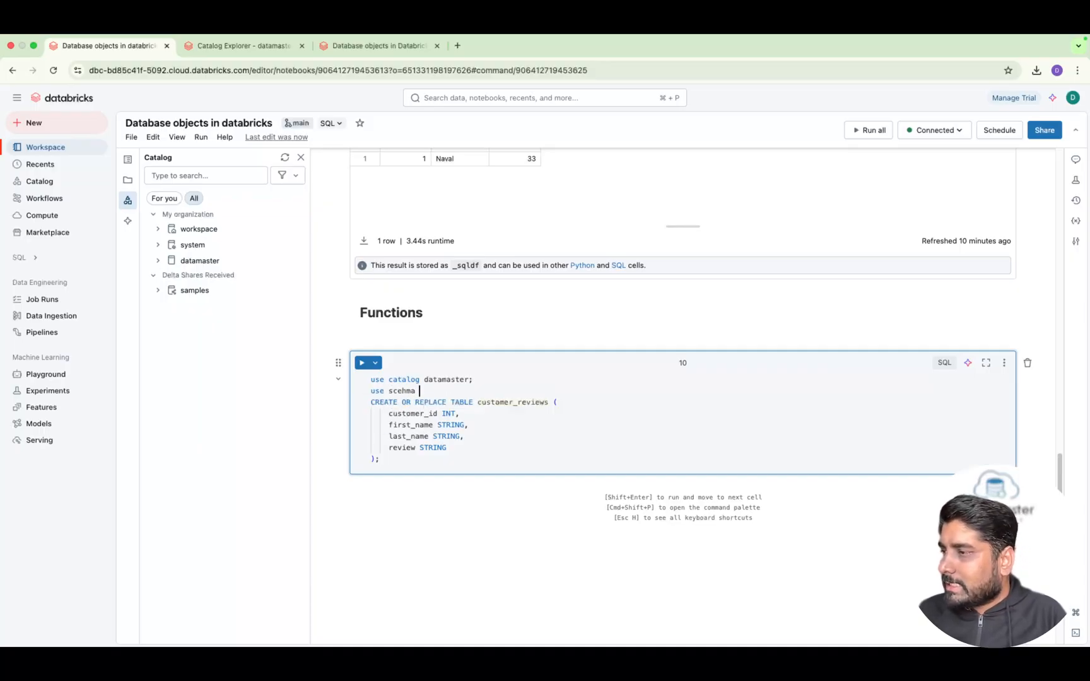
key(Backspace)
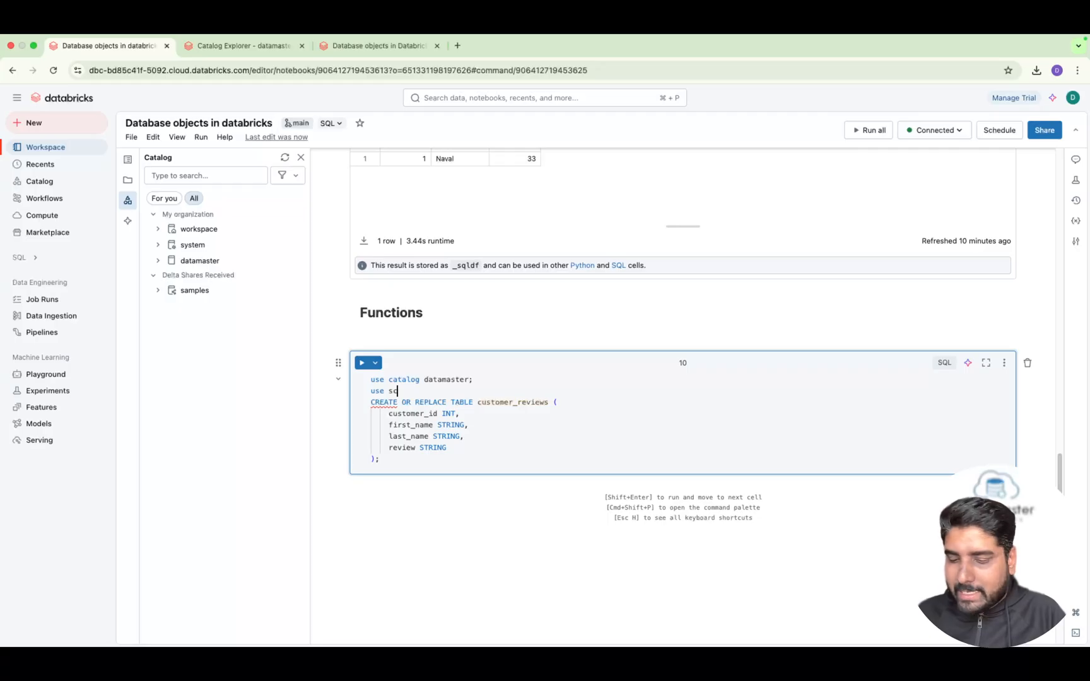
text(hema bronze;)
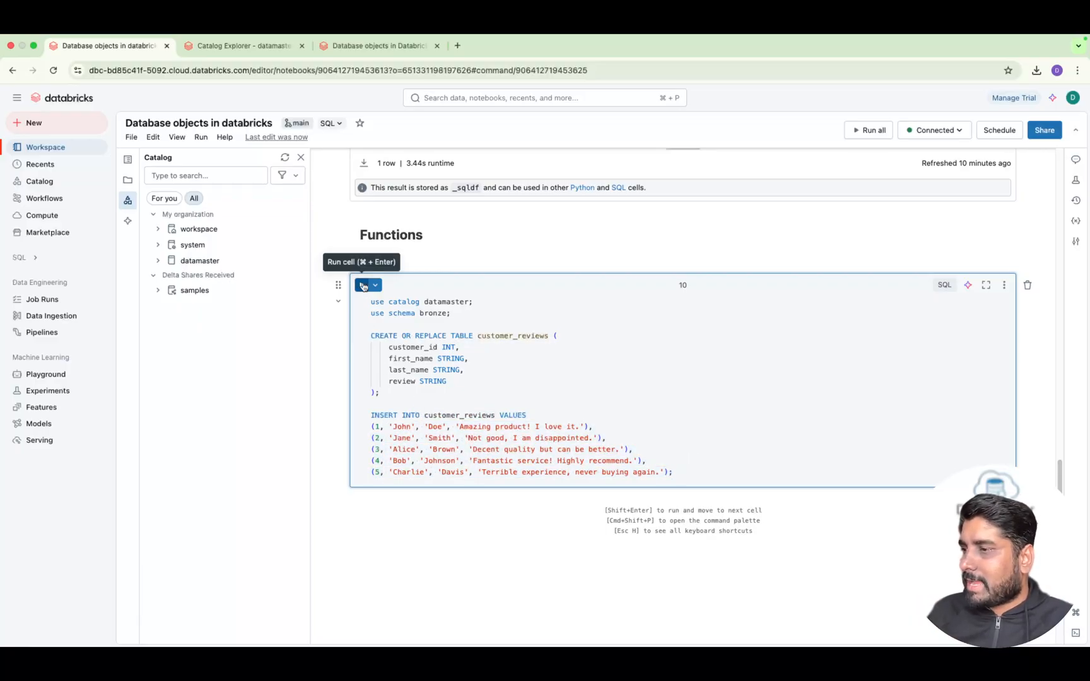
- Run the customer_reviews creation and insert cell, adding the table to datamaster.bronze
click(363, 285)
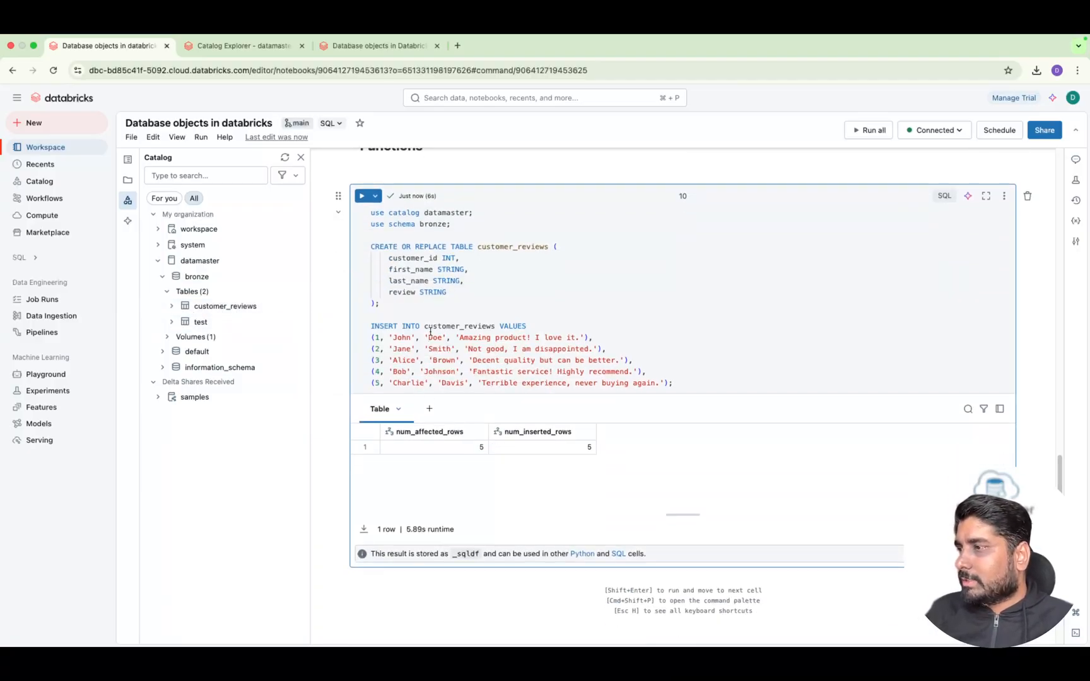
scroll(down, 3)
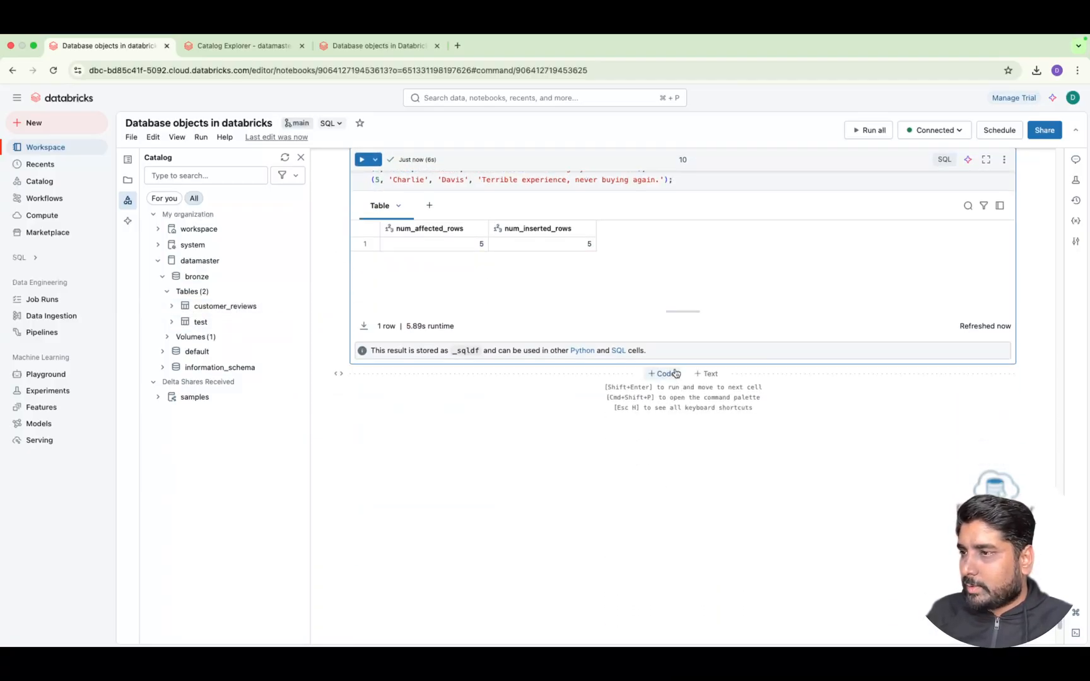
- Write and run select * from datamaster.bronze.customer_reviews, returning the five review rows
text(select)
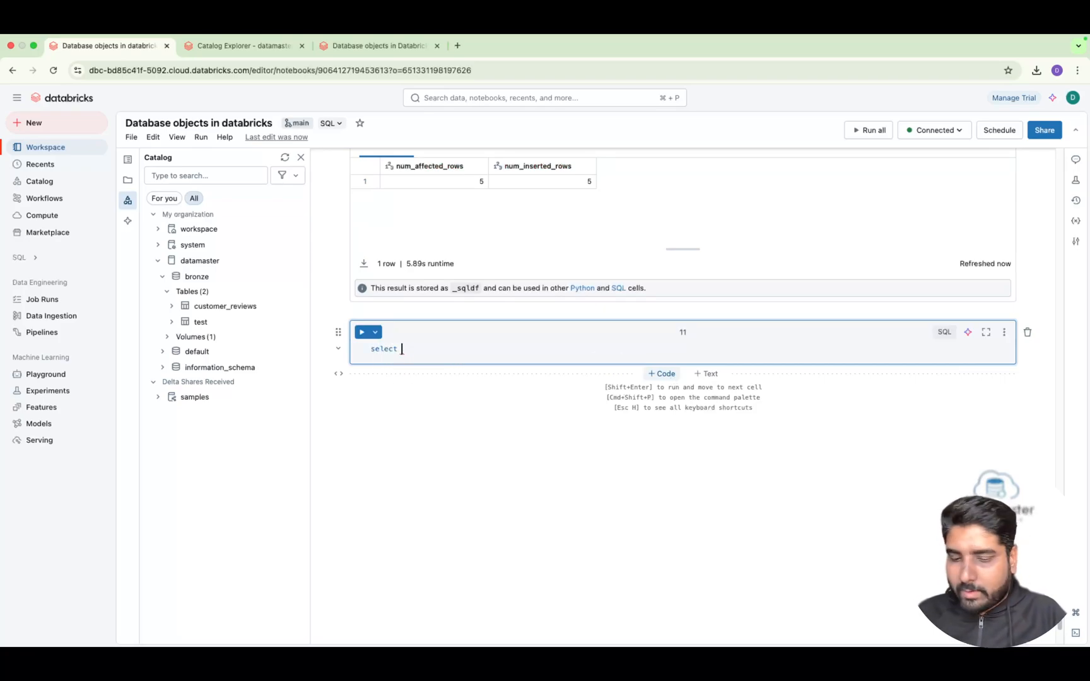
text(* from)
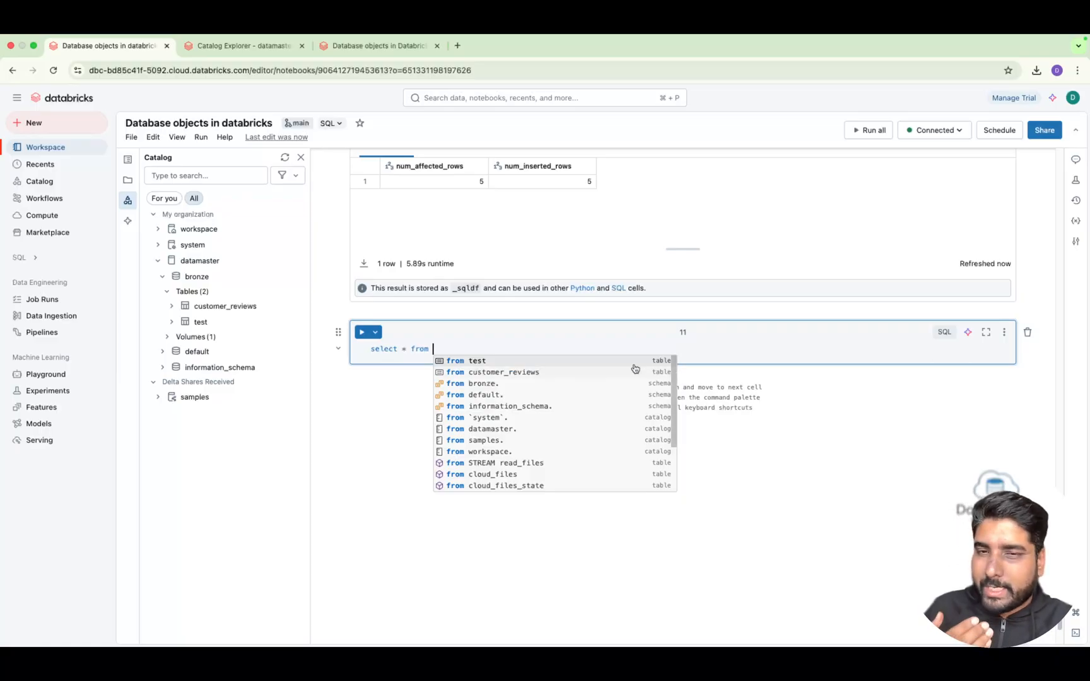
mouse_move(488, 428)
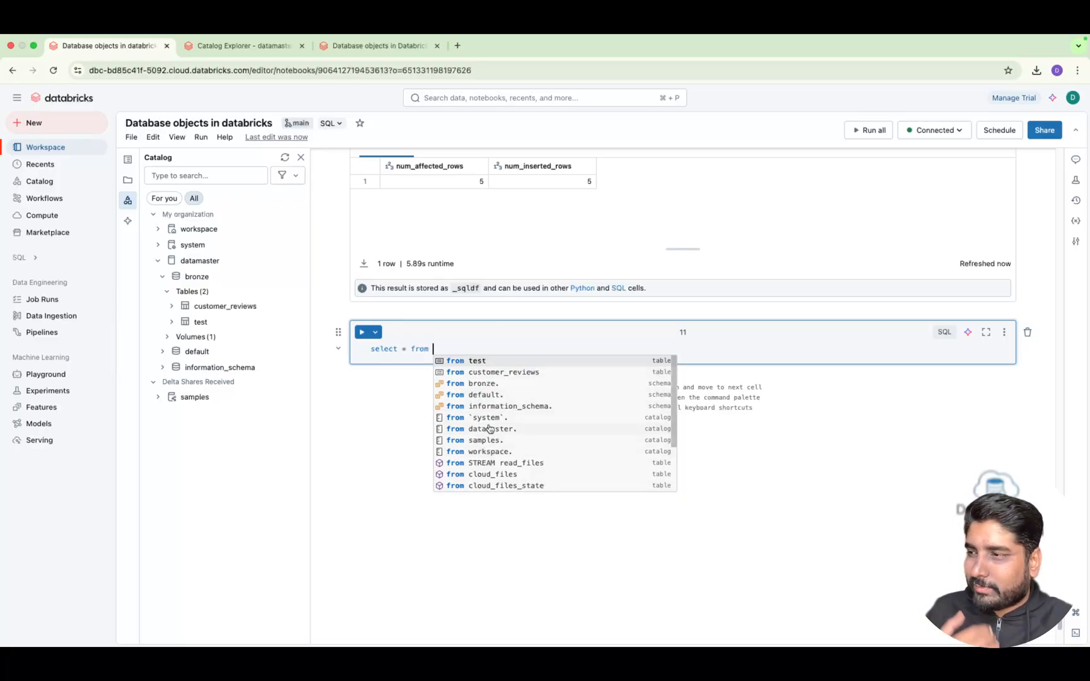
mouse_move(283, 306)
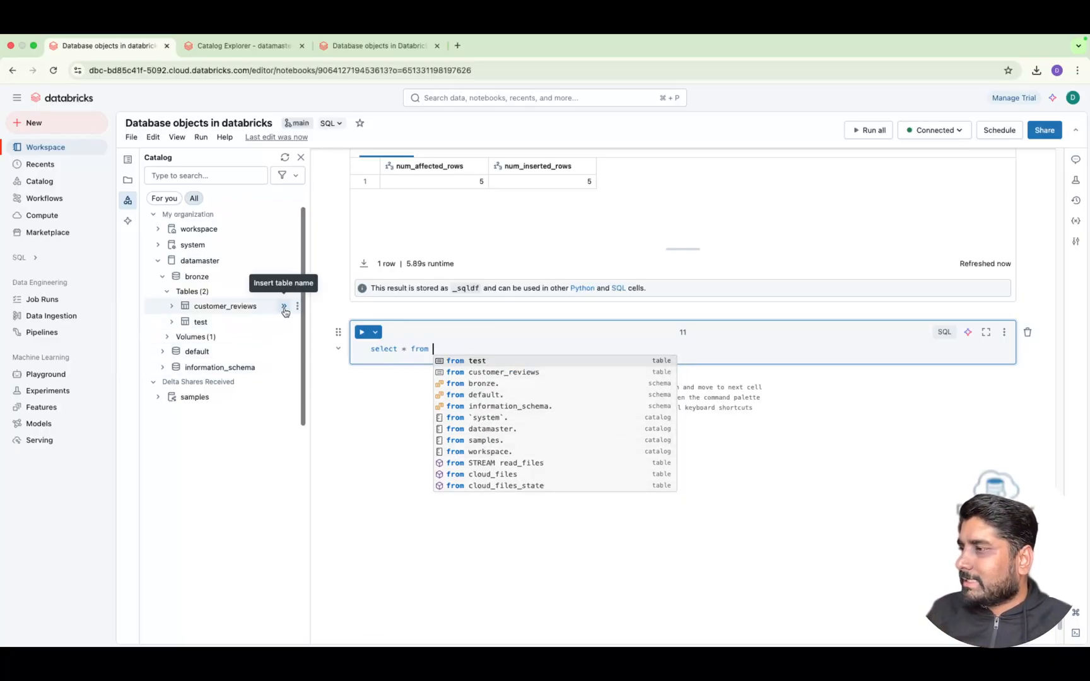
click(284, 310)
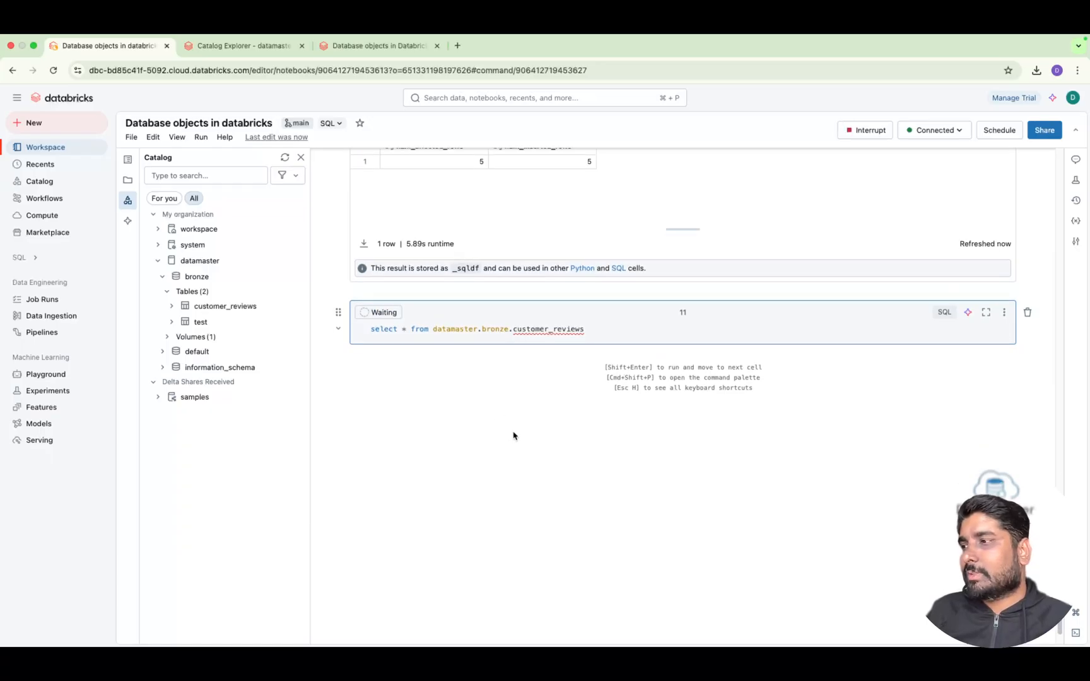
click(362, 312)
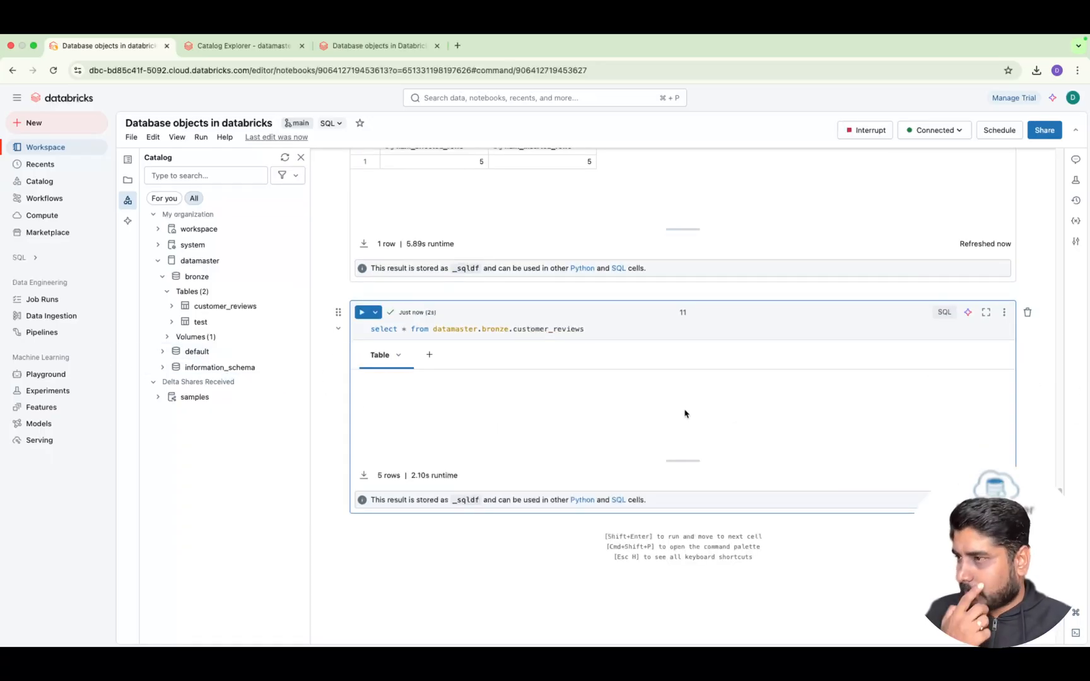
click(361, 312)
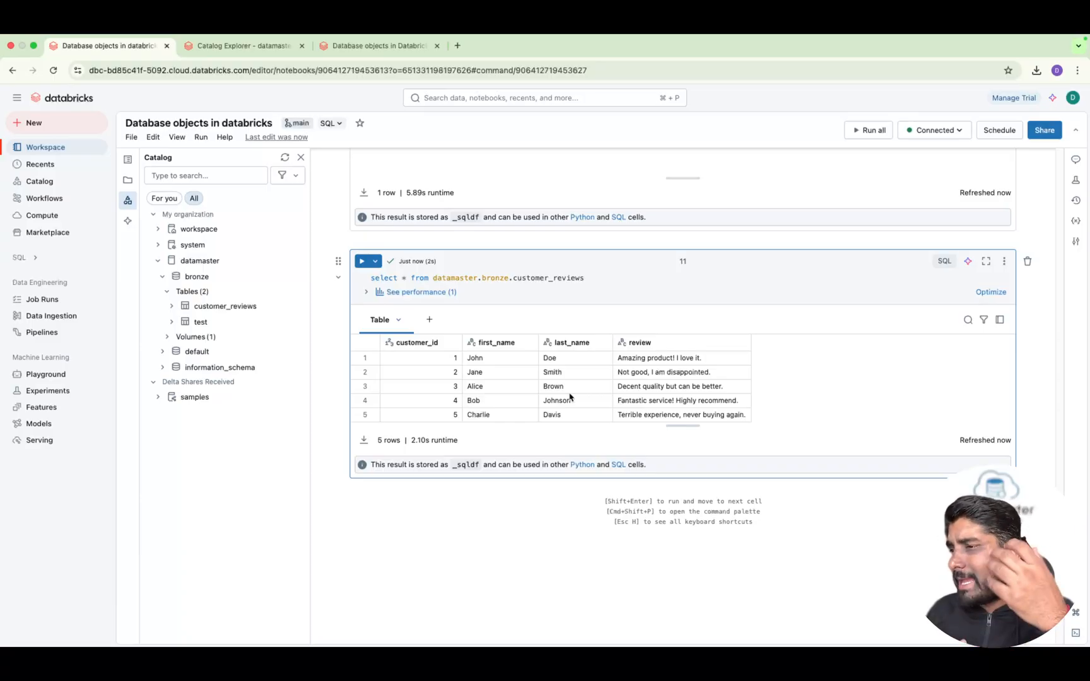
scroll(down, 3)
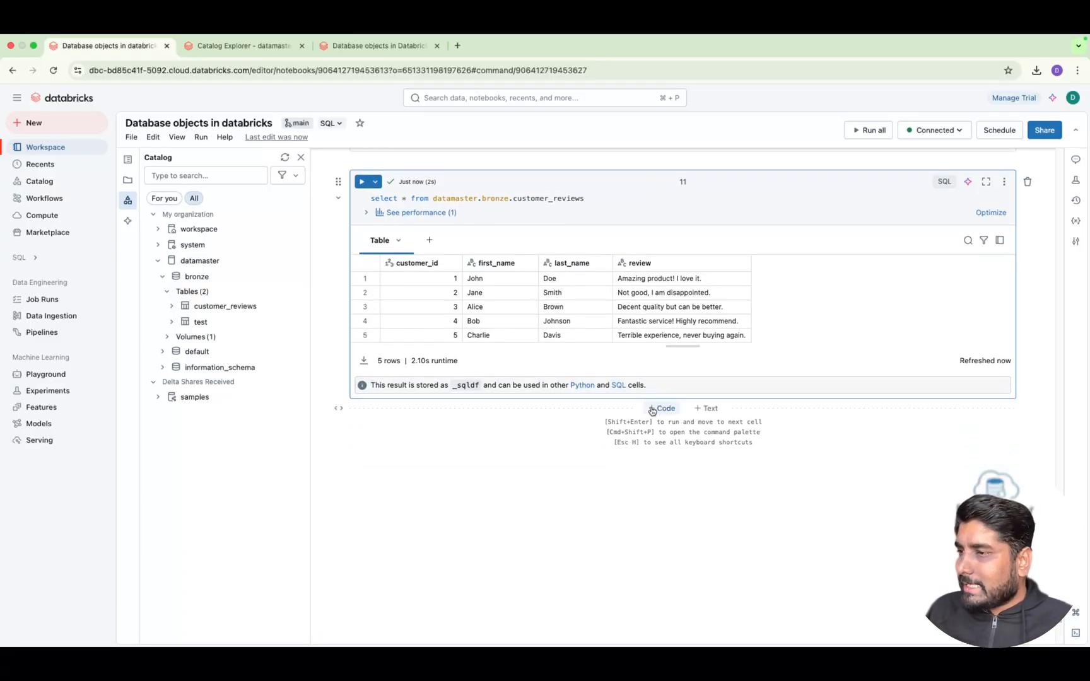
- Add a 'syntax for UDF' cell with the template create function(params) returns datatype return logic
click(661, 409)
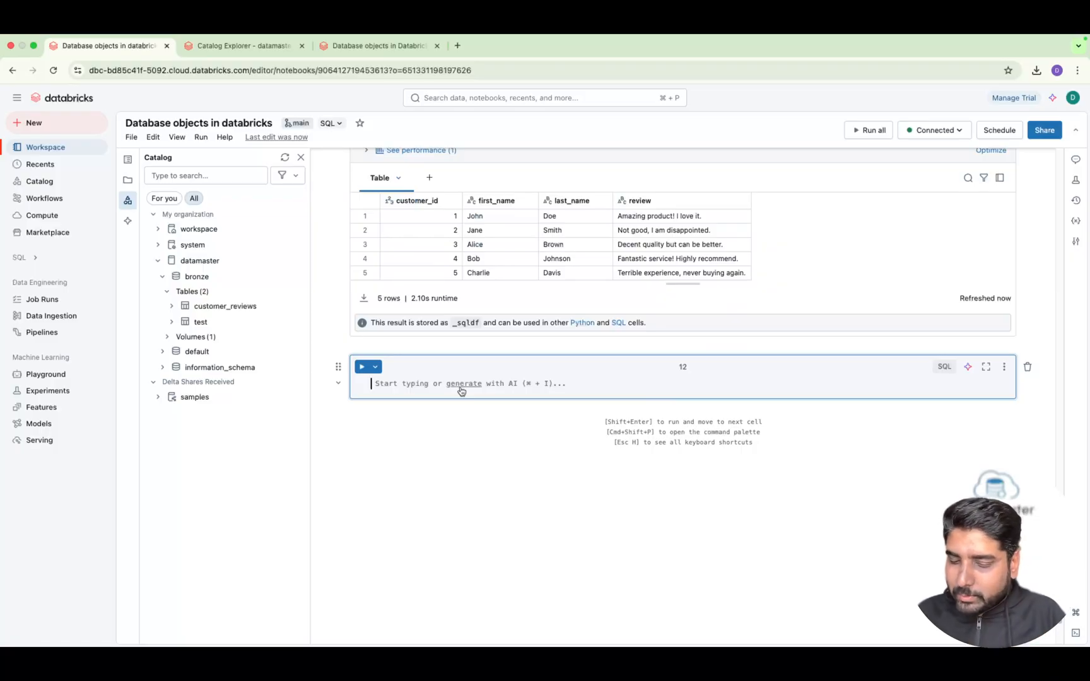
text(c)
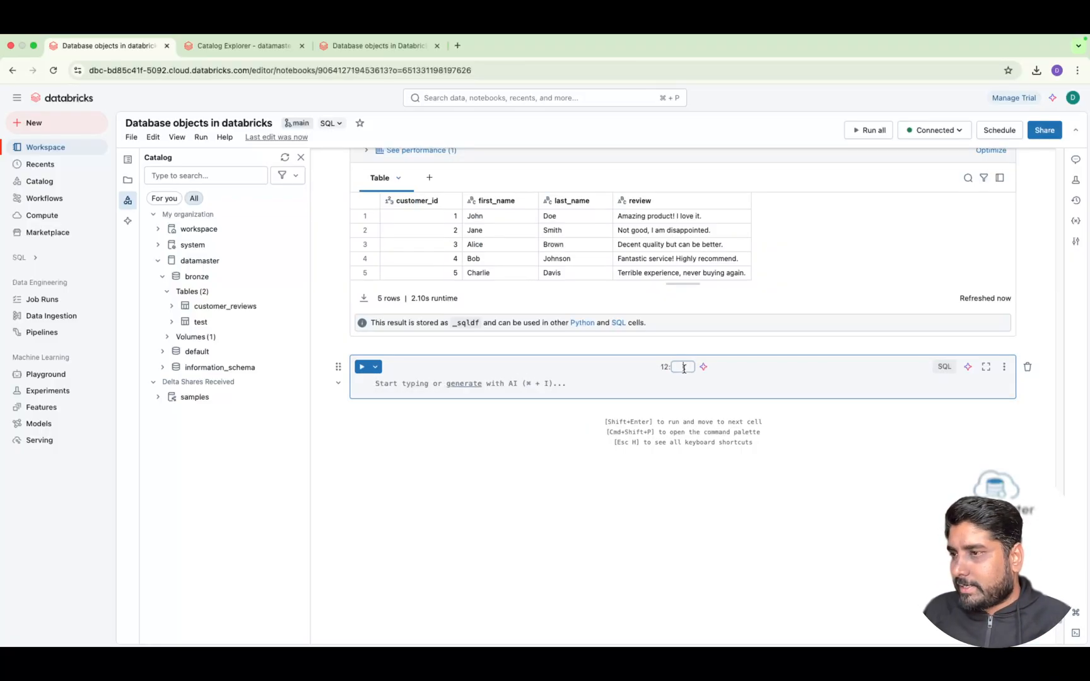
text(syntax for UDF)
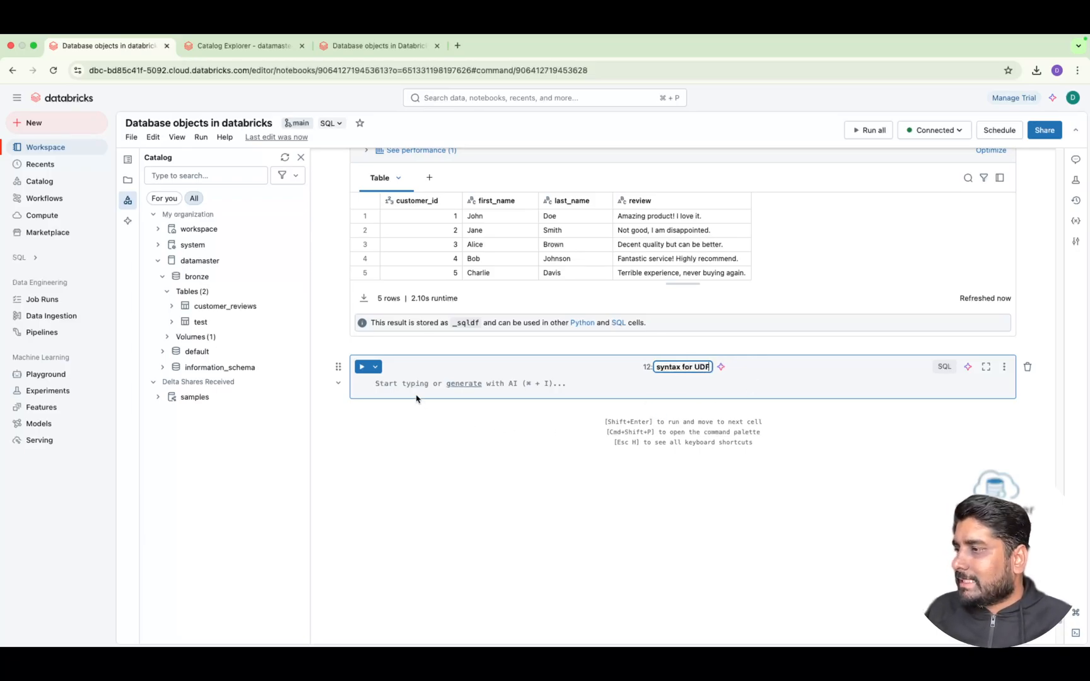
text(create function)
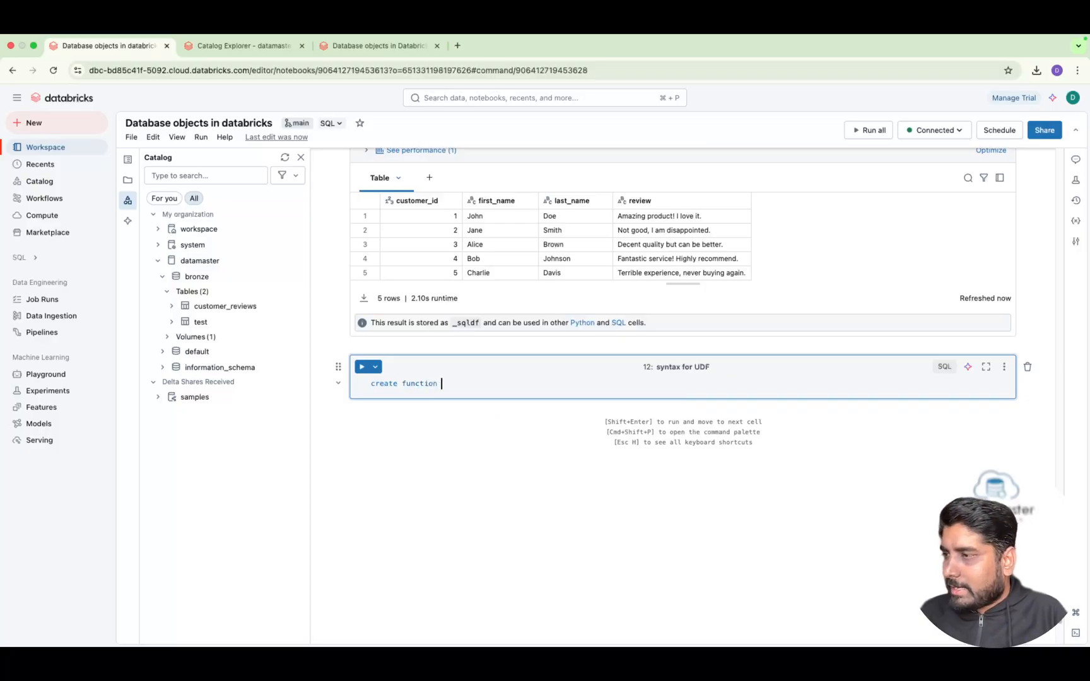
text(function_name()
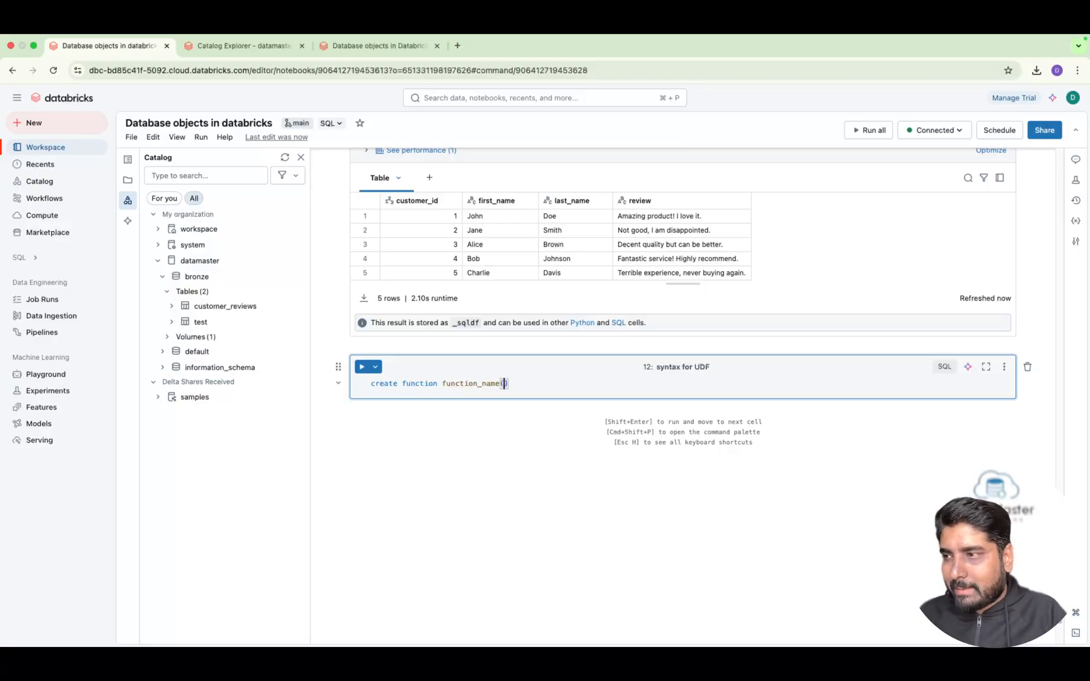
text(para datatype)
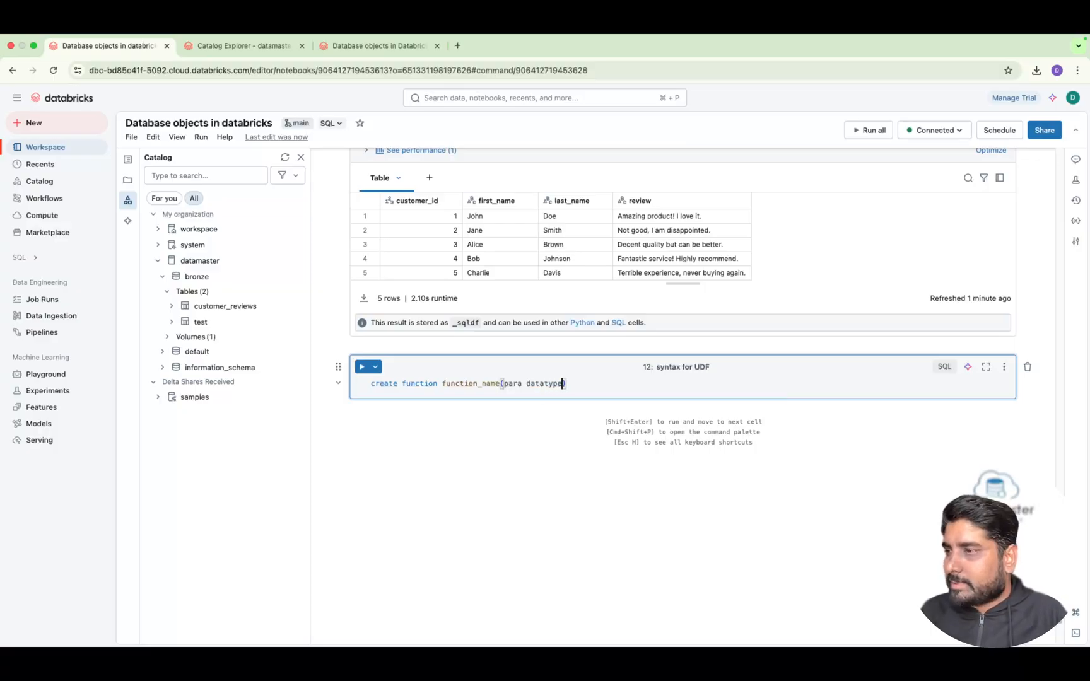
text(returns)
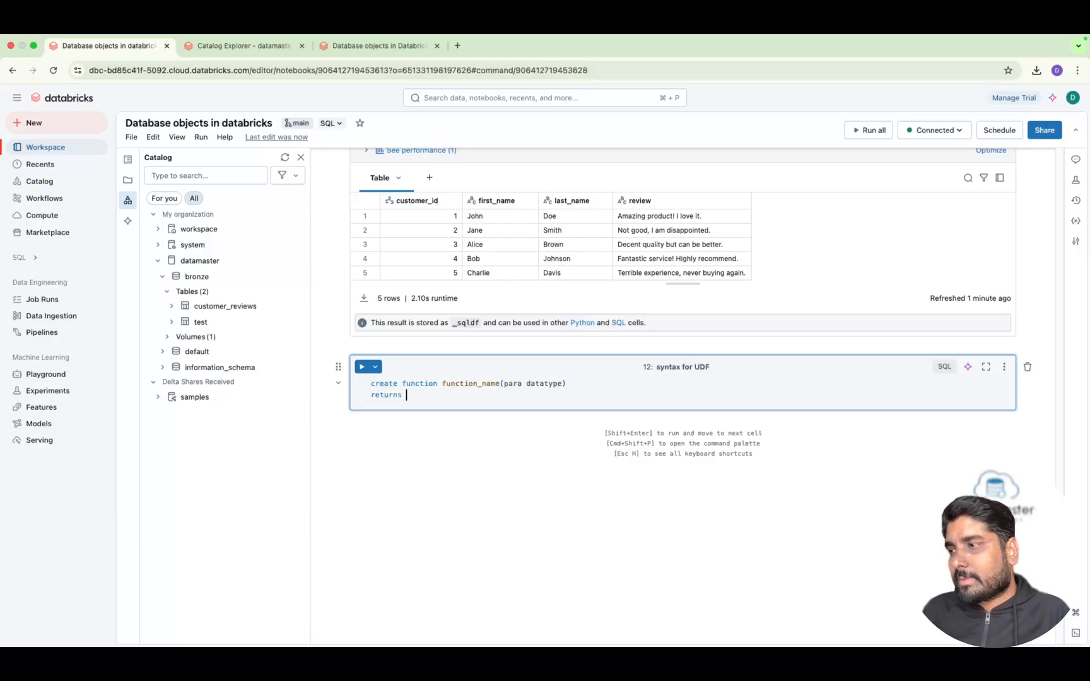
text(datatype)
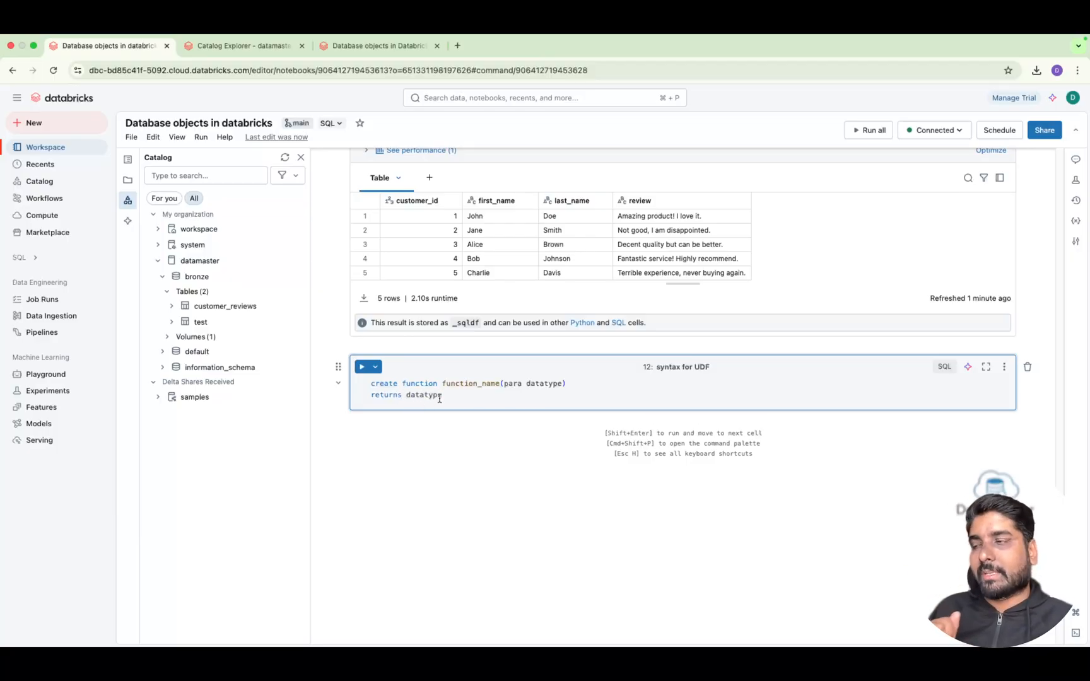
double_click(471, 383)
text(return)
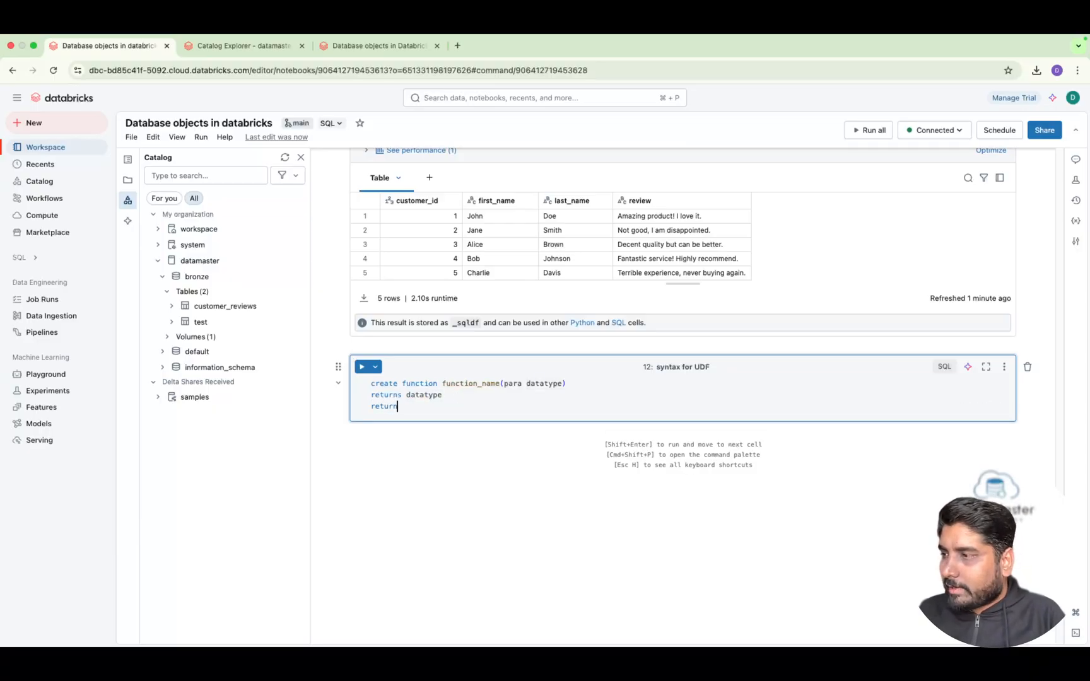
text(log)
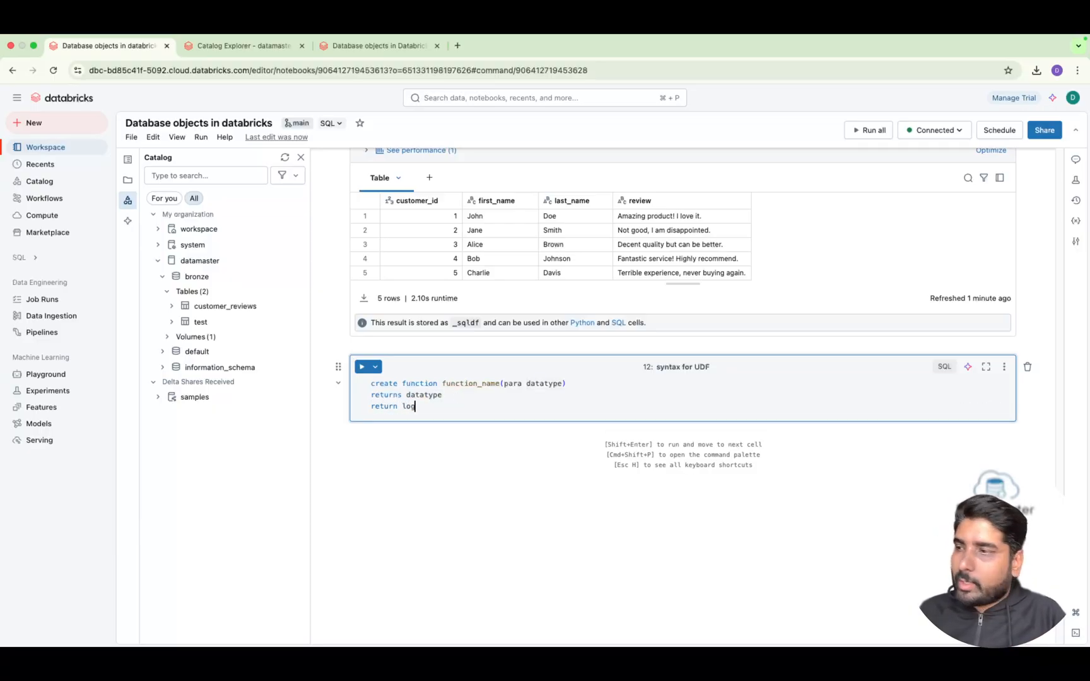
text(ic)
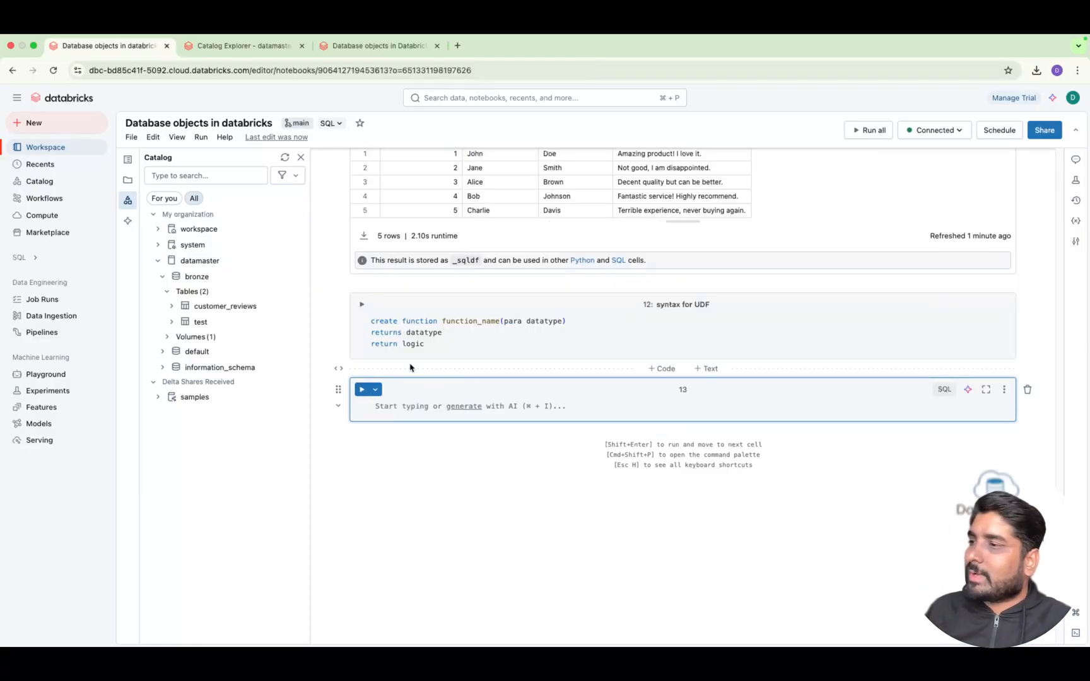
- Start create function datamaster.bronze.full_name_udf, renaming it from get_customer_reviews
scroll(down, 3)
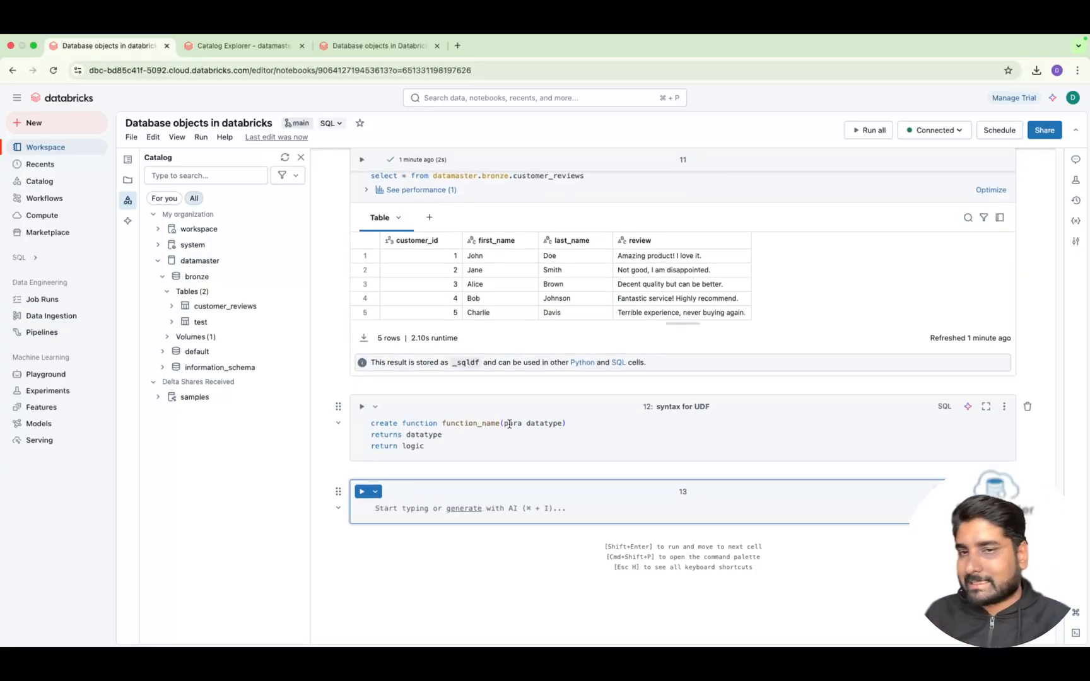
text(create)
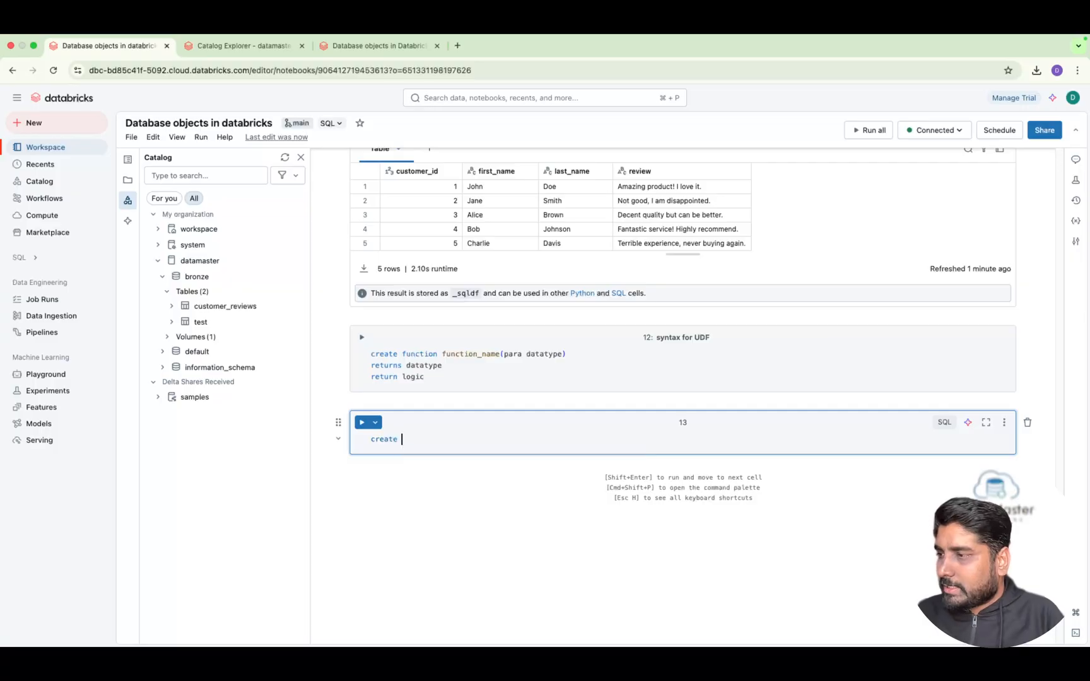
text(functions)
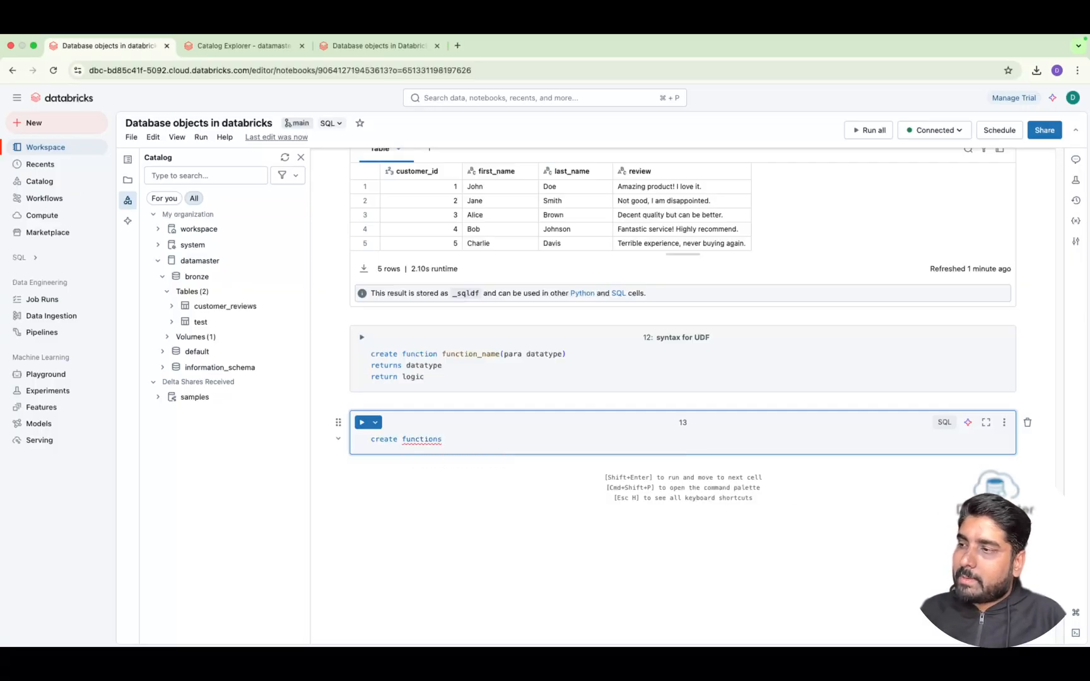
key(Backspace)
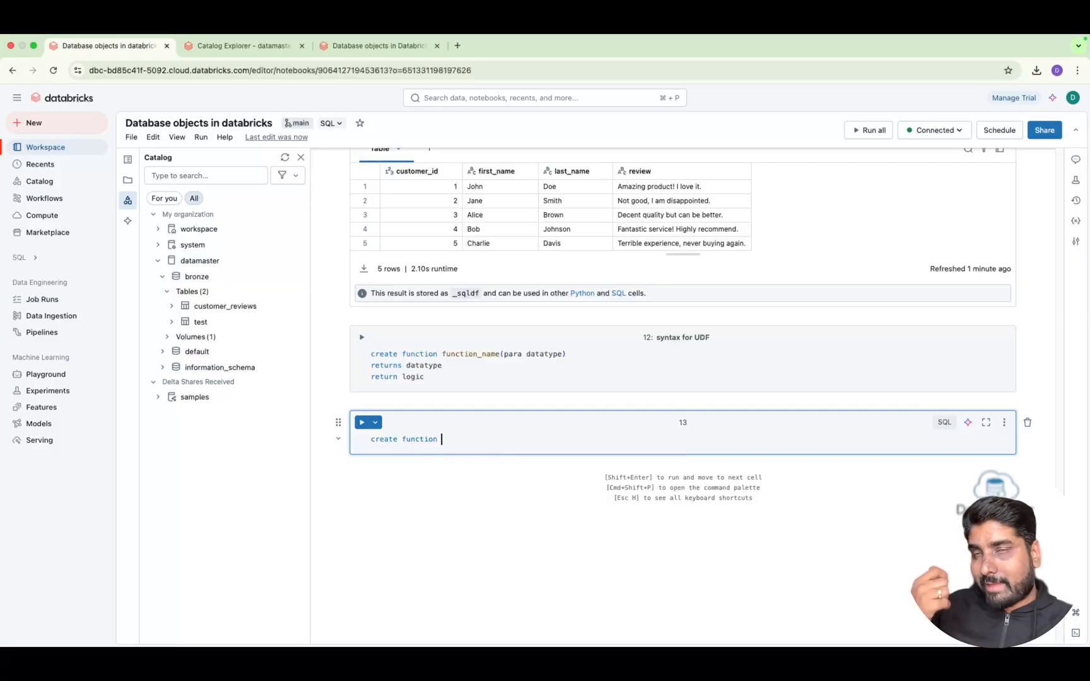
text(datamaster.bronze.get_customer_reviews())
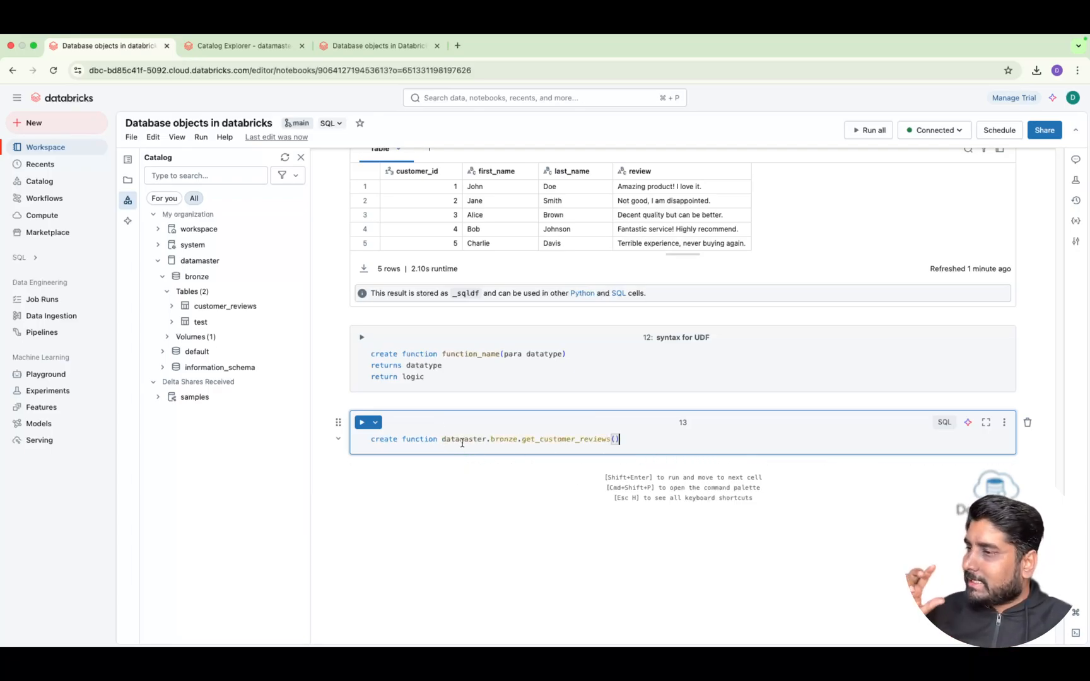
double_click(503, 439)
text(full)
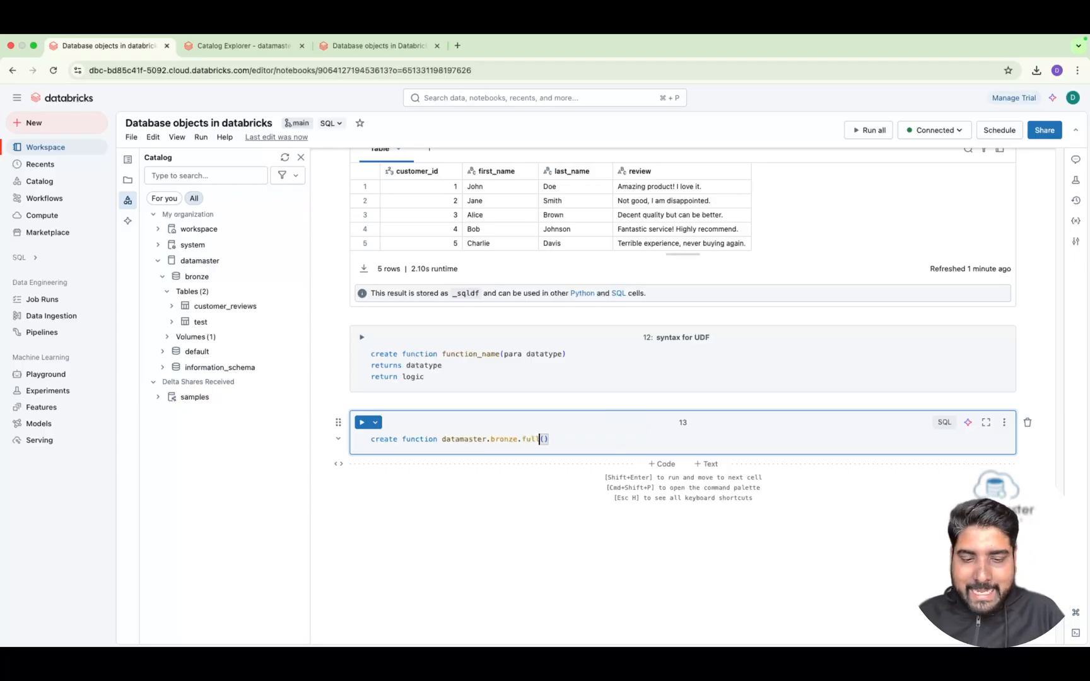
text(_name_)
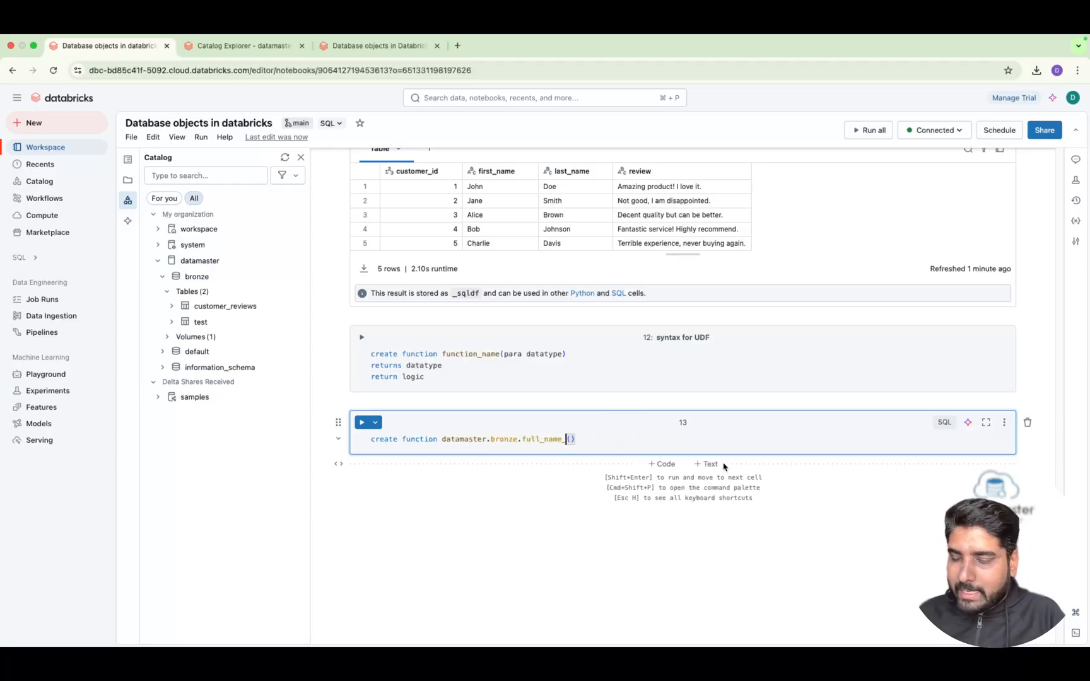
text(udf)
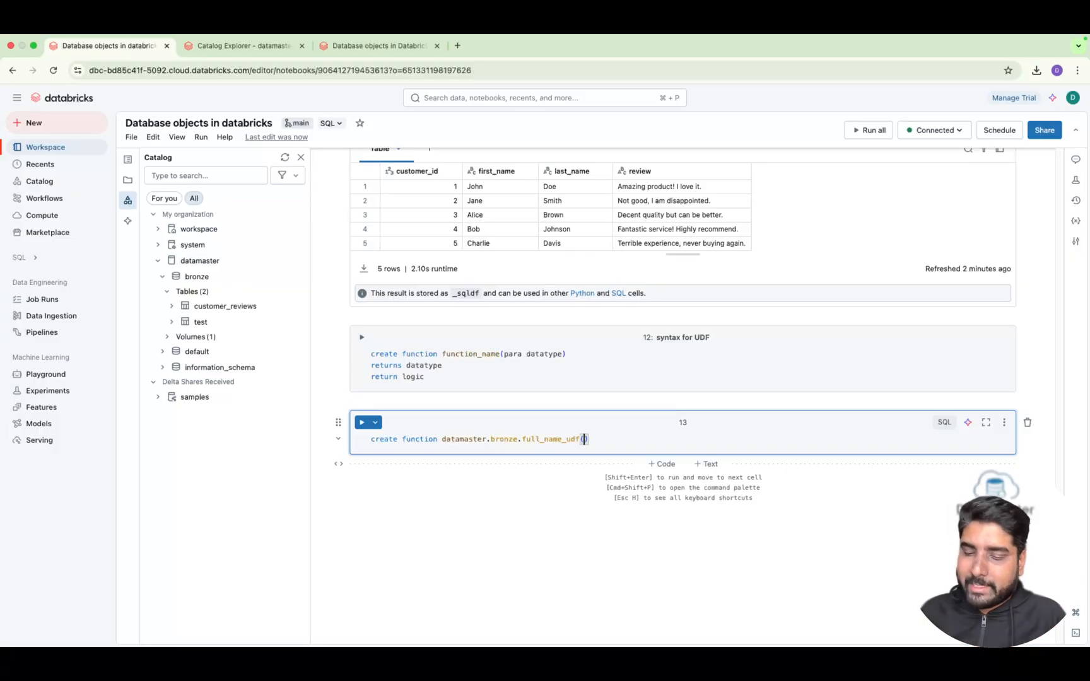
- Complete the signature (first_name string, last_name string) returns string return first_name || ' ' || last_name
text(first_name string,)
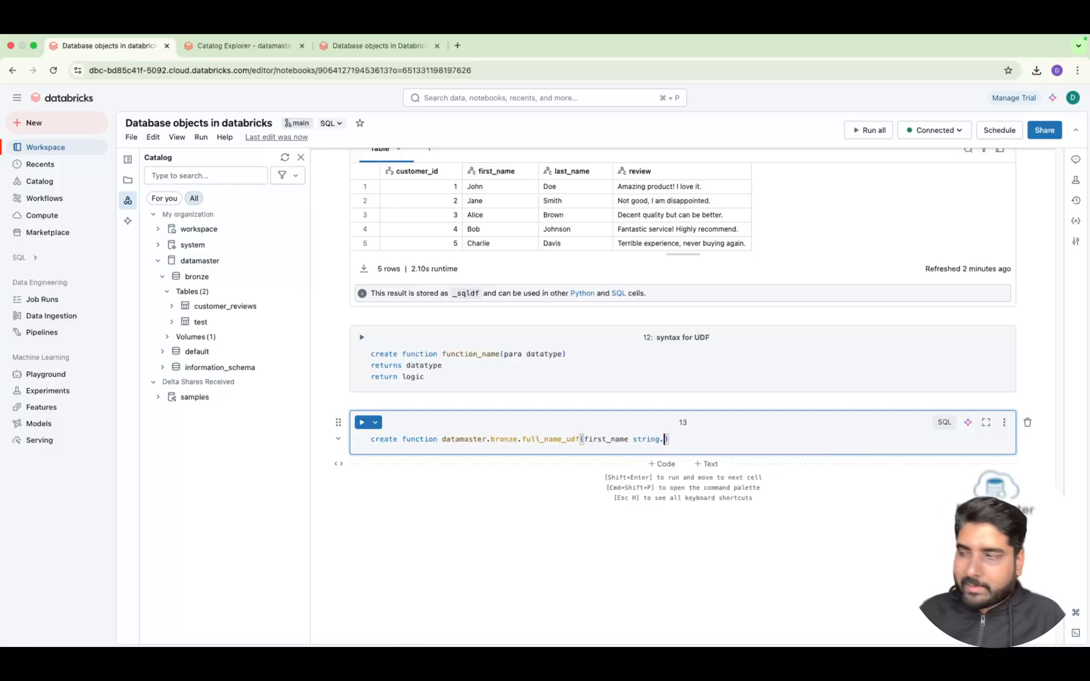
text(last_name string))
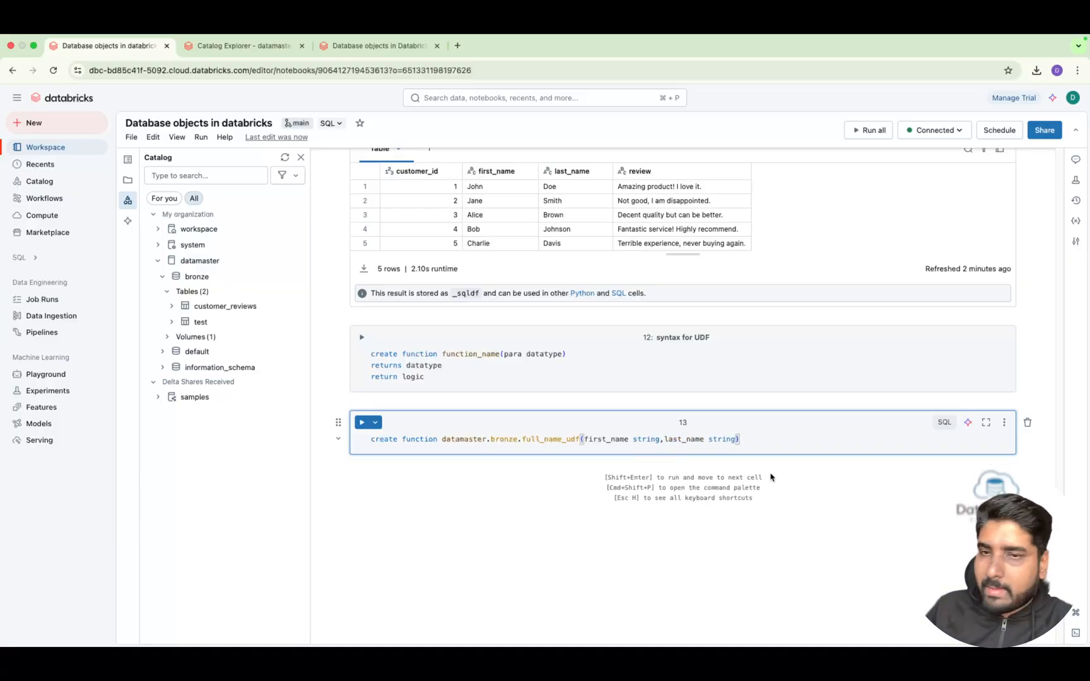
text(return)
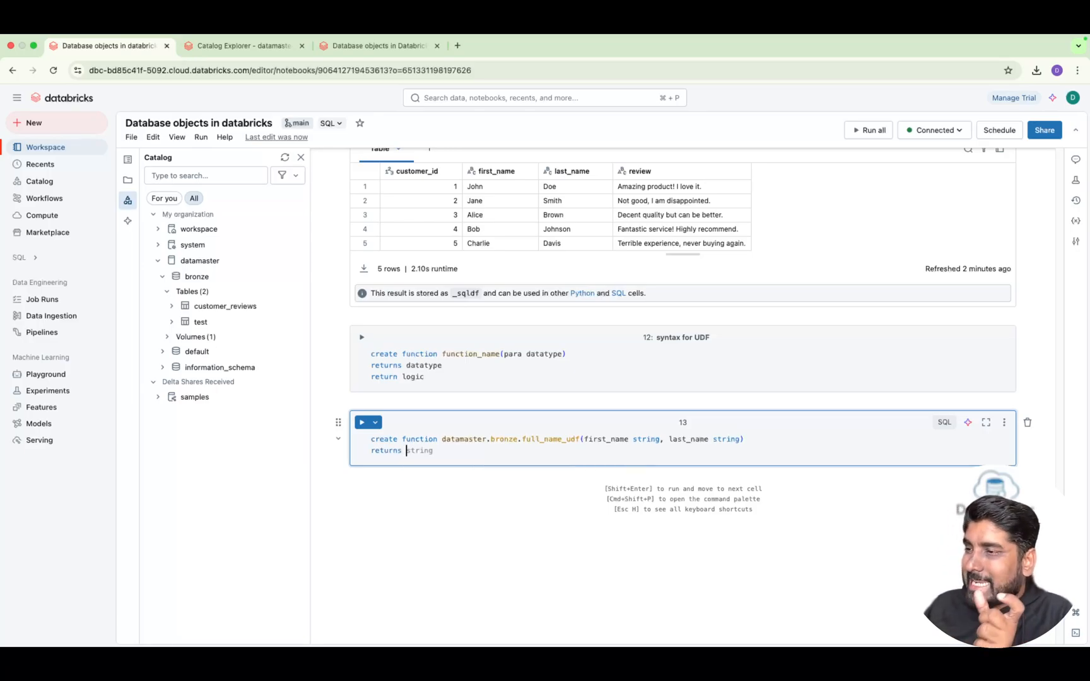
text(string)
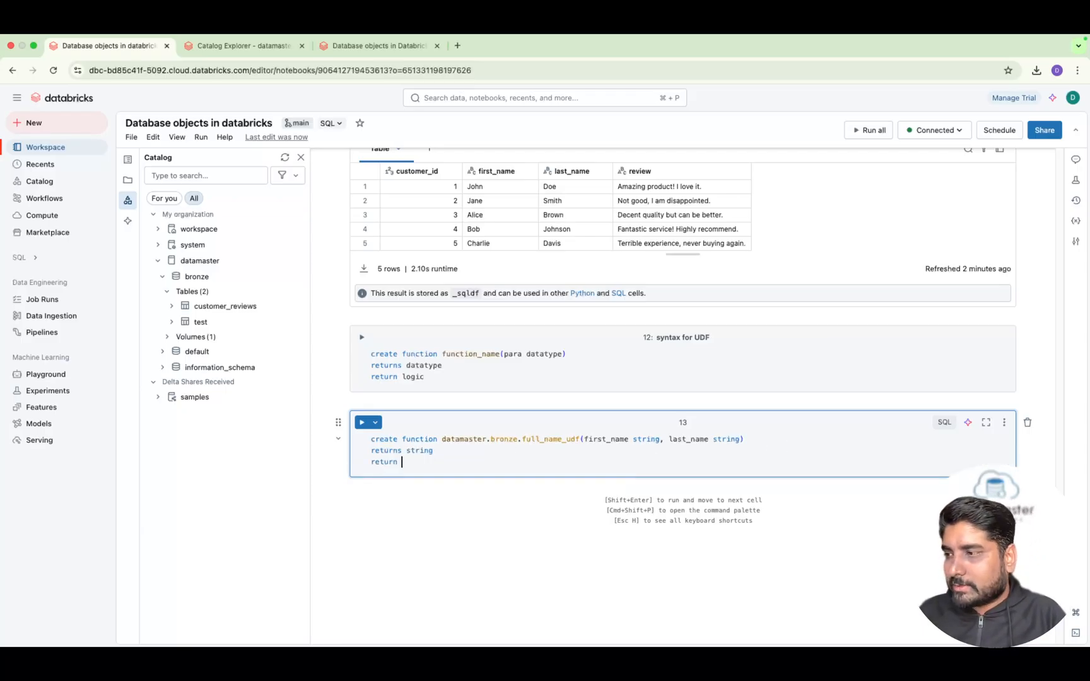
text(fir)
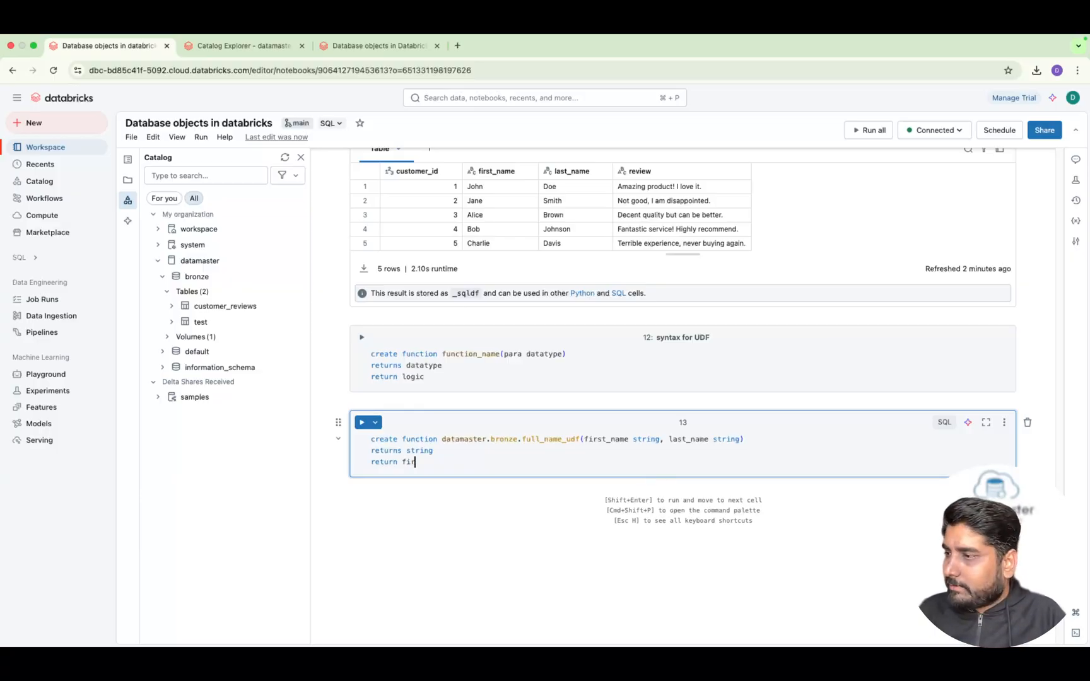
text(st_name)
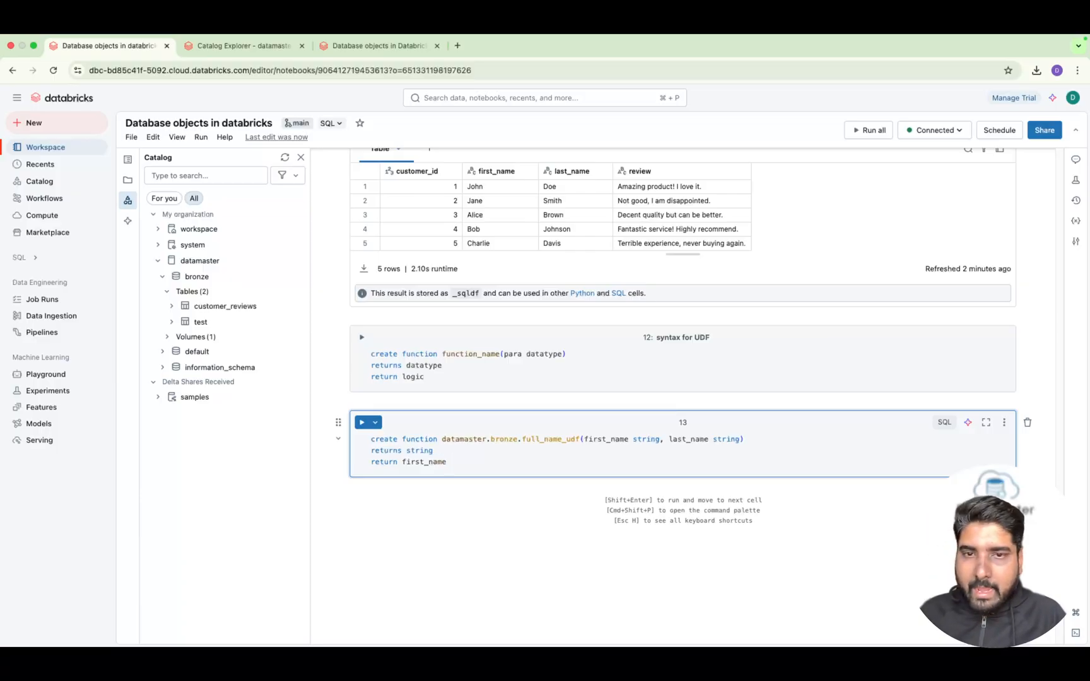
text(|| ' ' || last_name;)
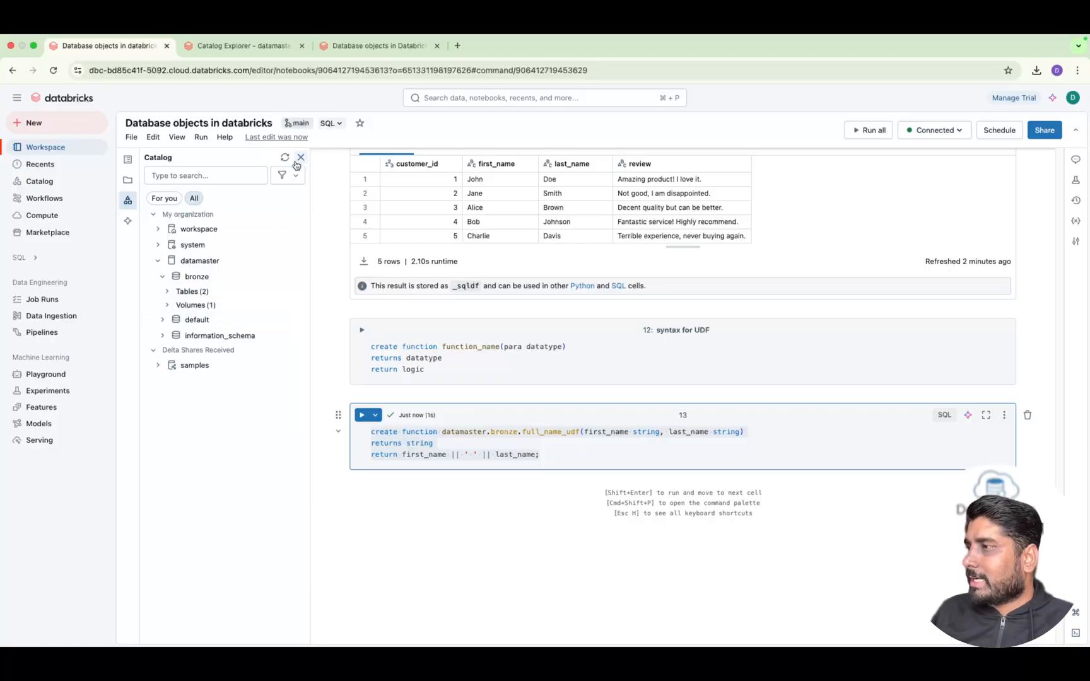
- Refresh the catalog, filter to datamaster.bronze and confirm full_name_udf under Functions
click(158, 261)
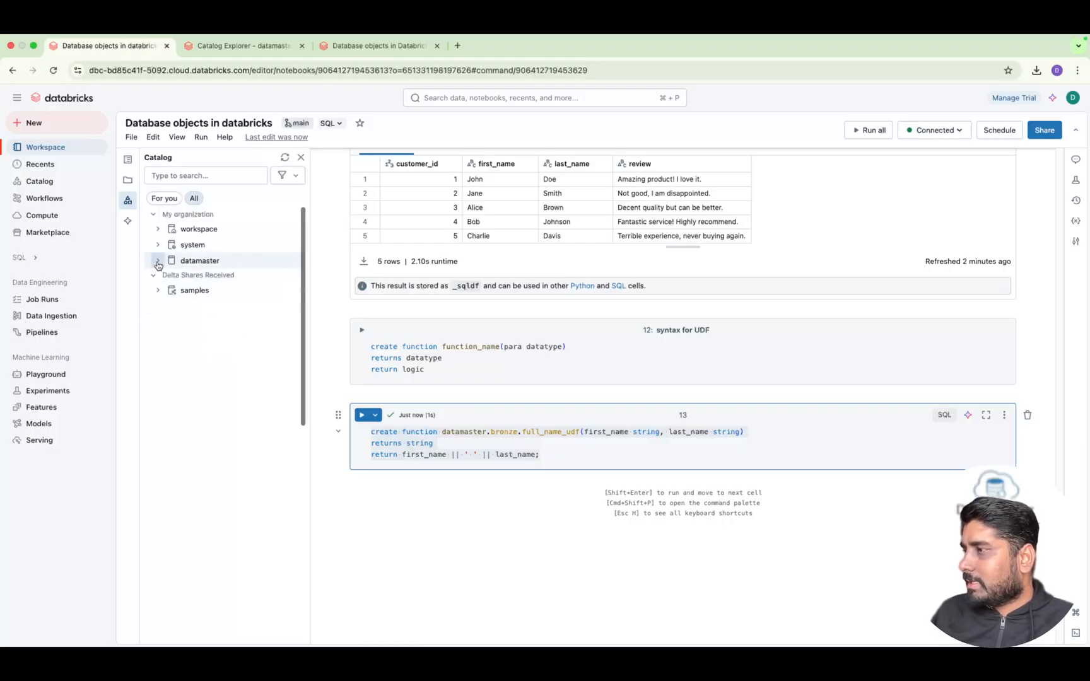
click(158, 261)
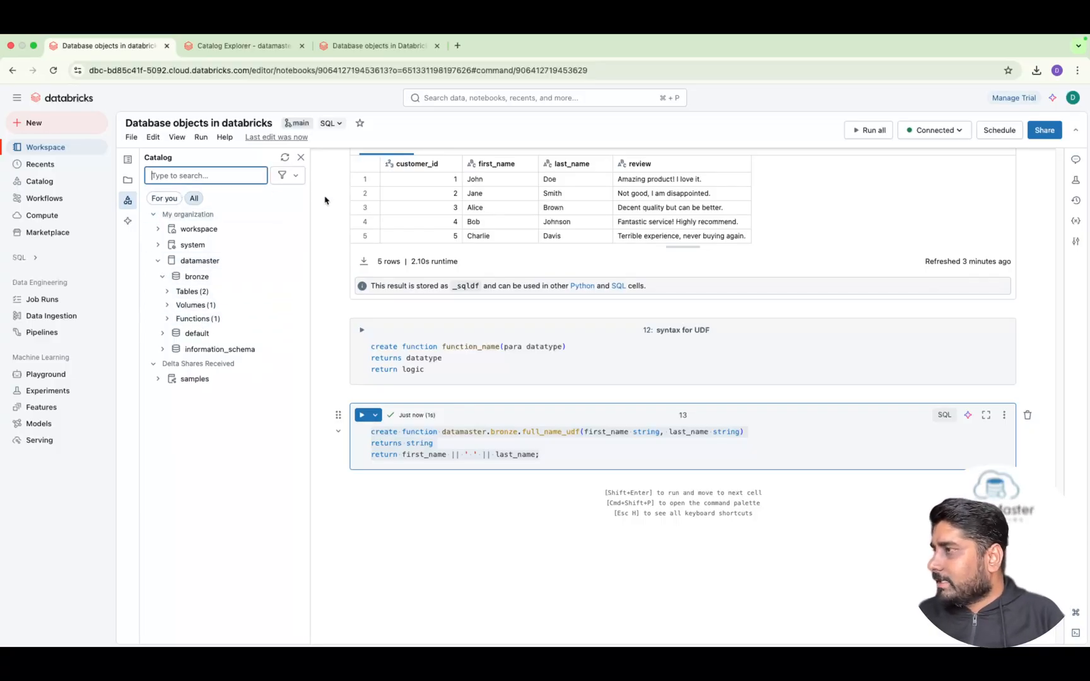
text(datamaster.)
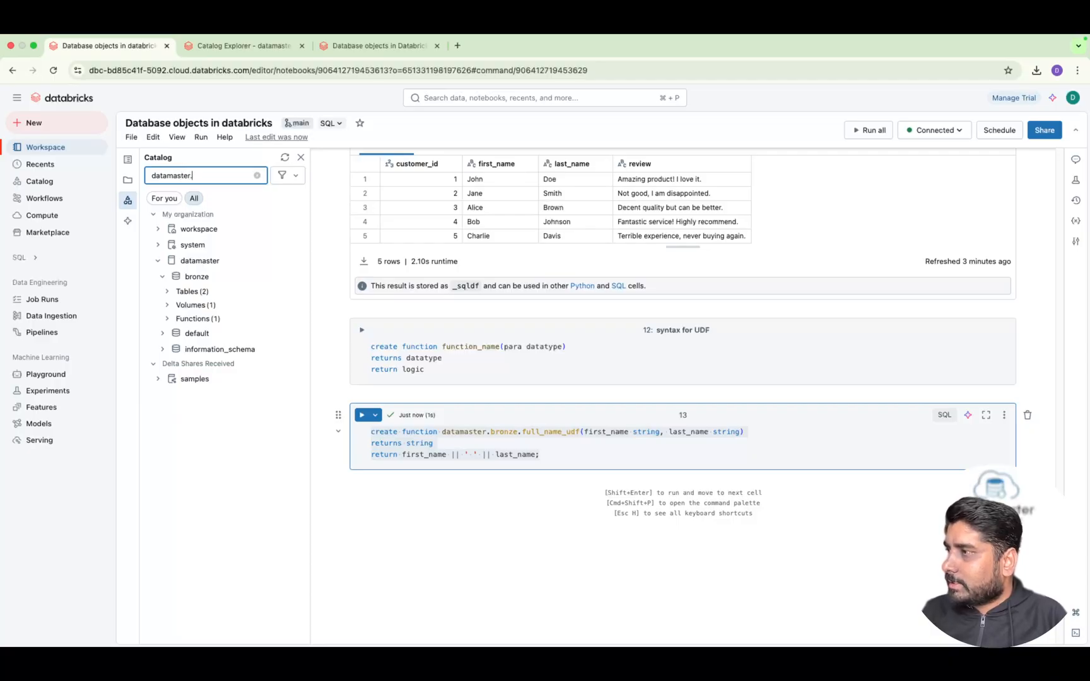
text(bronze)
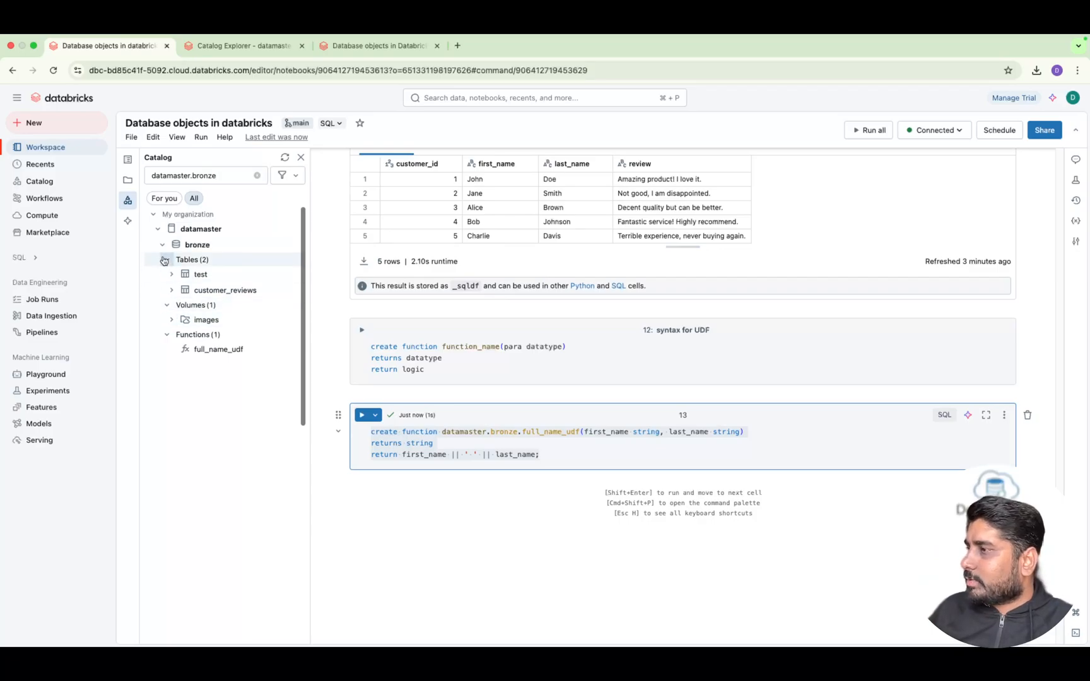
click(163, 260)
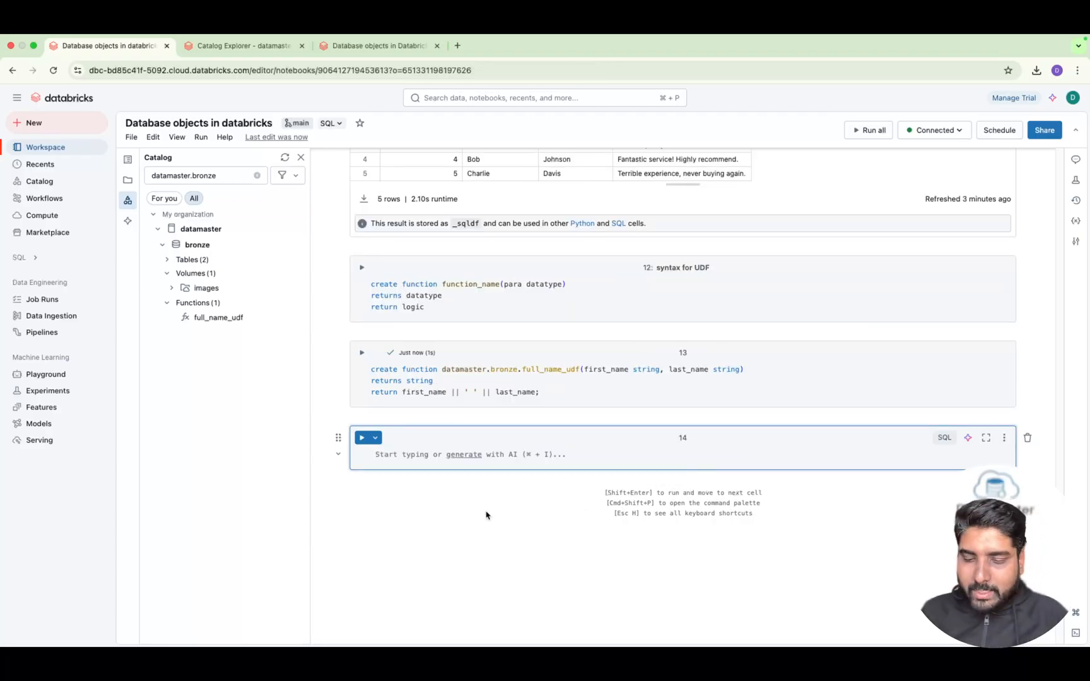
- Write and run a 'usage' query selecting customer_id and full_name_udf(first_name, last_name) as full_name from customer_reviews
text(sel)
click(684, 352)
text(full name u)
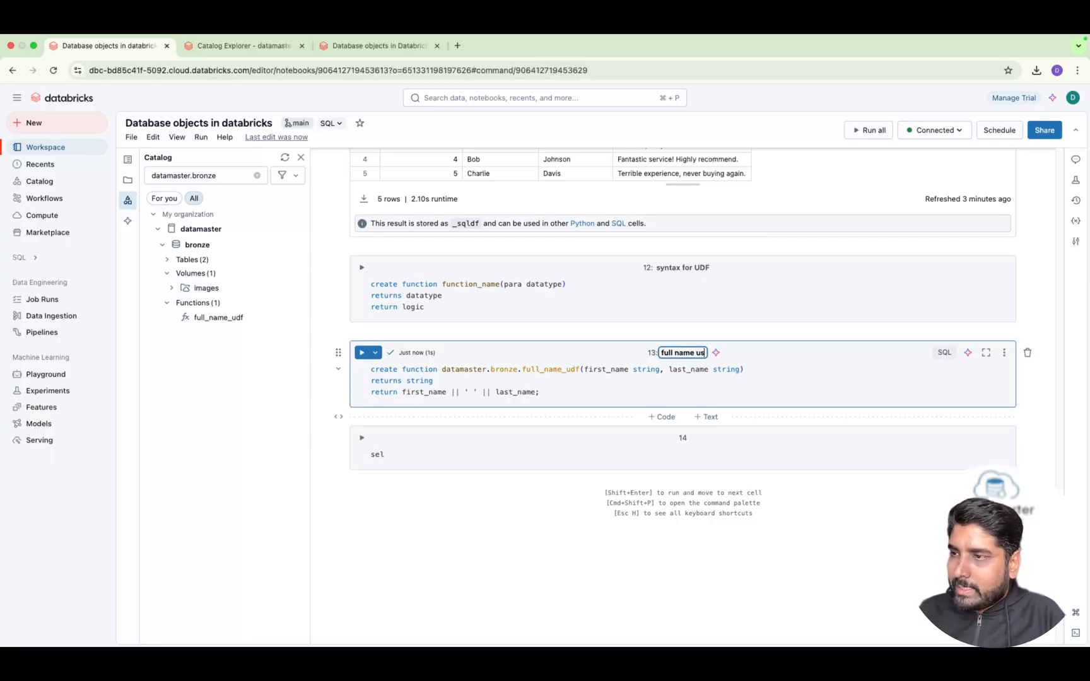
text(df)
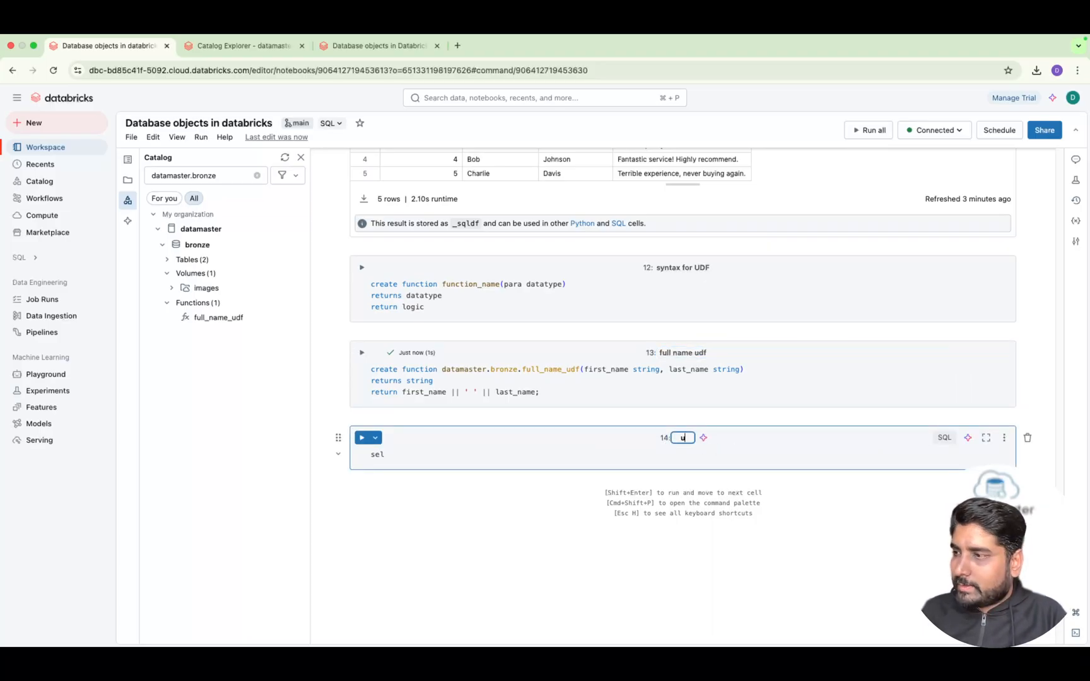
text(usage)
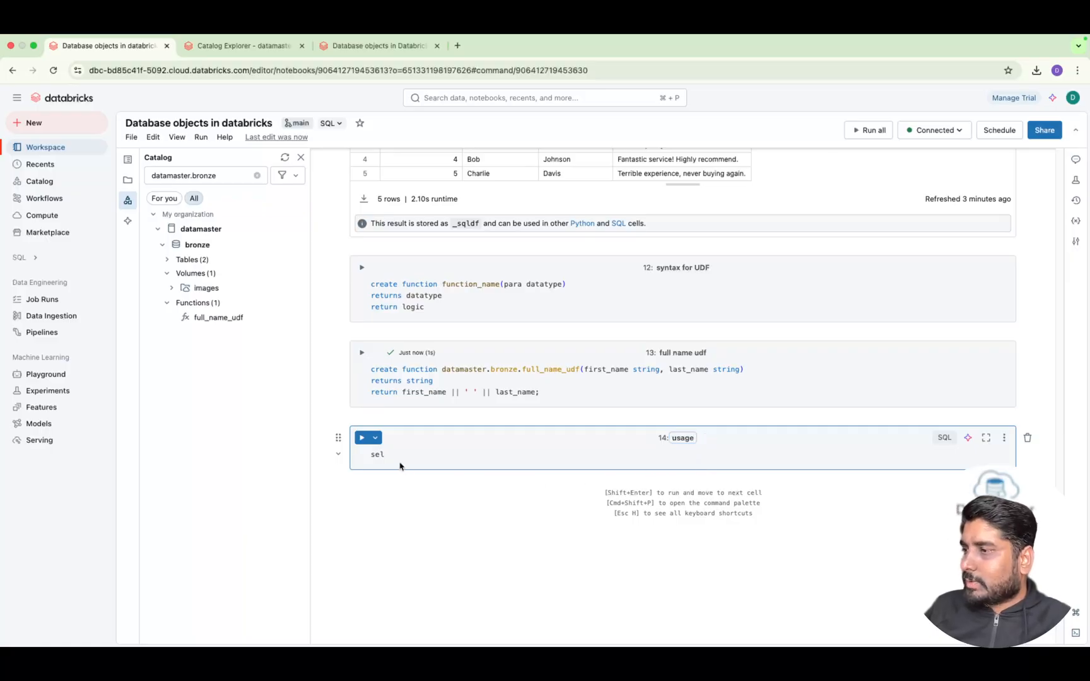
text(ect)
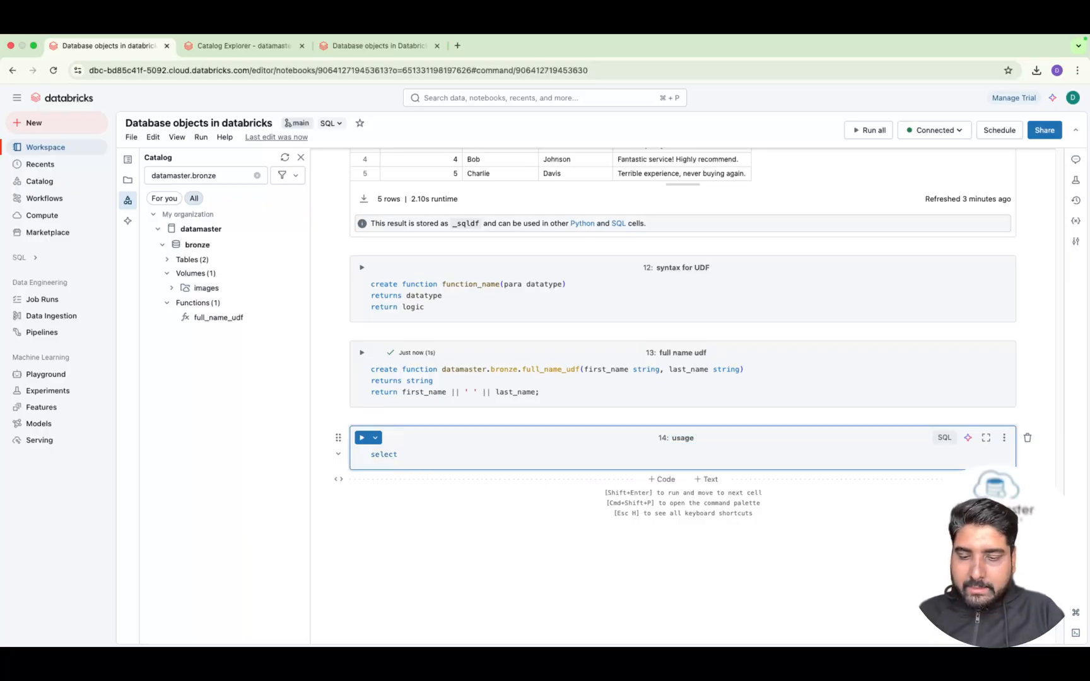
text(customer_id,)
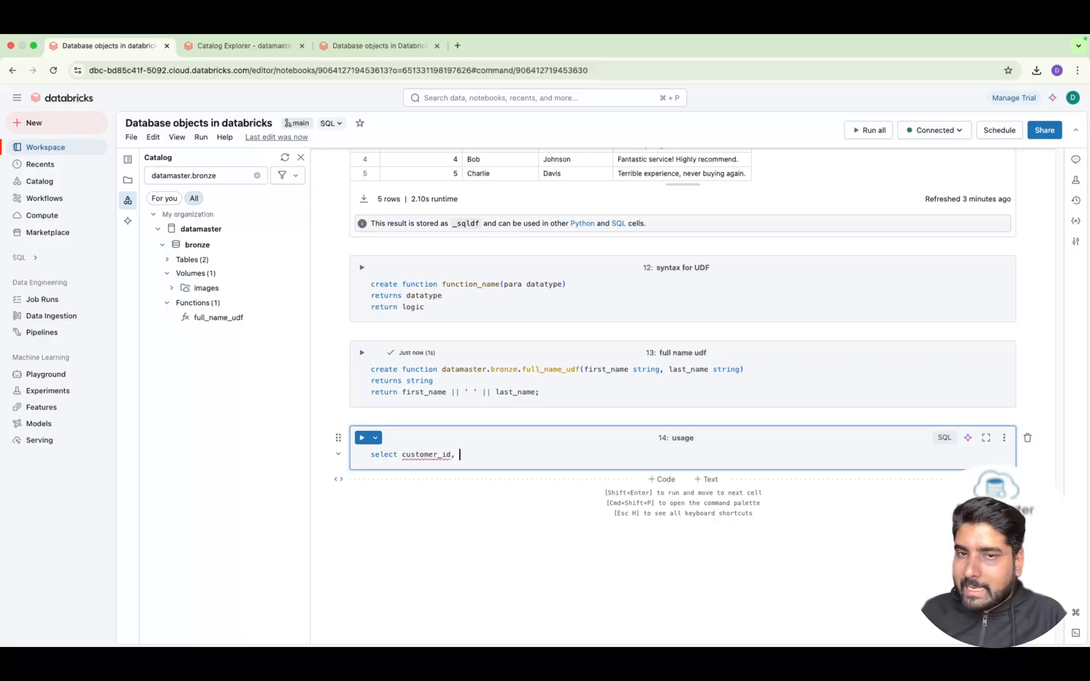
text(u)
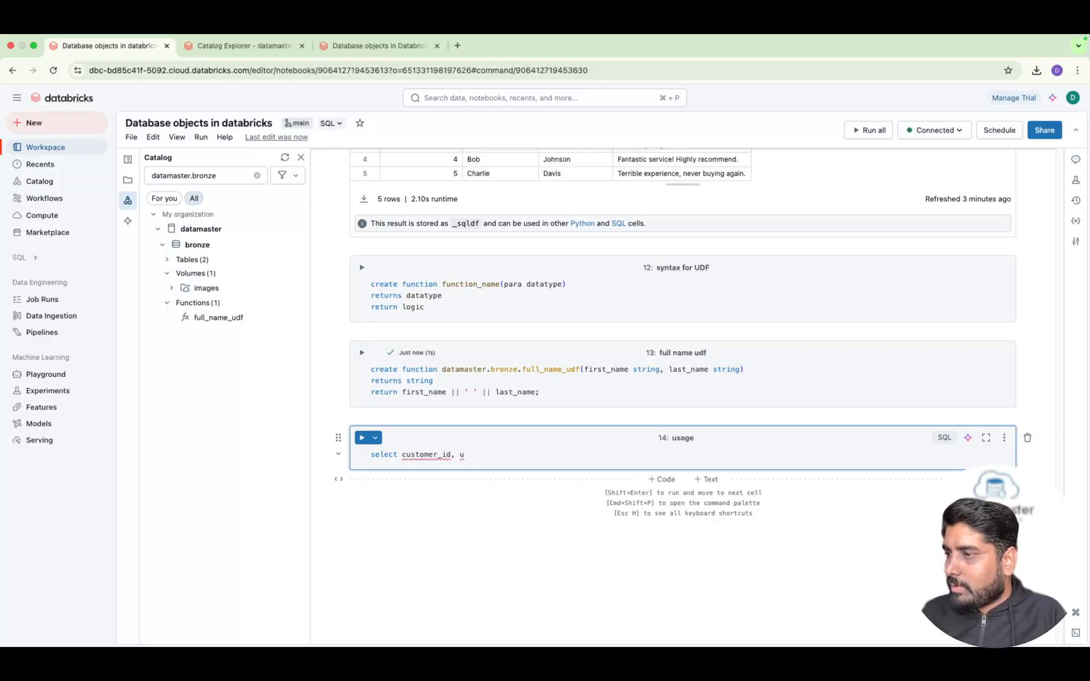
text(datamaster.bronze.full_name_udf(first_name)
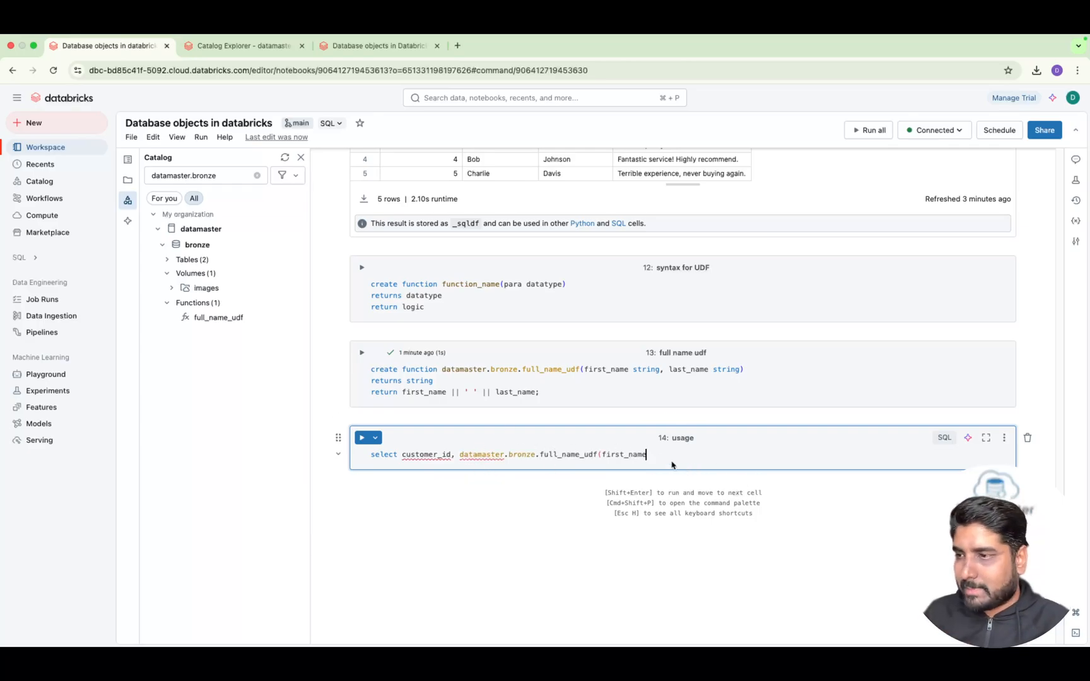
text(,)
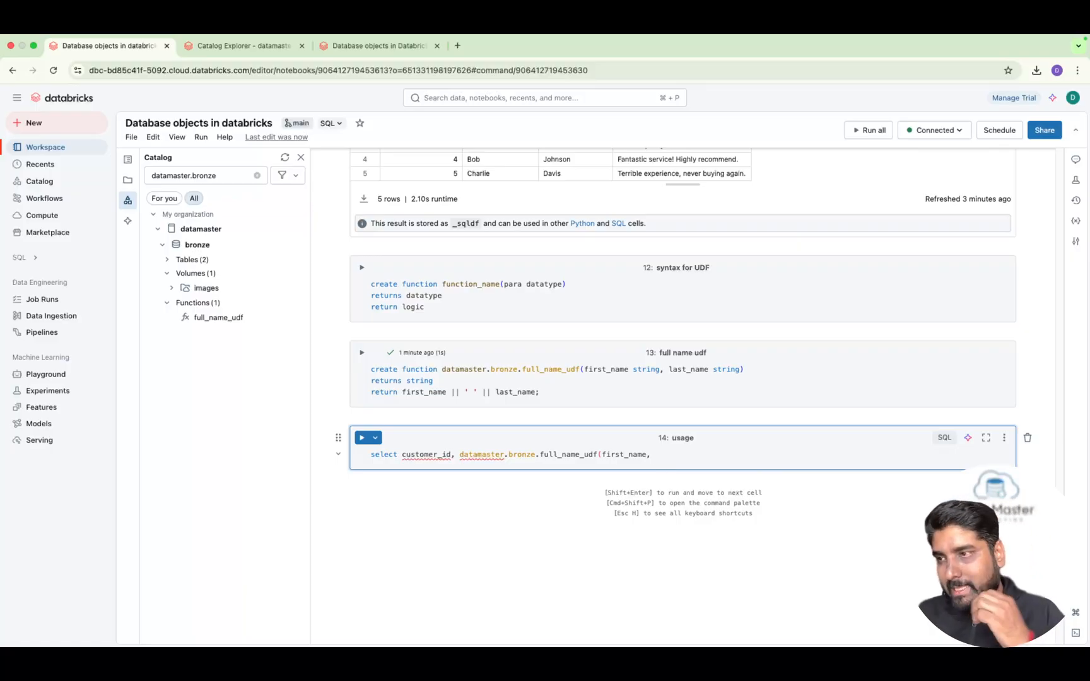
text(last)
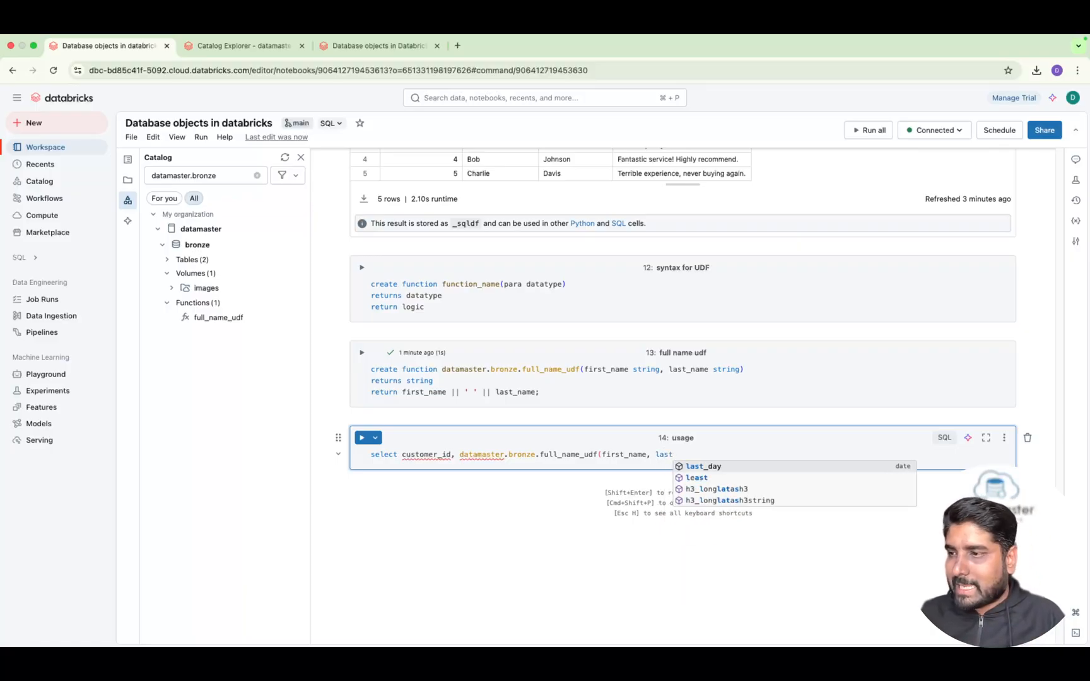
text(_)
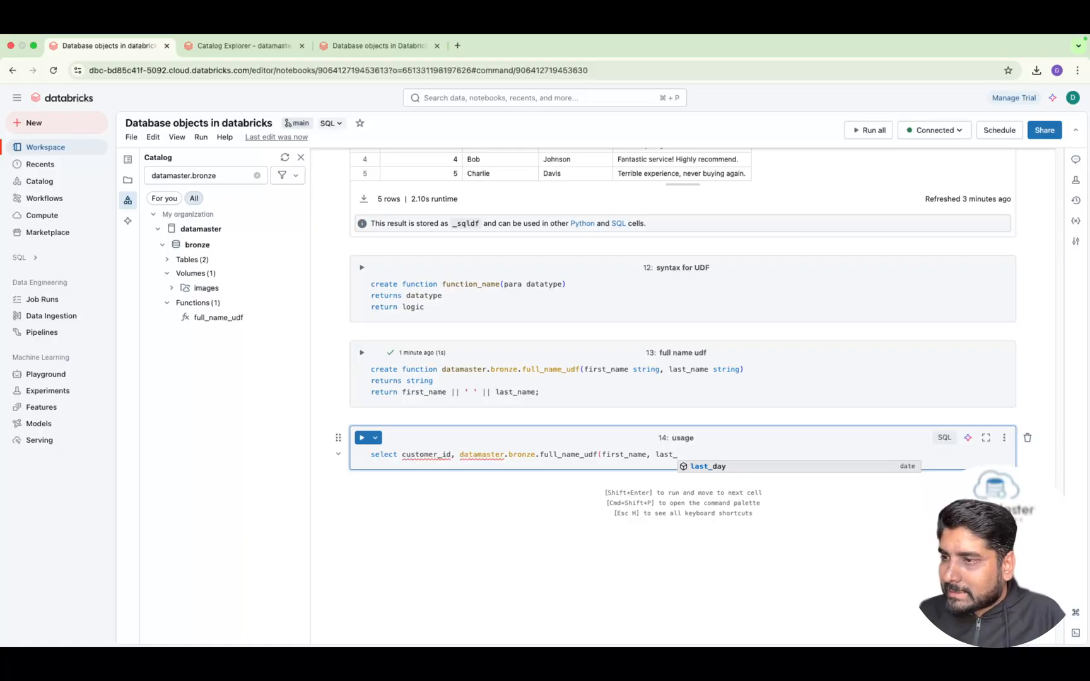
text(name) as full_name from datamaster.bronze.customer_reviews)
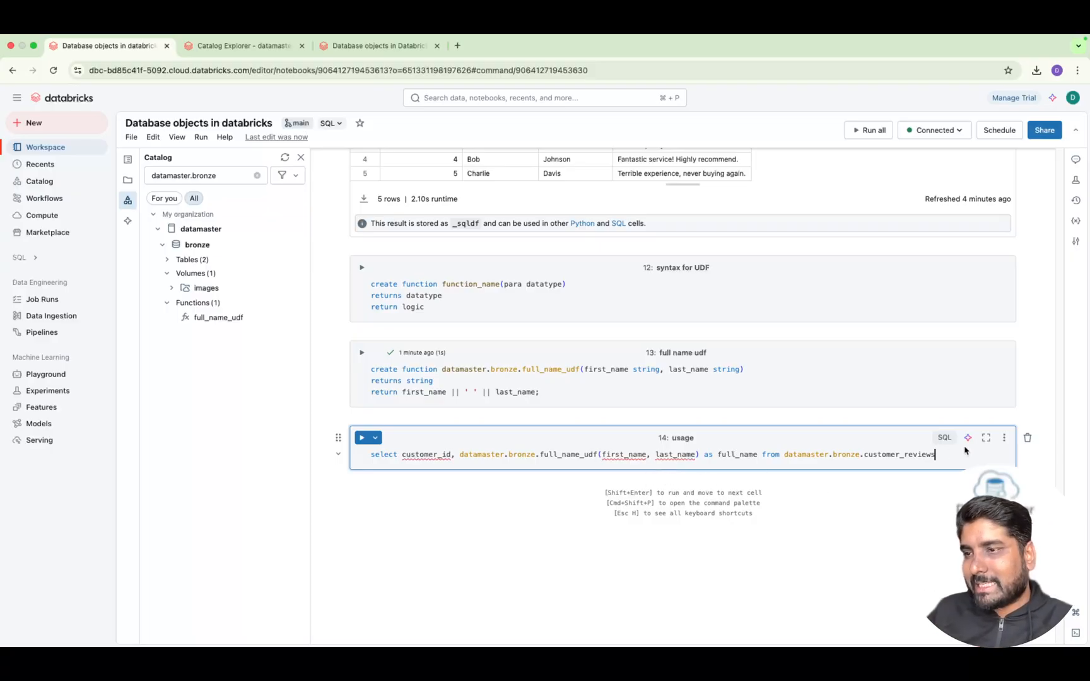
click(361, 437)
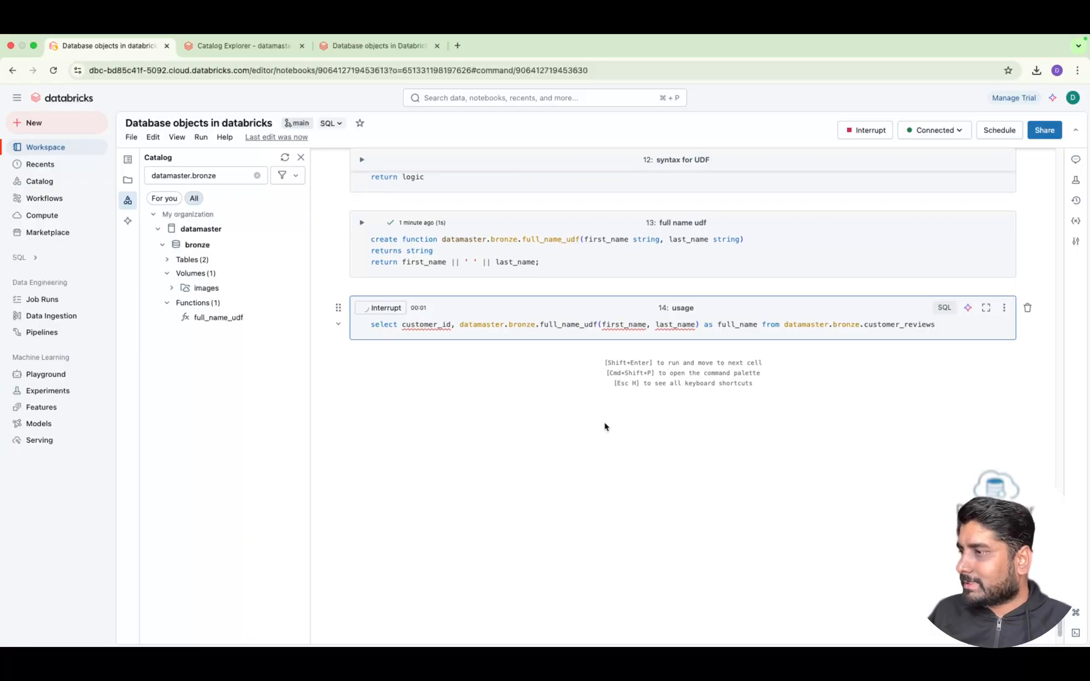
- Add the review column to the query, rerun it and inspect the five-row result
click(362, 308)
text(,)
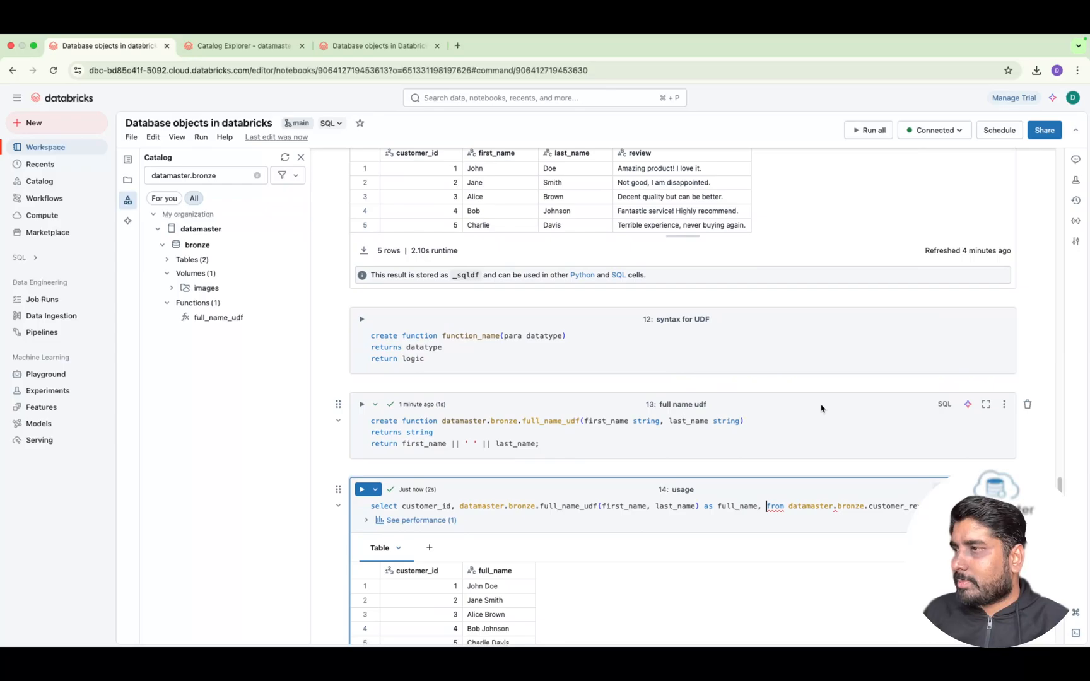
text(review)
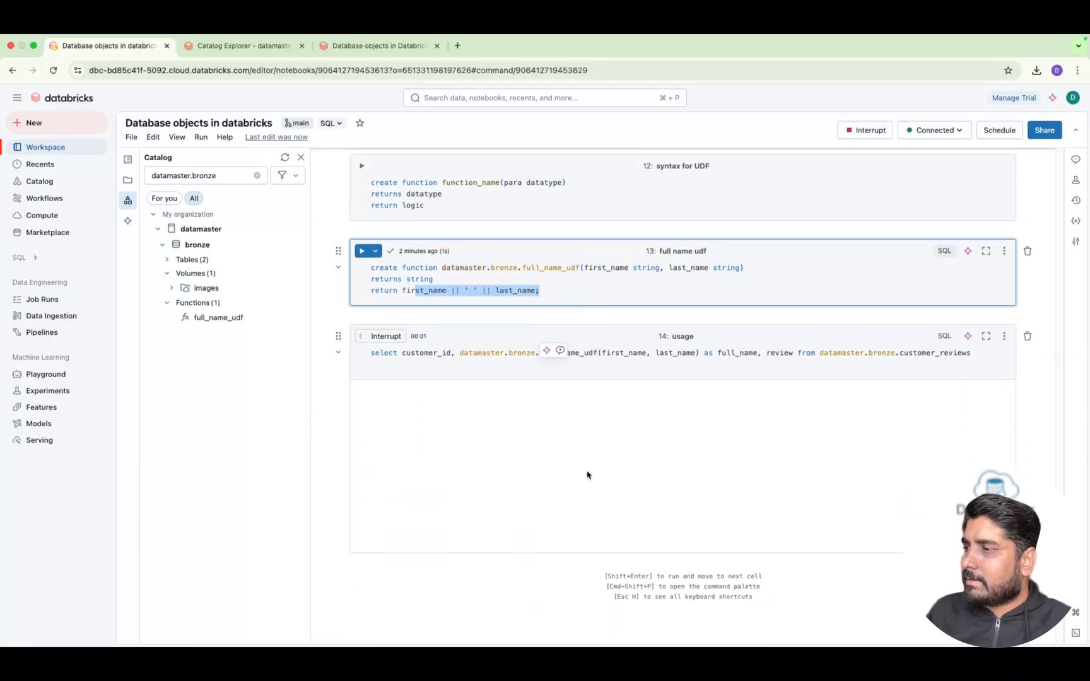
click(361, 336)
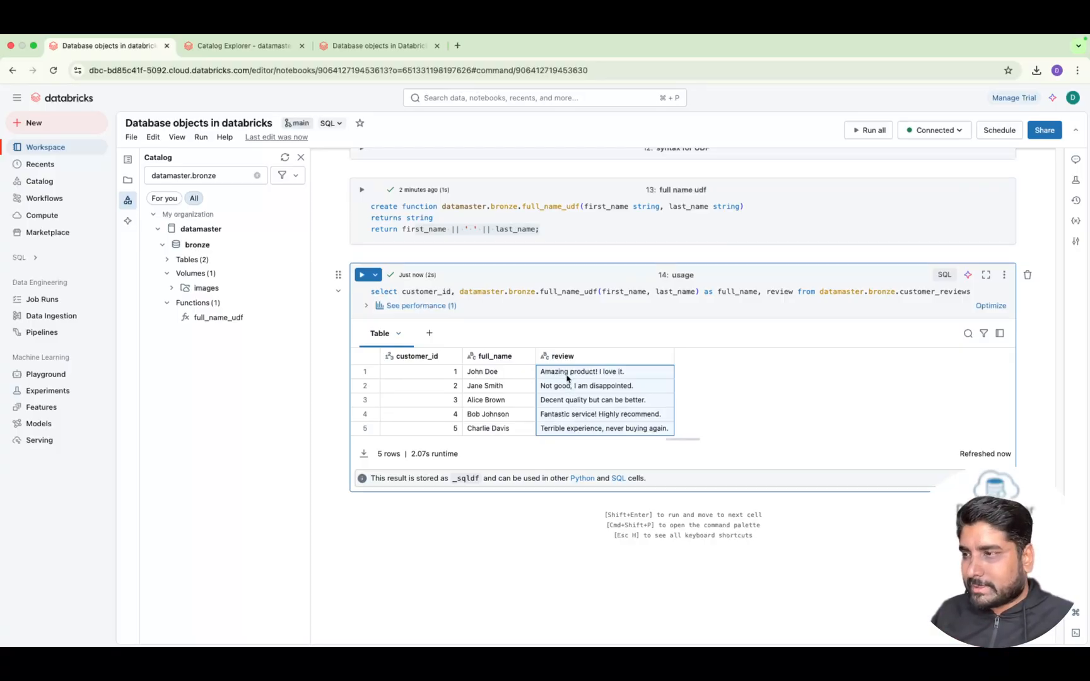
click(481, 371)
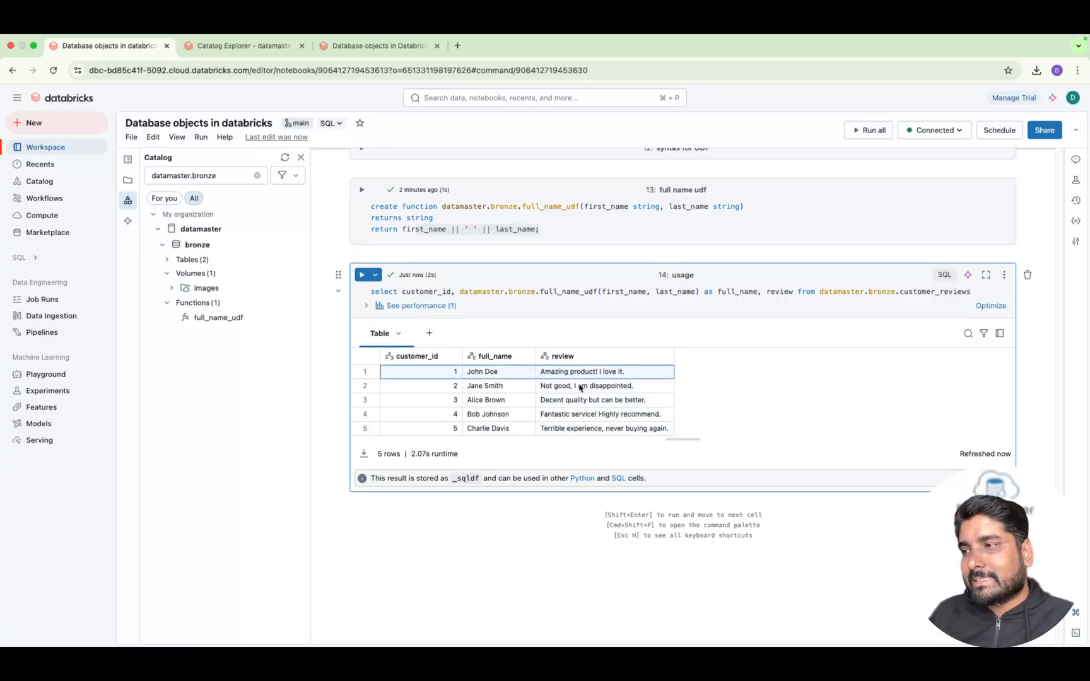
click(587, 386)
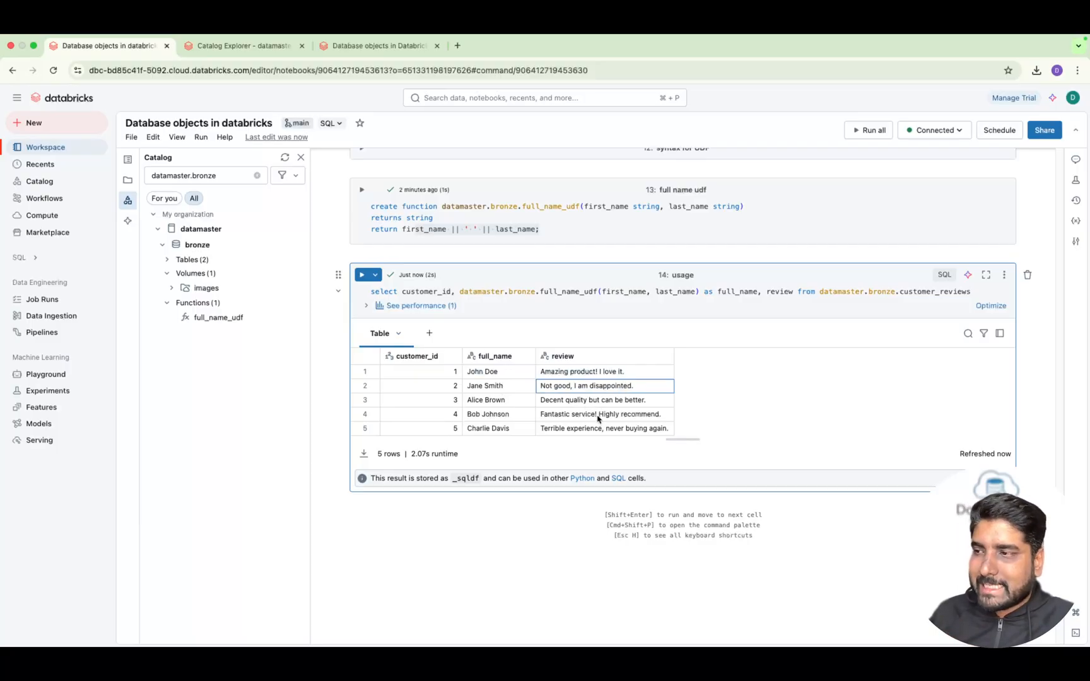
scroll(down, 3)
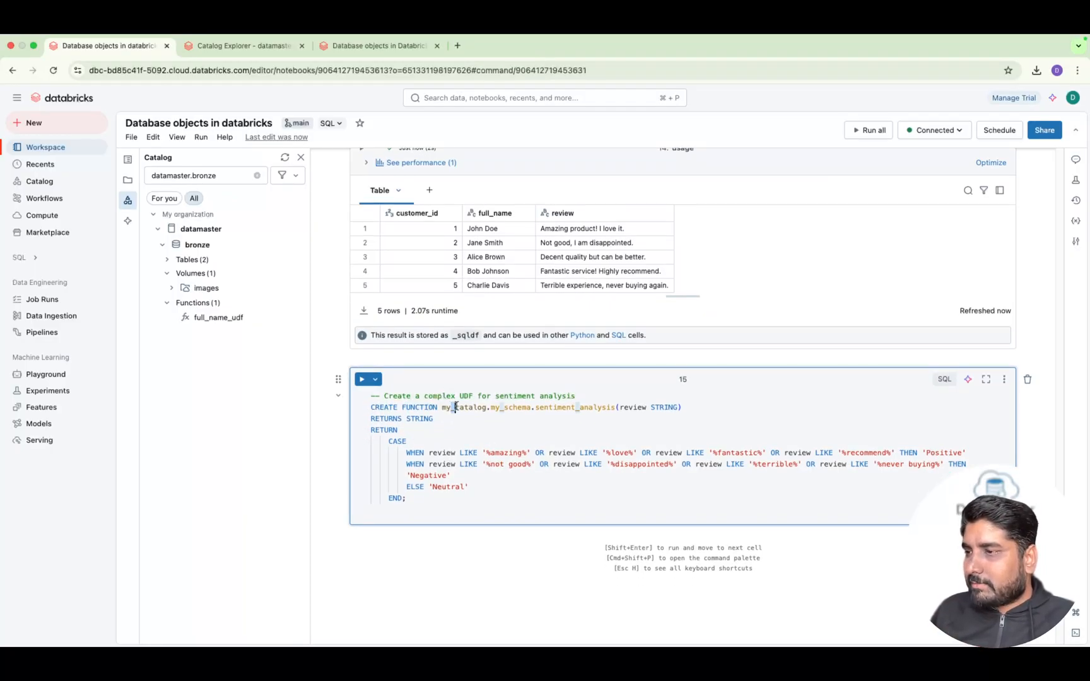
- Review the pasted sentiment_analysis function's my_catalog.my_schema placeholder and LIKE keyword patterns
double_click(629, 406)
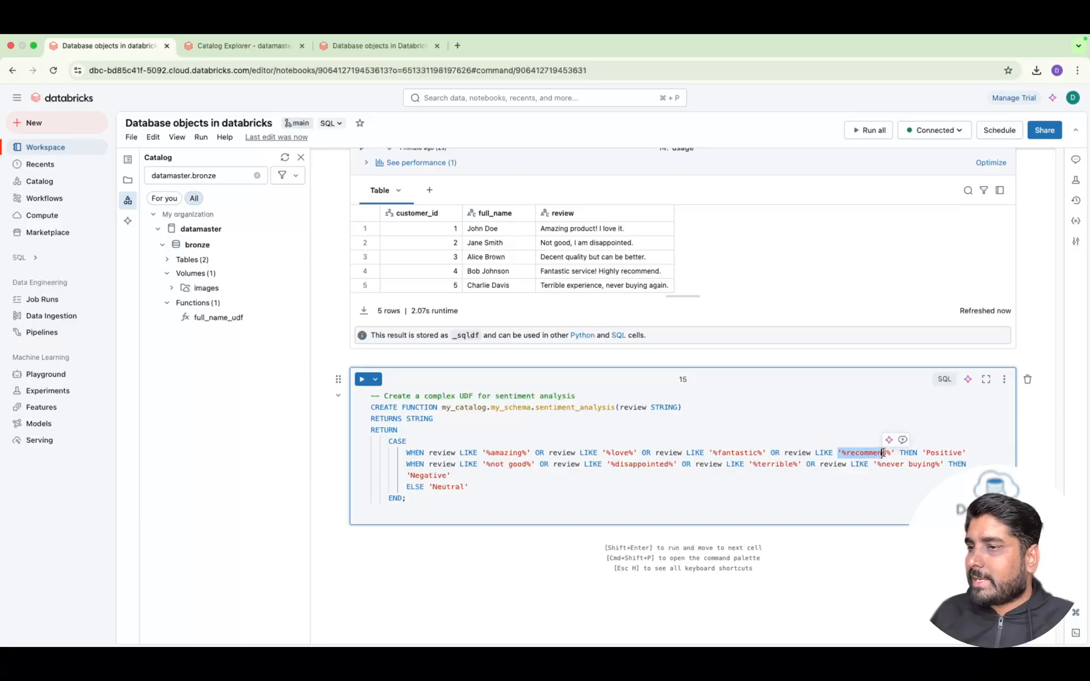
click(492, 464)
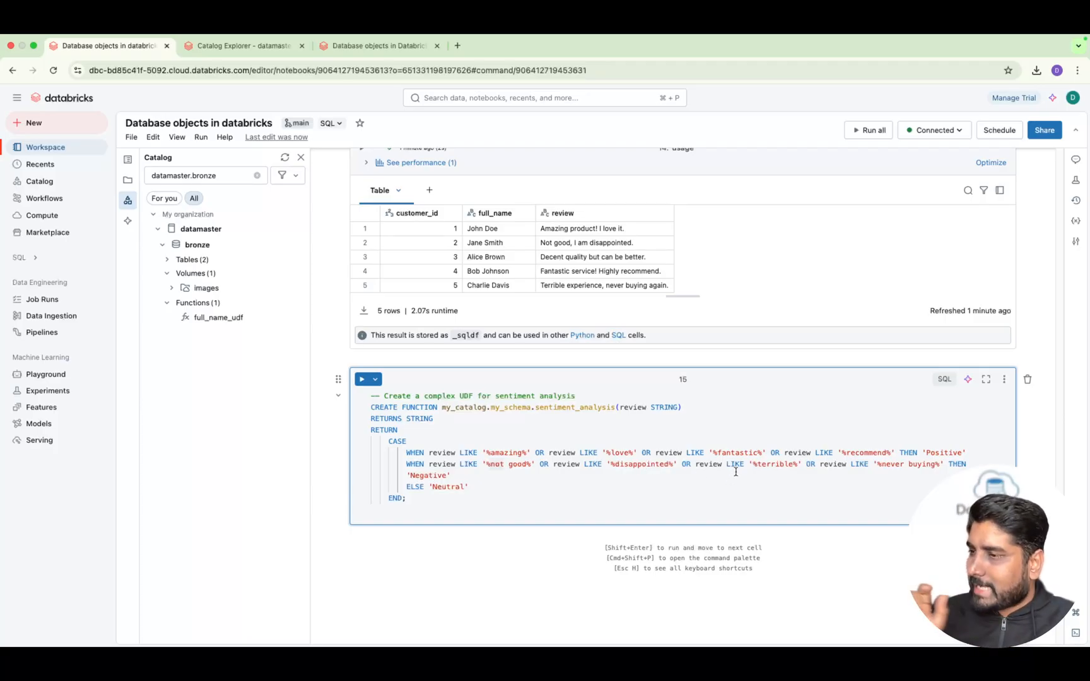
double_click(774, 465)
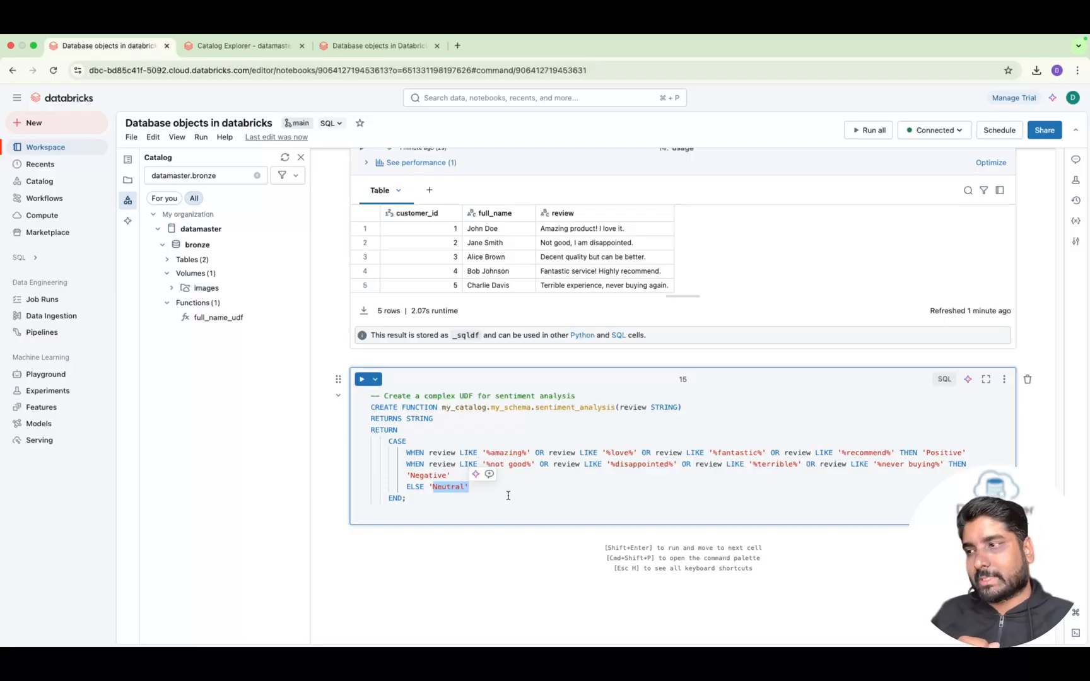
scroll(down, 3)
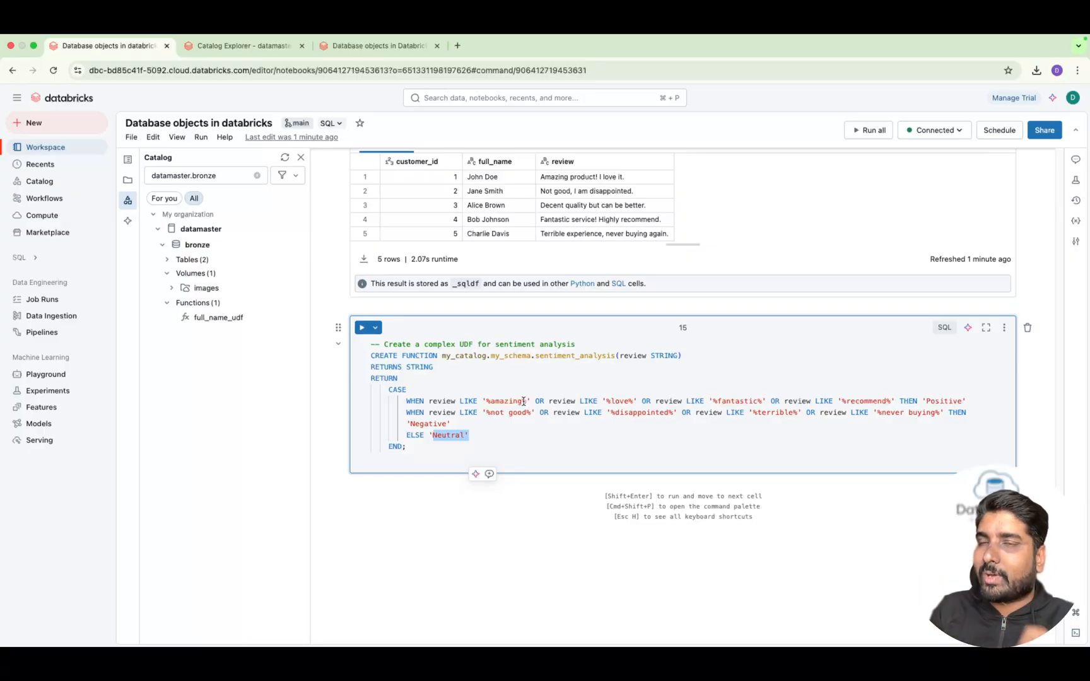
mouse_move(521, 401)
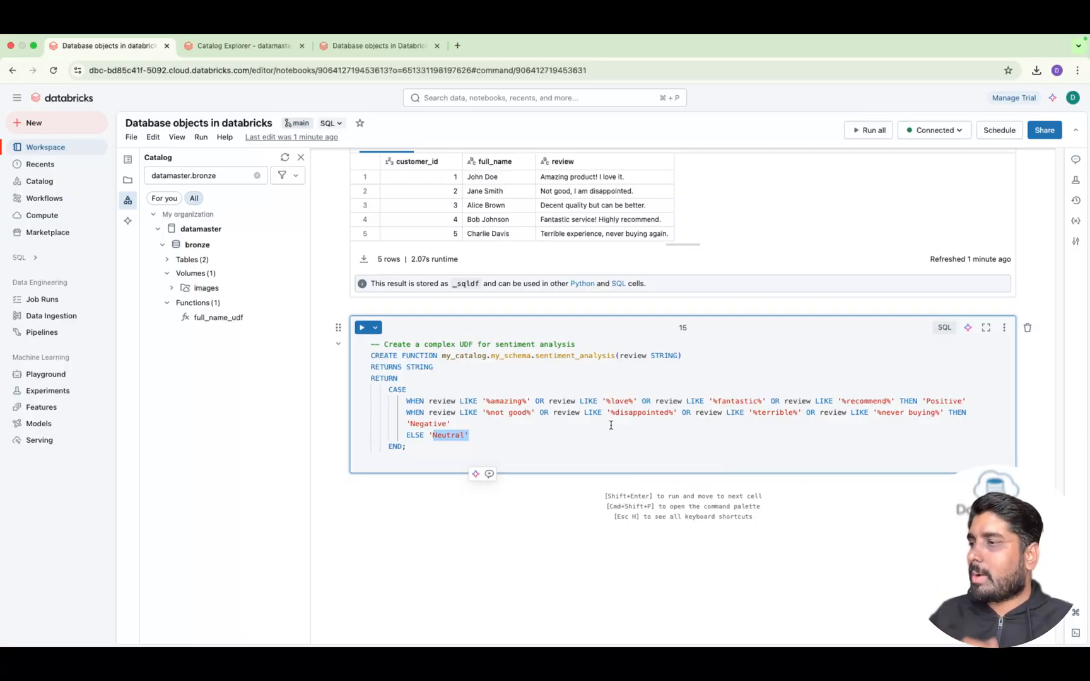
click(409, 447)
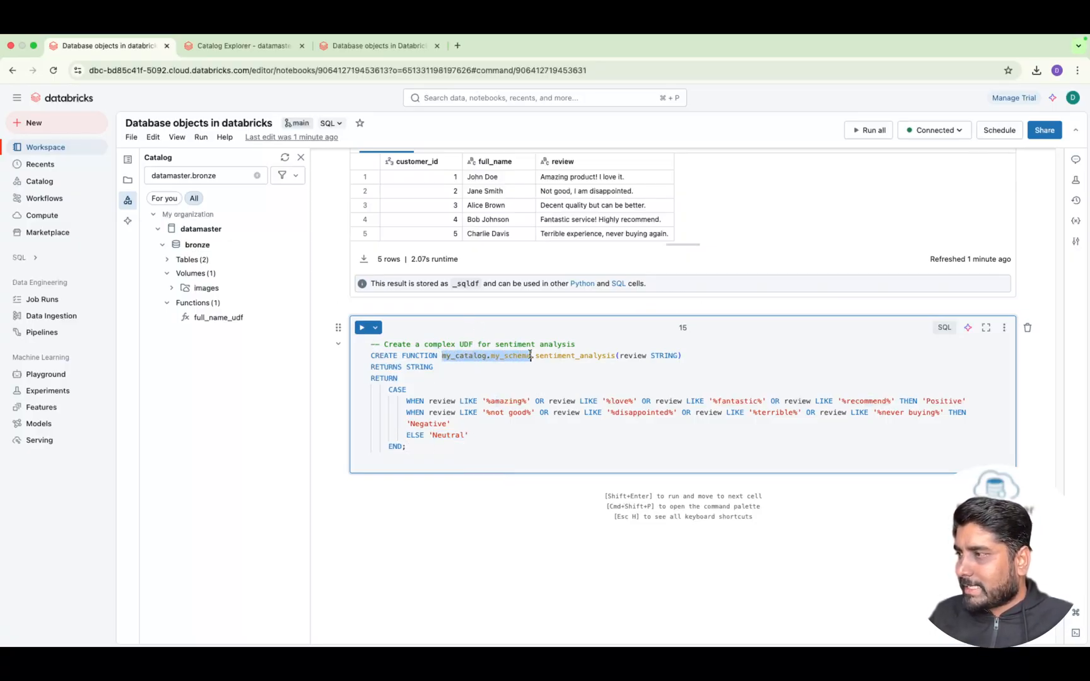
- Copy the datamaster.bronze schema path into the sentiment_analysis definition and run the cell
right_click(201, 228)
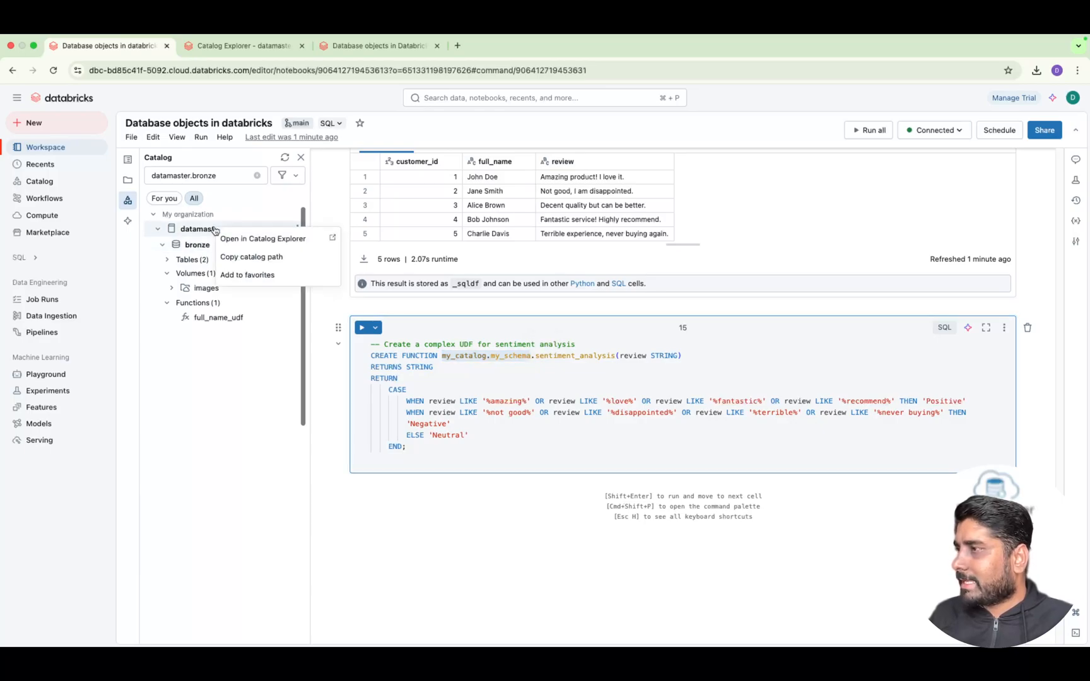
right_click(196, 245)
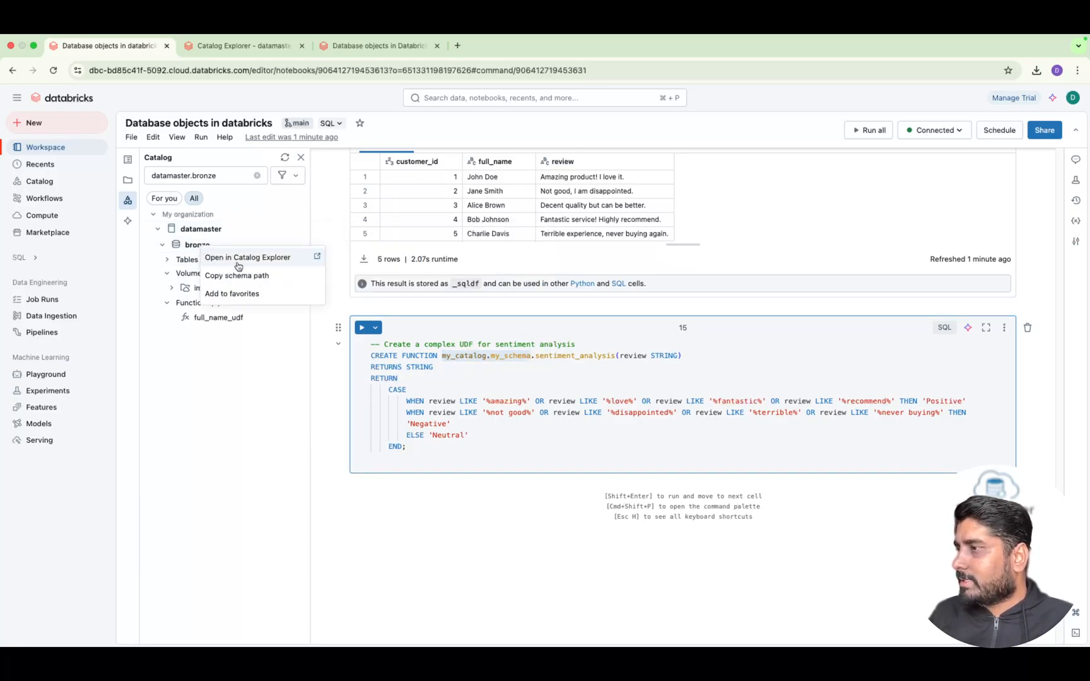
click(533, 359)
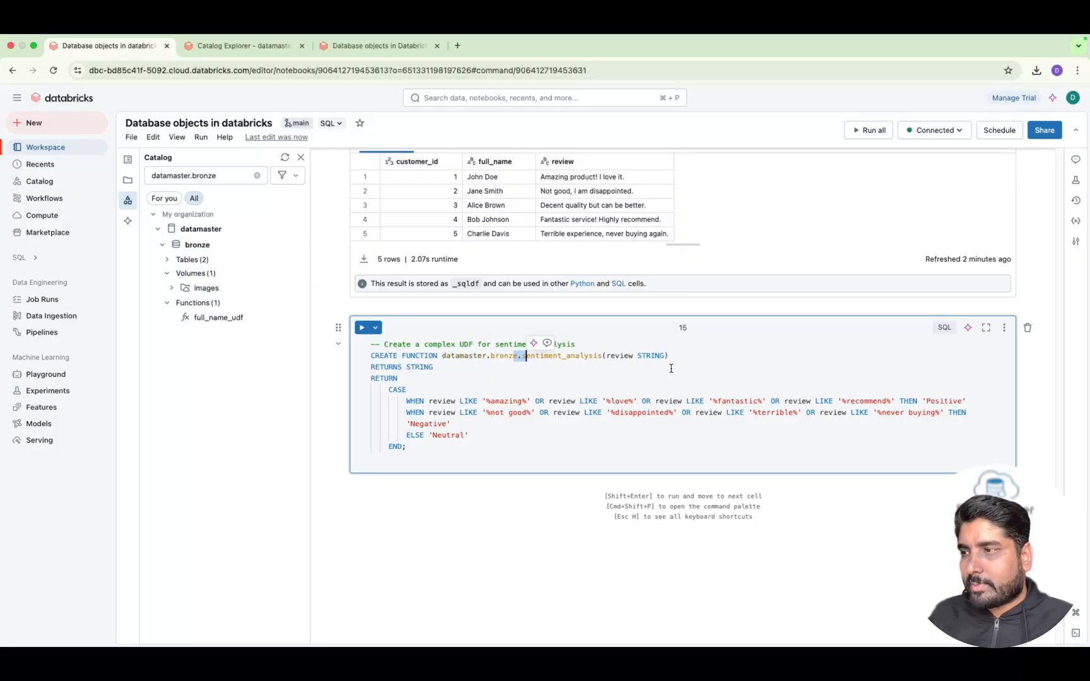
click(360, 328)
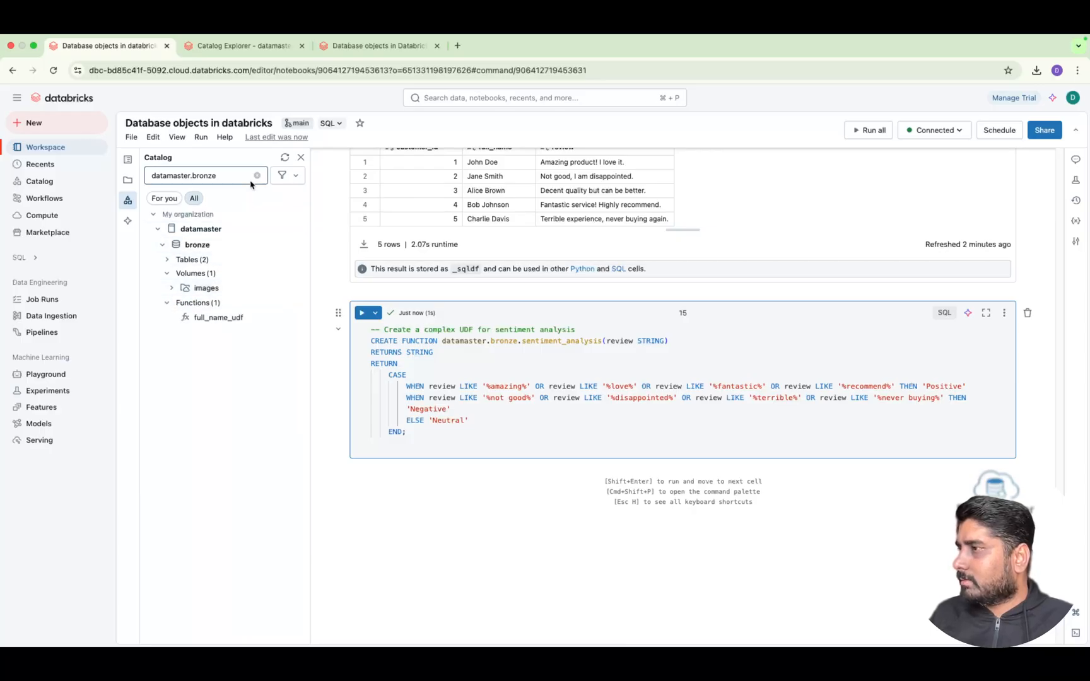
- Clear the catalog filter and expand datamaster.bronze Functions to reveal sentiment_analysis
click(256, 175)
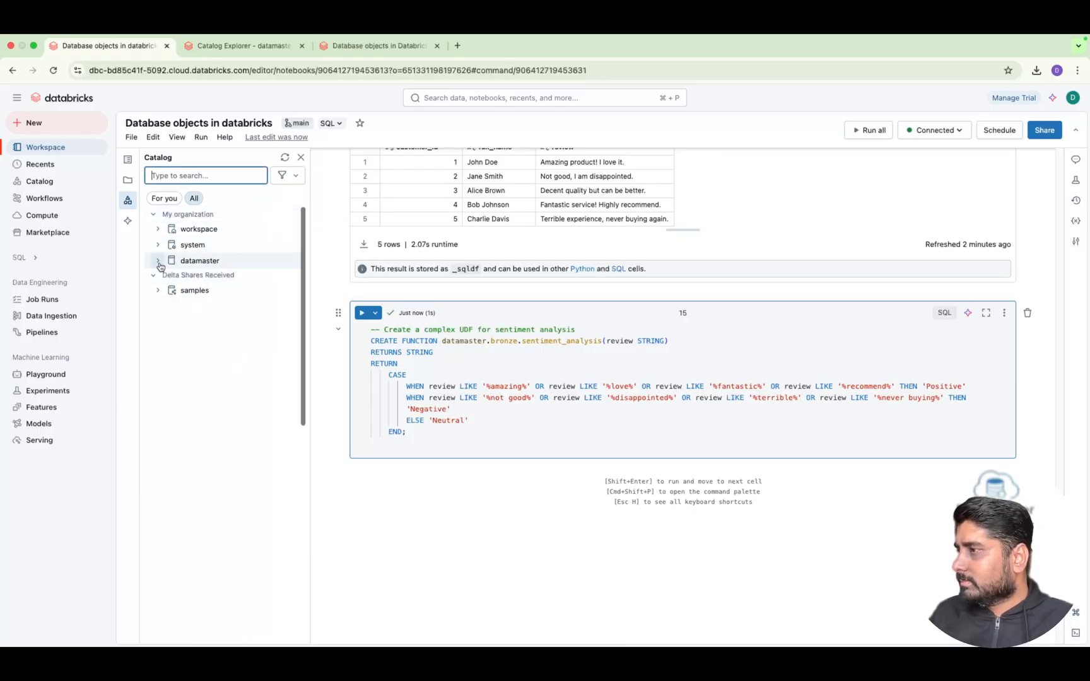
click(159, 261)
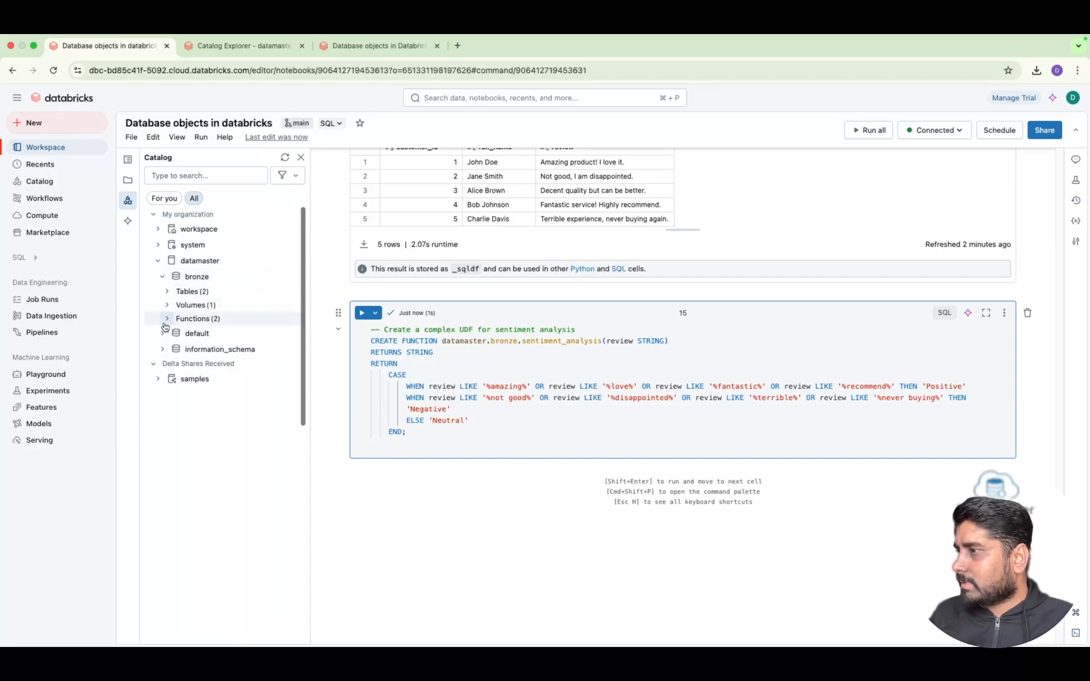
click(166, 318)
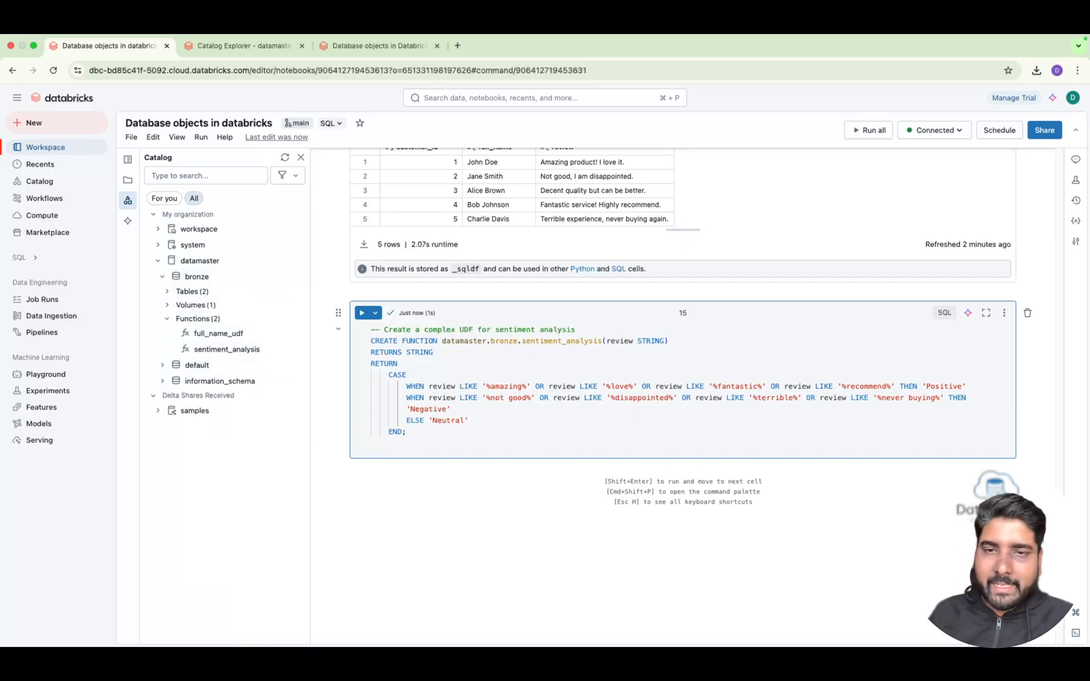
mouse_move(652, 472)
text(s)
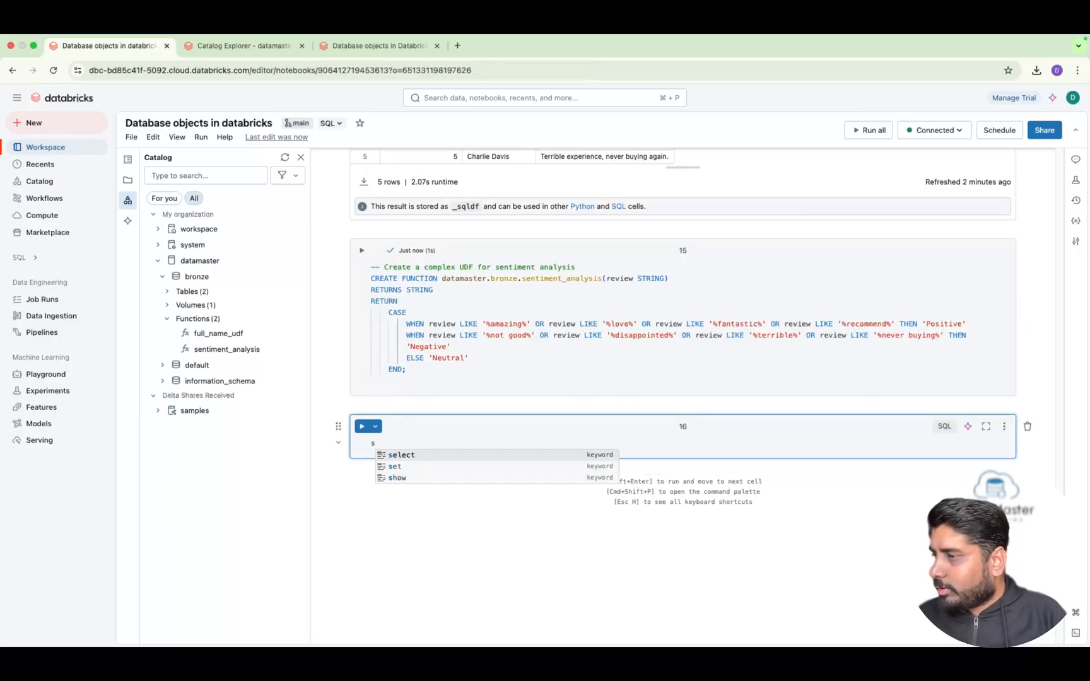
- Write a SELECT with customer_id and datamaster.bronze.sentiment_analysis(review) AS sentiment FROM customer_reviews
text(elect customer_id)
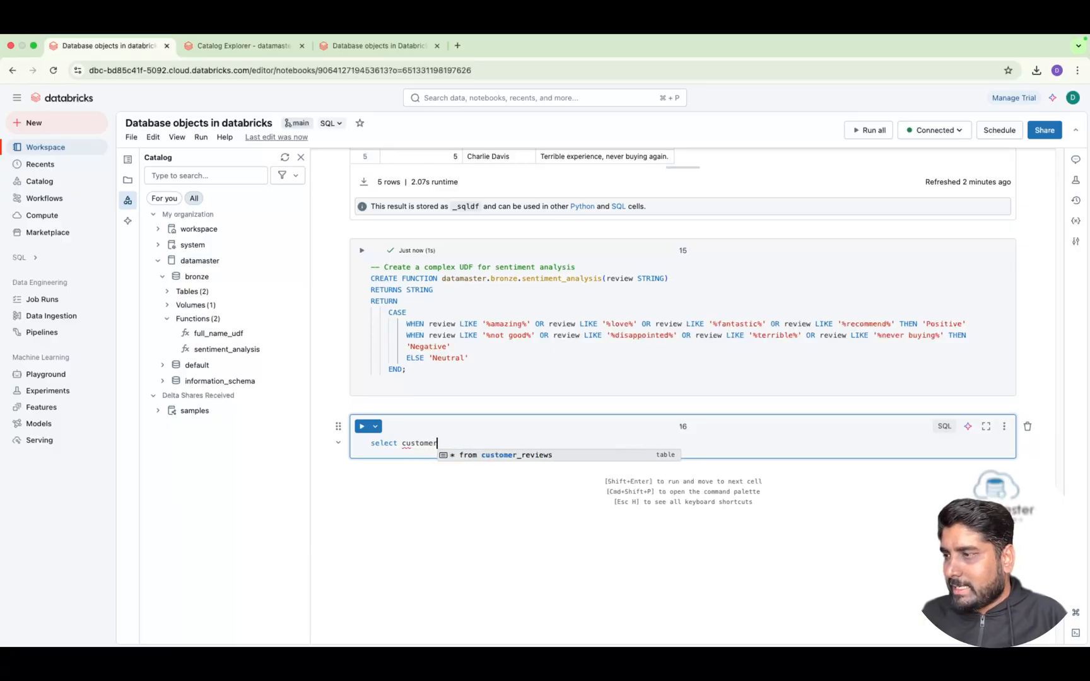
text(_id,)
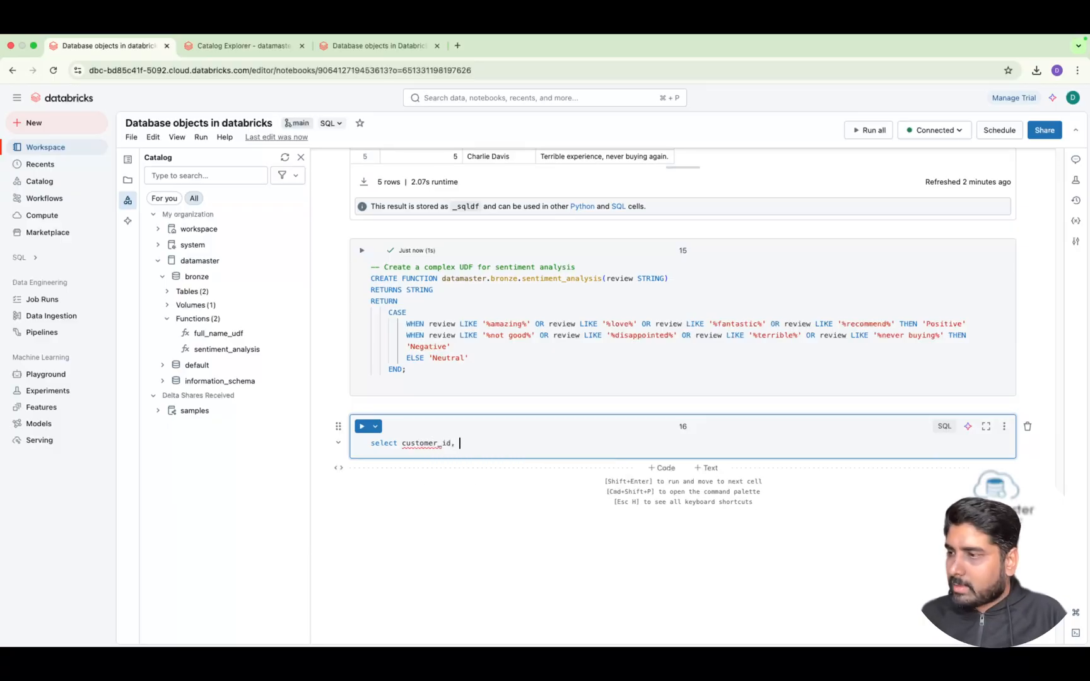
text(reviews)
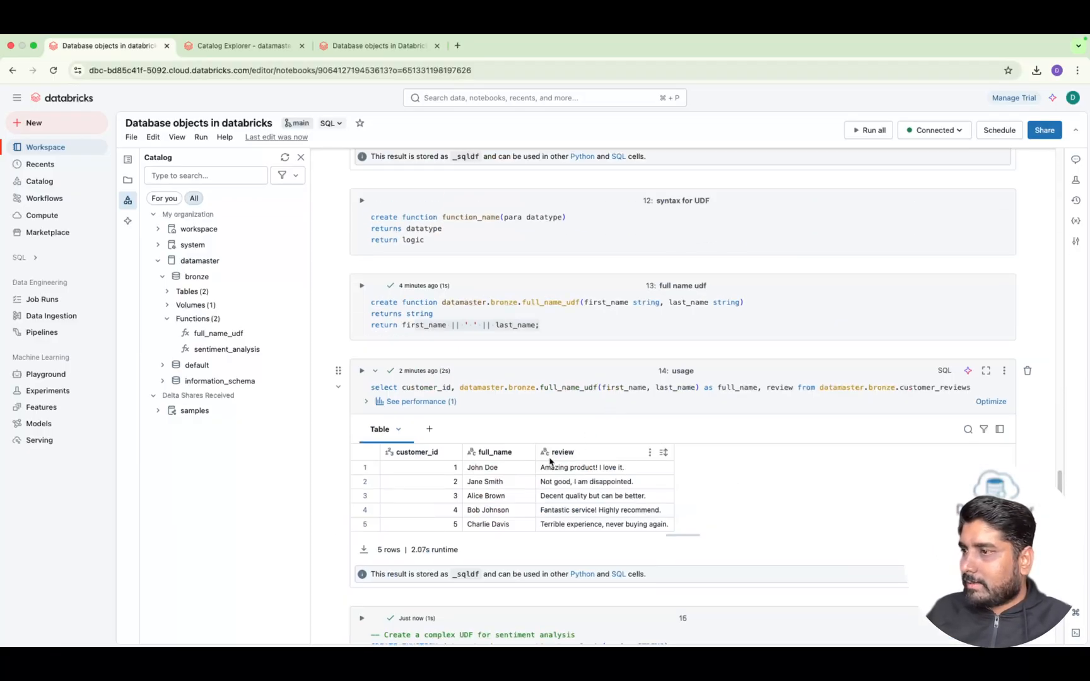
scroll(down, 3)
text(select customer_id, review)
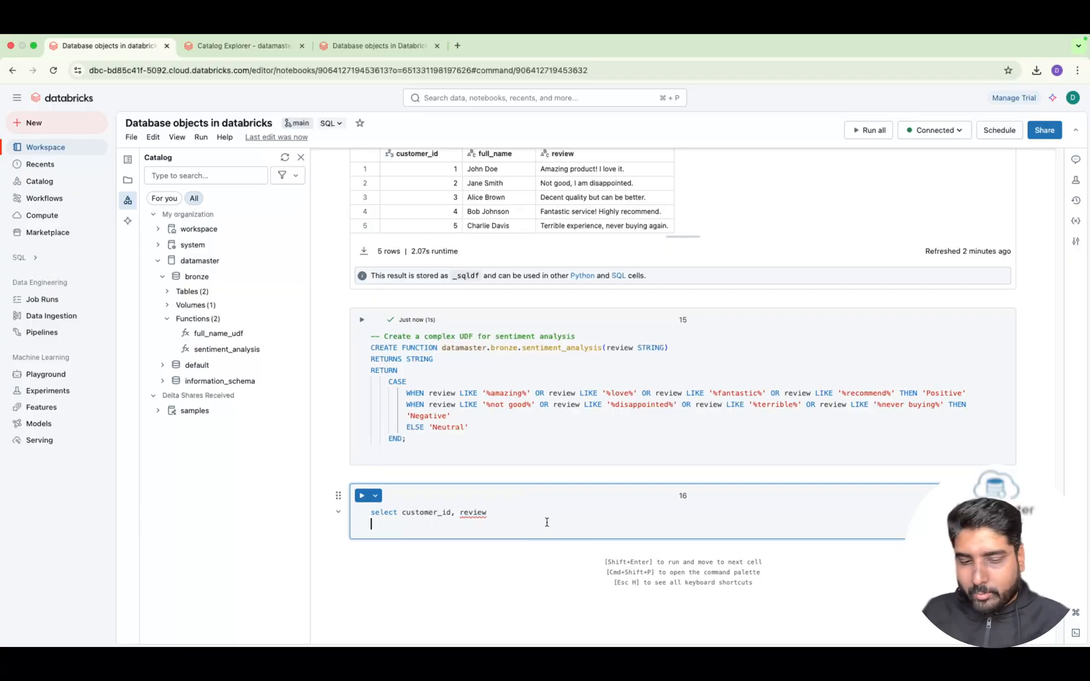
text(,)
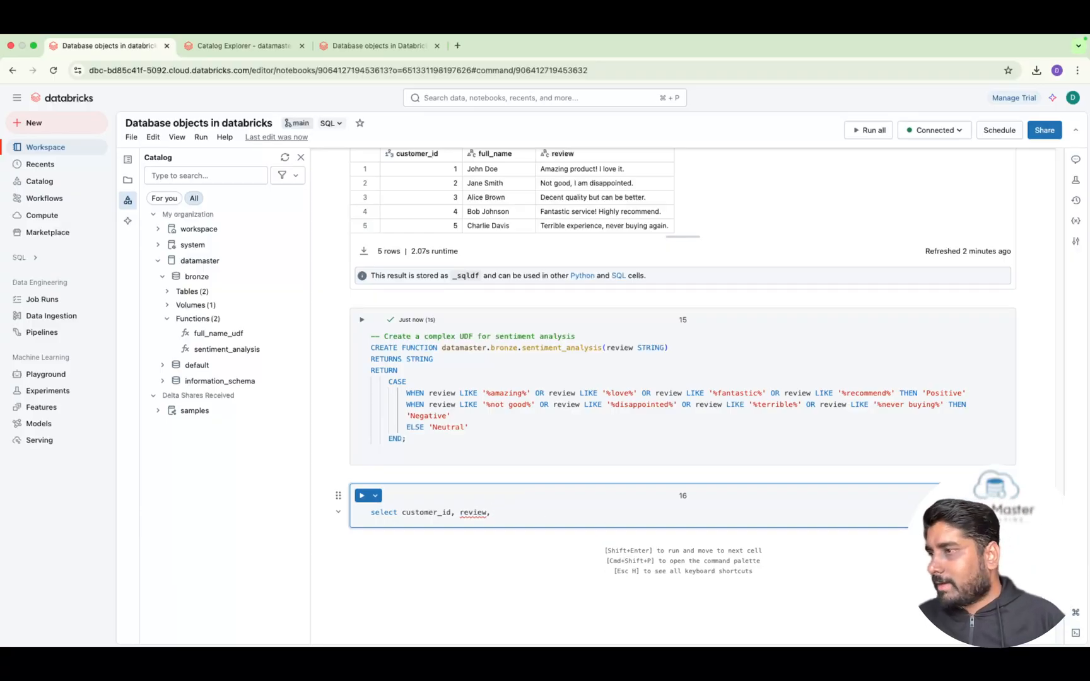
text(datamaster.bronze.sentiment_analysis(review) as sentiment from datamaster.bronze.customer_reviews)
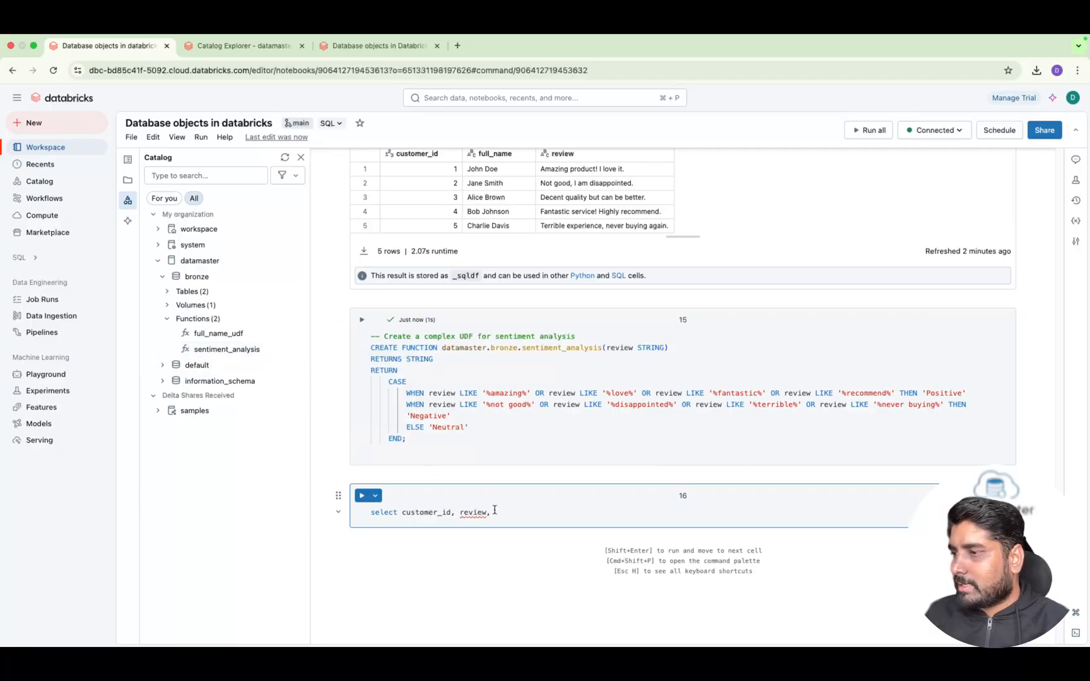
text(datamaster.bronze.sentiment_analysis)
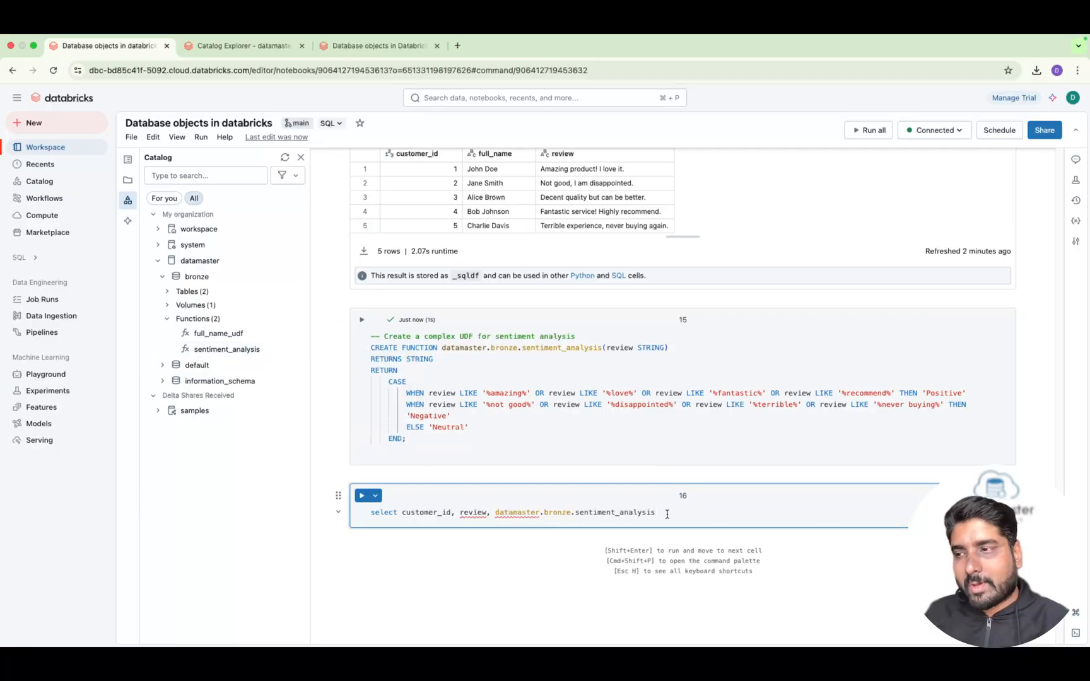
text((review)
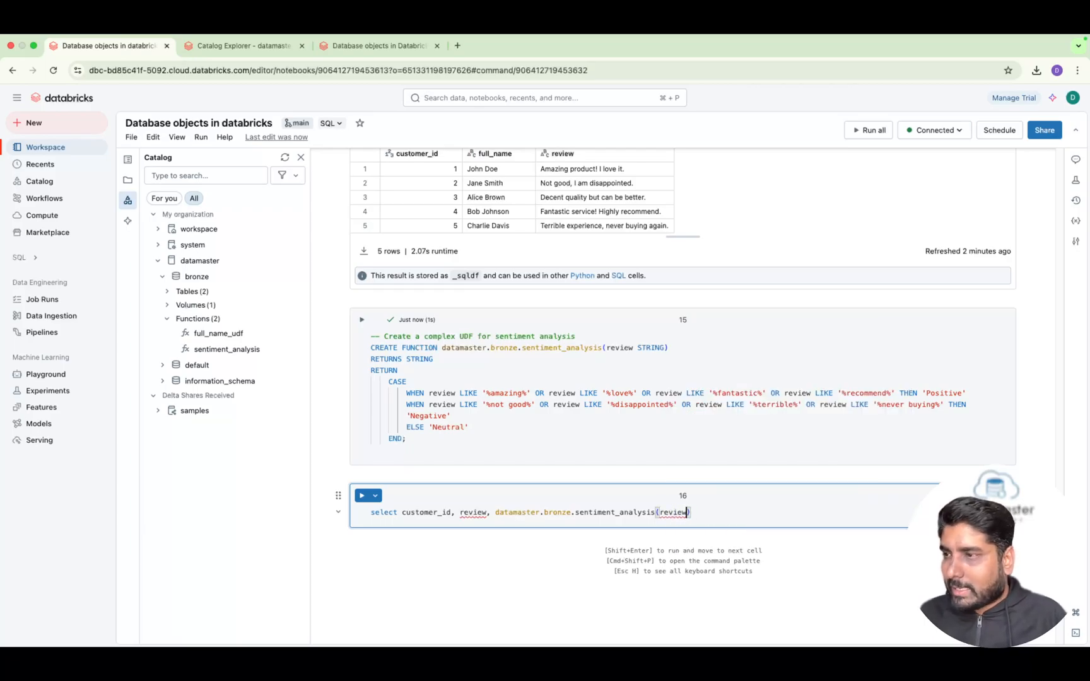
text(as)
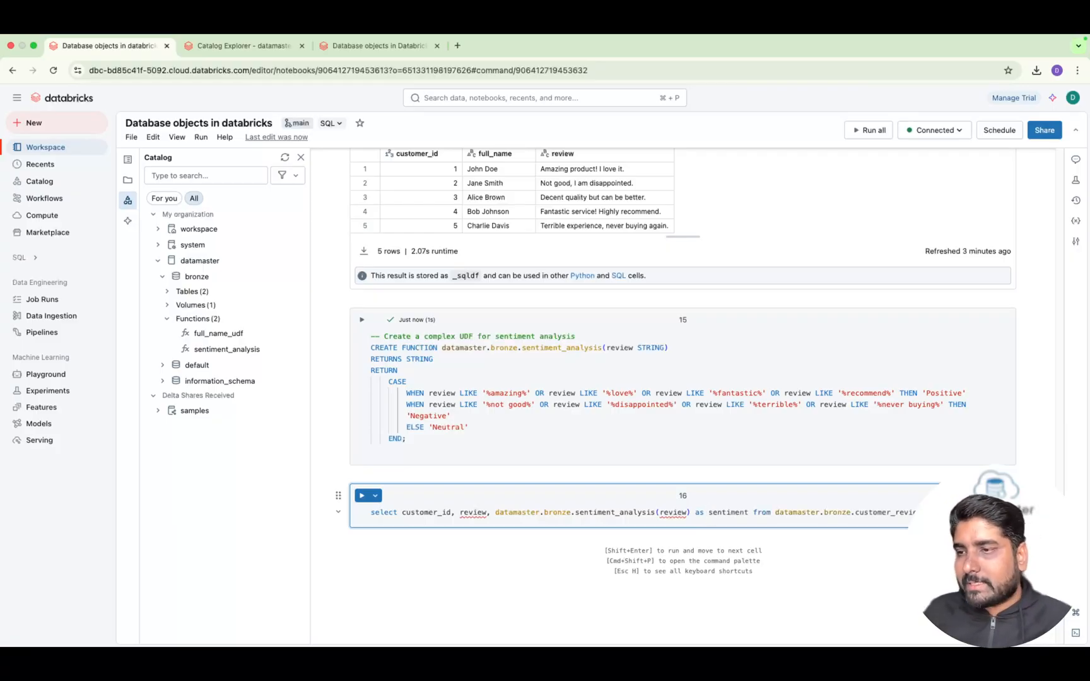
- Run the sentiment query, returning Positive, Negative, Neutral, Positive and Negative for the five reviews
click(362, 494)
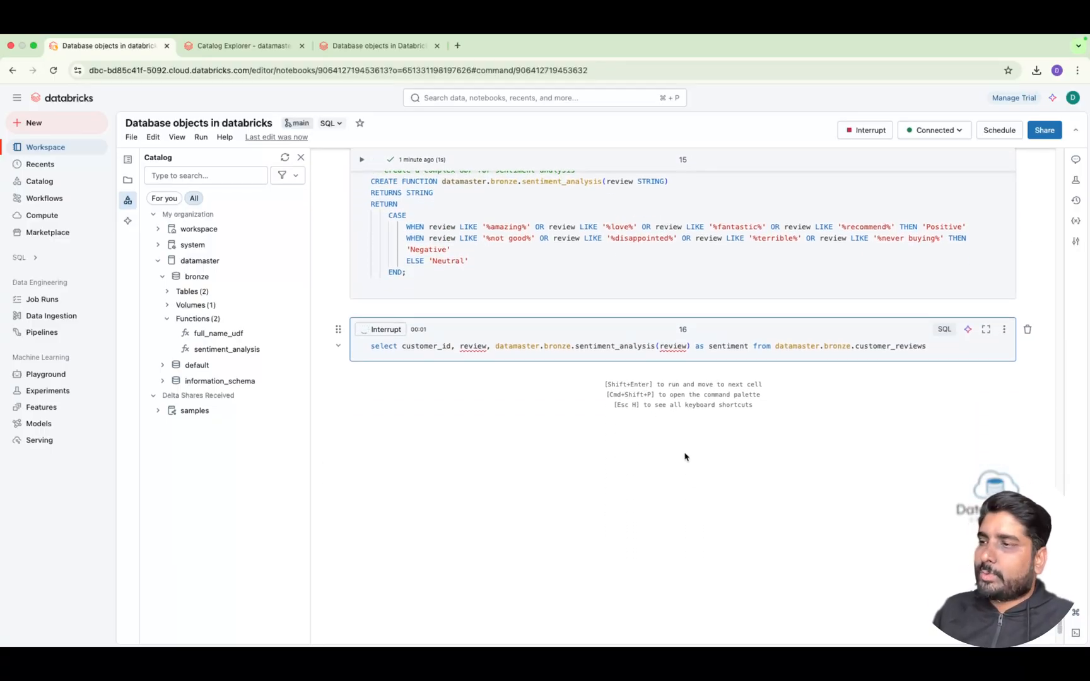
click(362, 329)
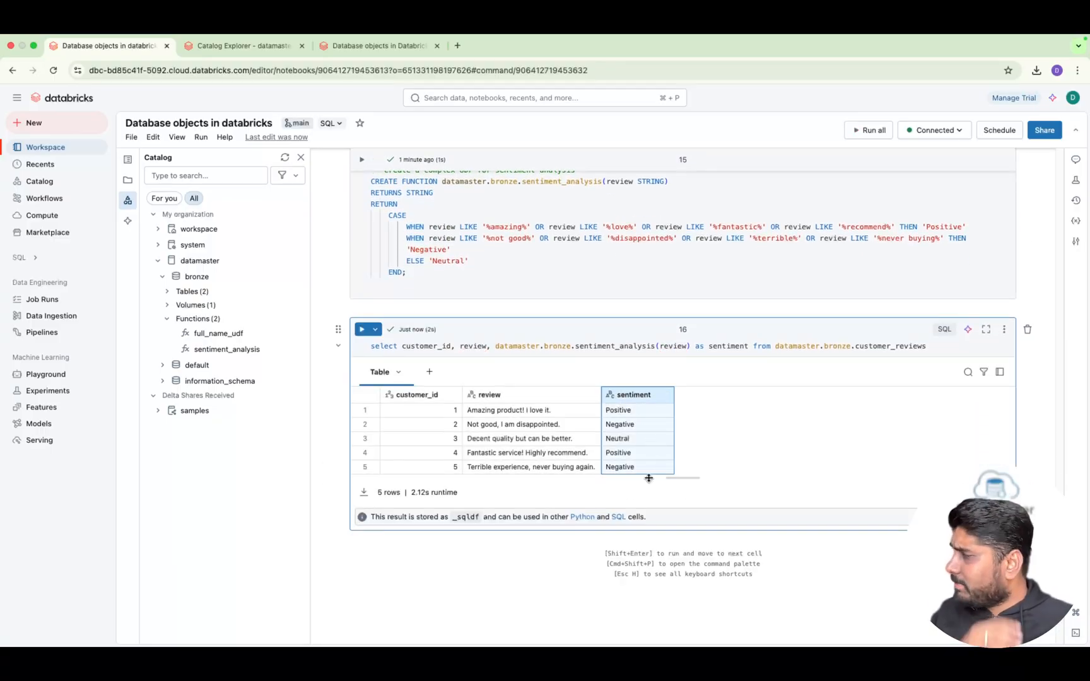
click(507, 410)
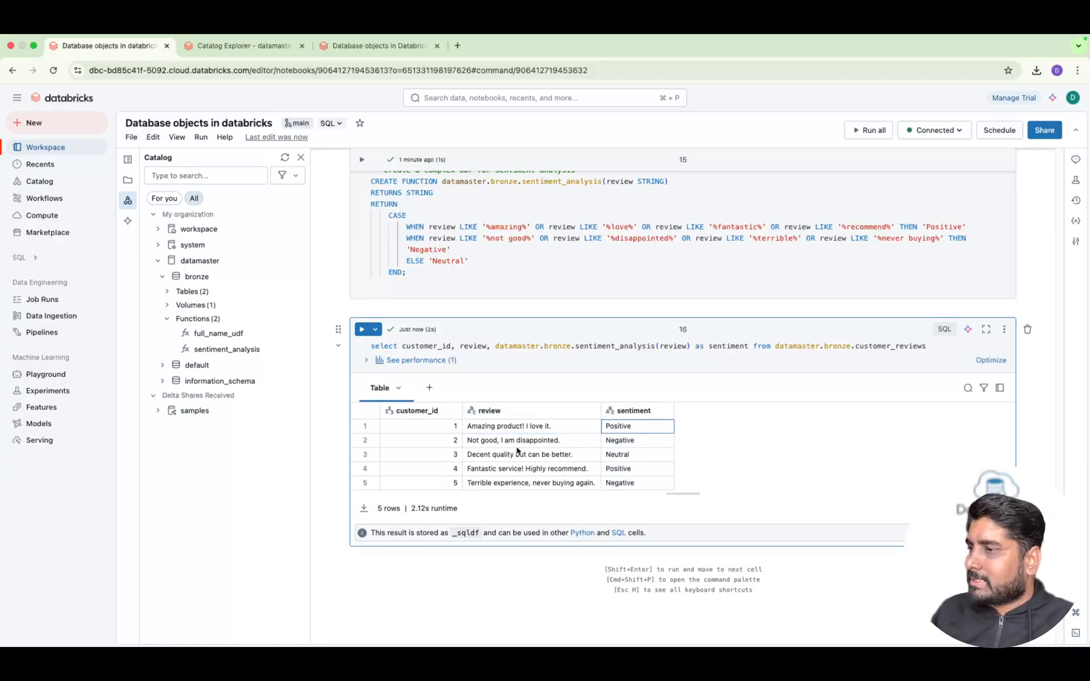
click(636, 454)
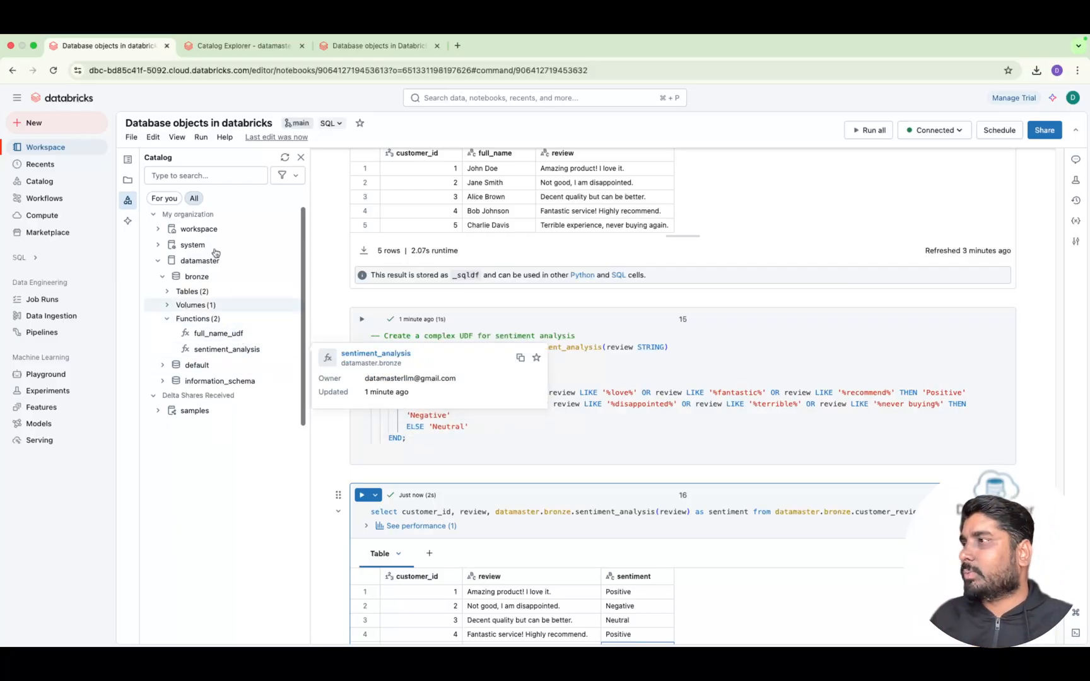
- Refresh Catalog Explorer and list the bronze schema's two functions, full_name_udf and sentiment_analysis
click(244, 46)
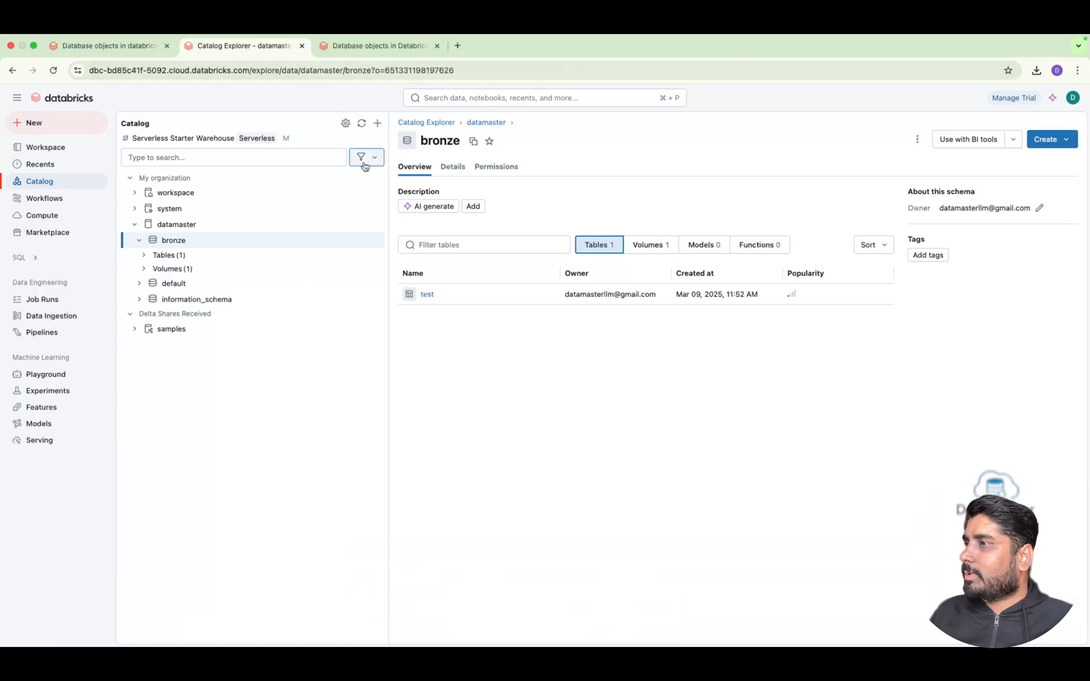
click(361, 124)
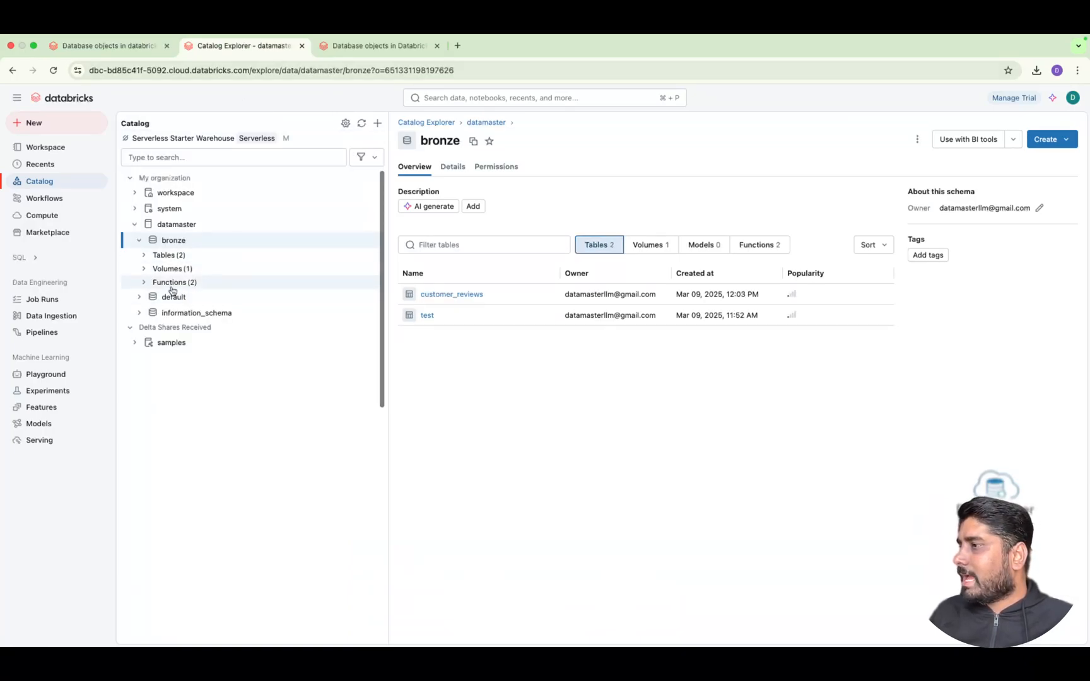
click(174, 283)
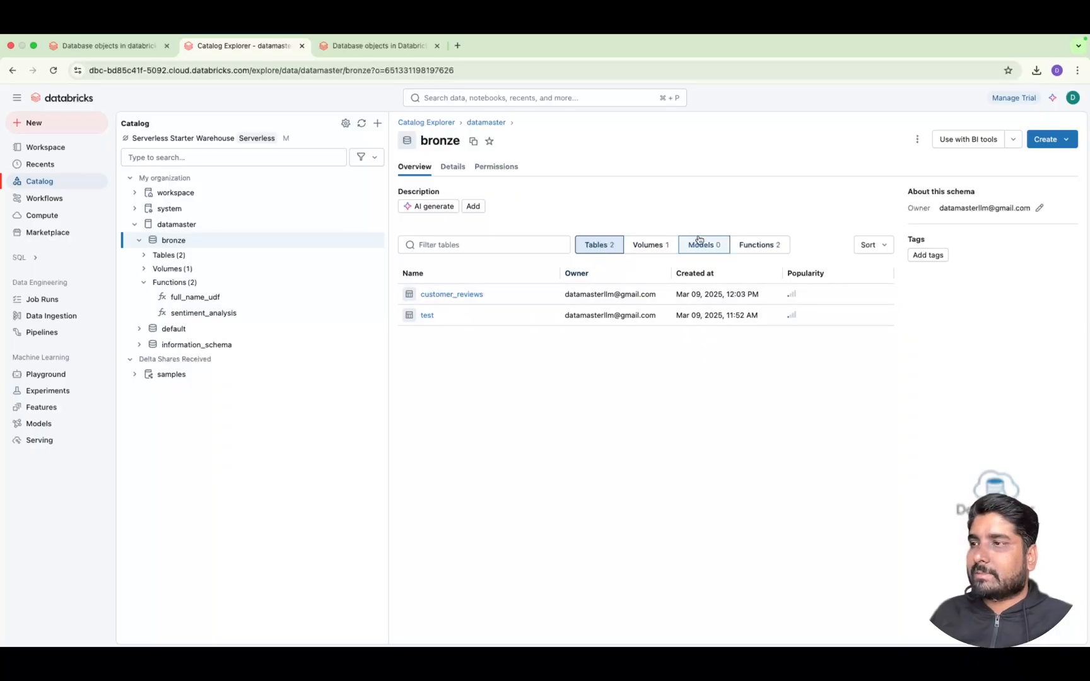
click(759, 243)
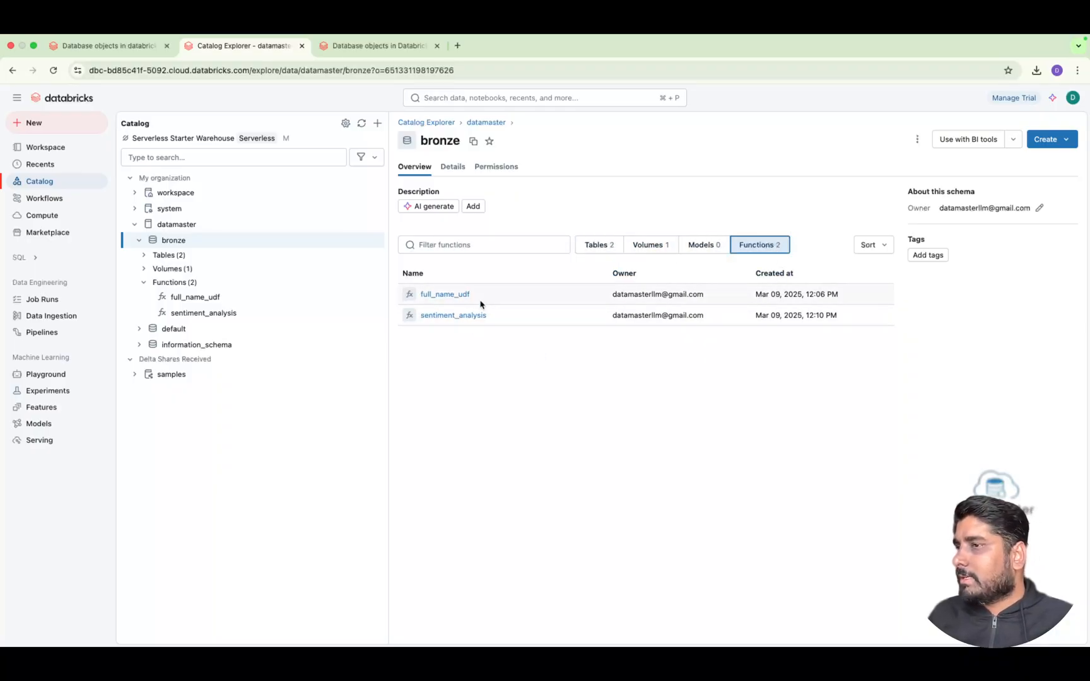